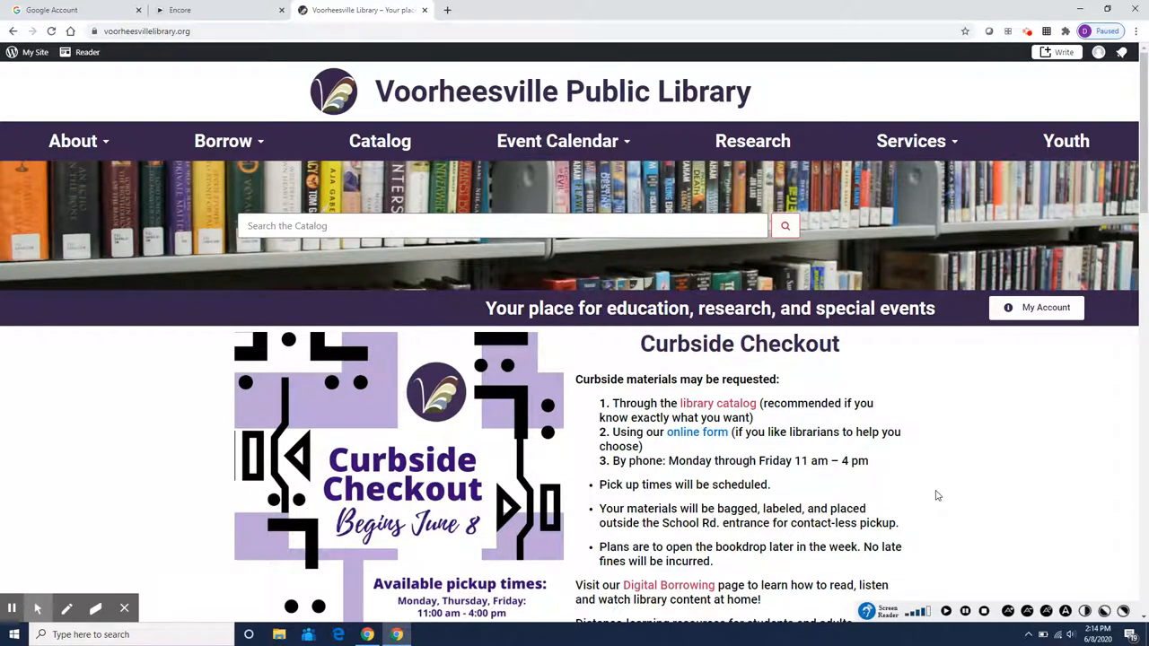
{"action": "mouse_move", "coordinate": [978, 426]}
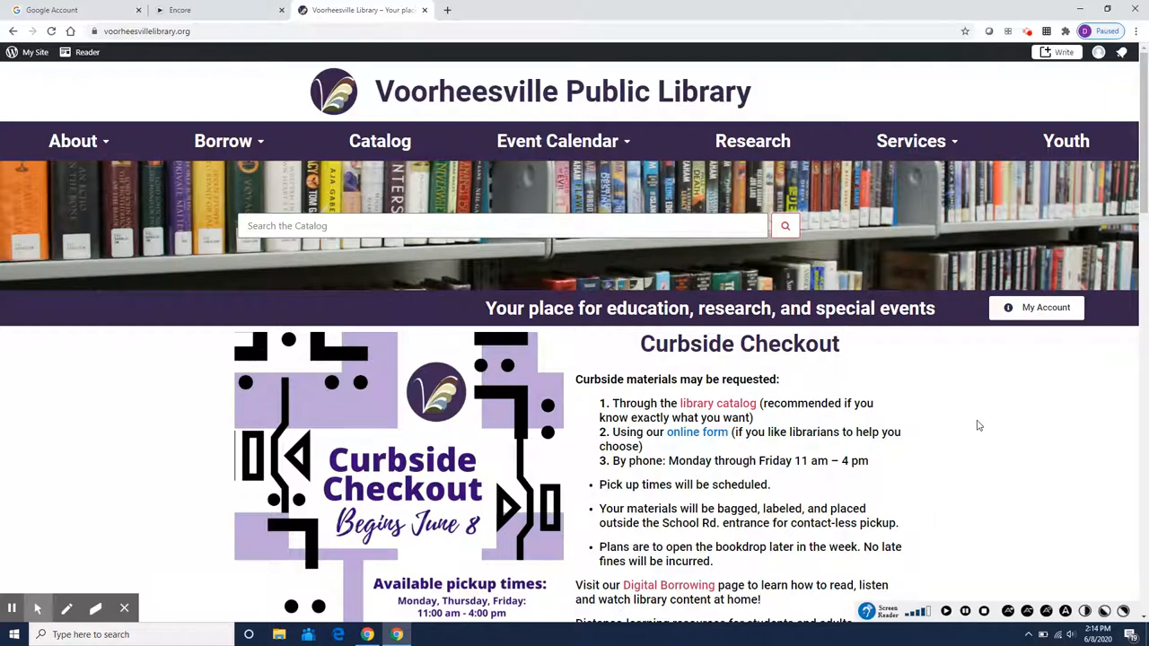
{"action": "mouse_move", "coordinate": [1005, 397]}
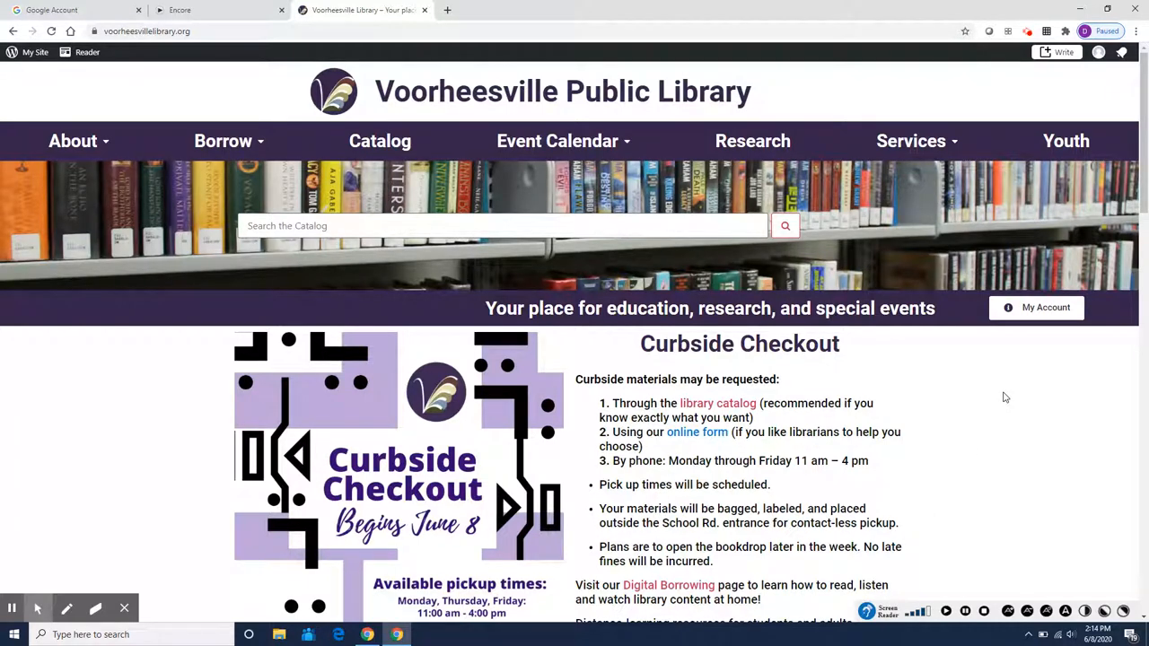
{"action": "mouse_move", "coordinate": [1013, 401]}
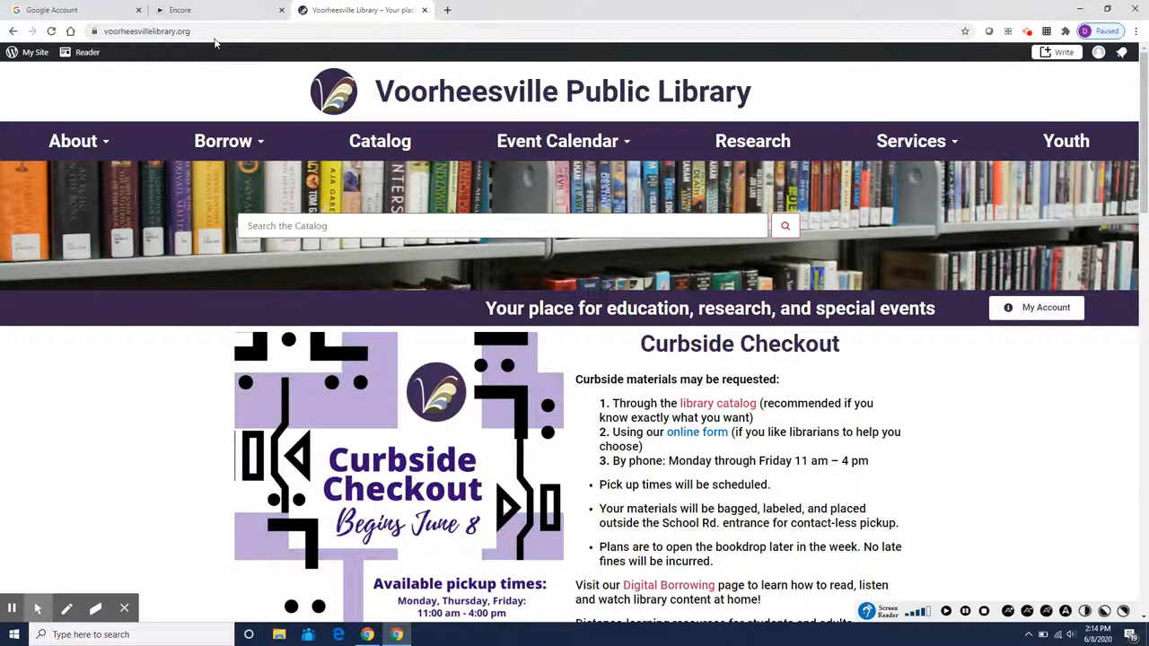
- Launch READsquared from the Summer Adventure tile and browse the Imagine Your Story program descriptions
{"action": "scroll", "scroll_direction": "down", "scroll_amount": 3}
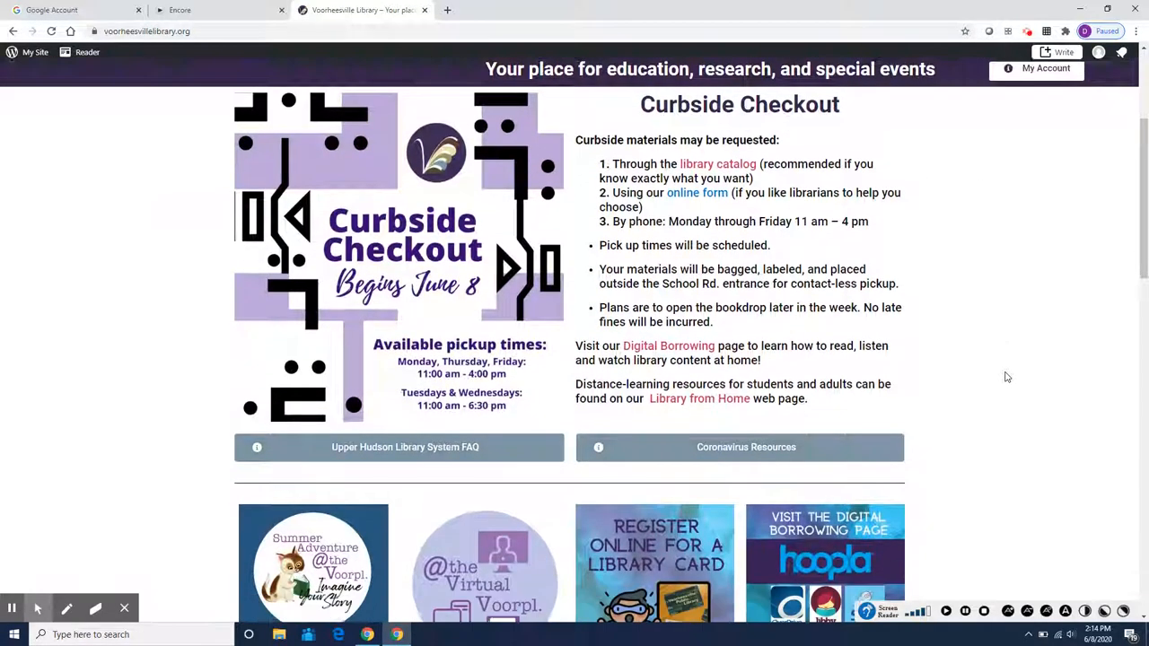
{"action": "scroll", "scroll_direction": "down", "scroll_amount": 3}
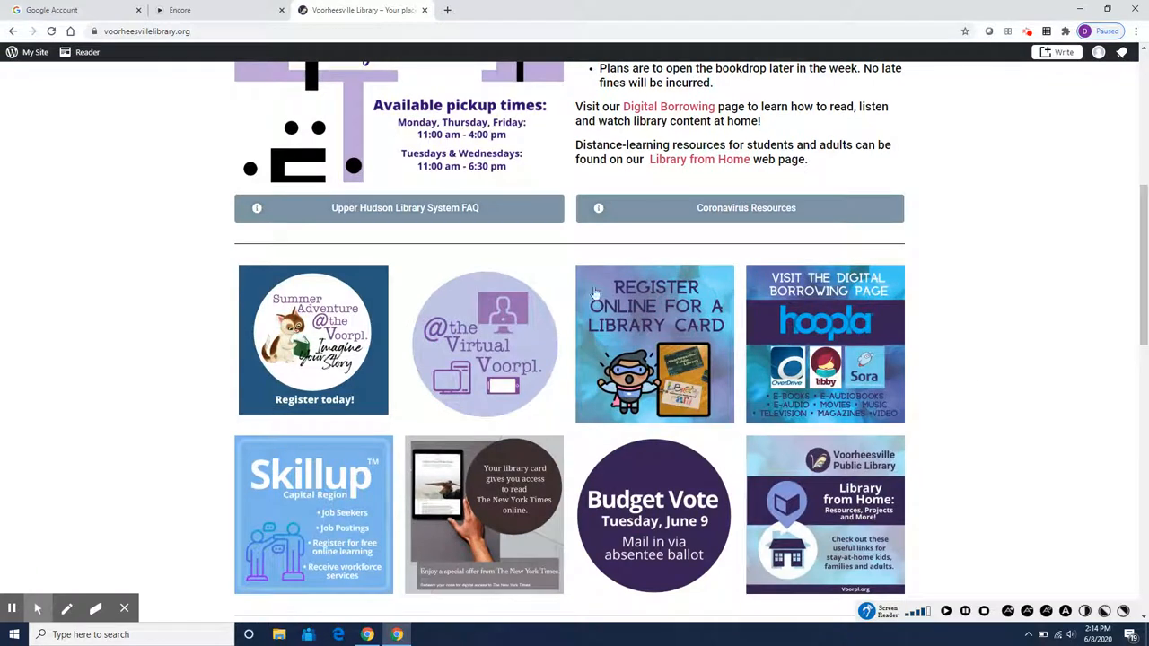
{"action": "mouse_move", "coordinate": [313, 345]}
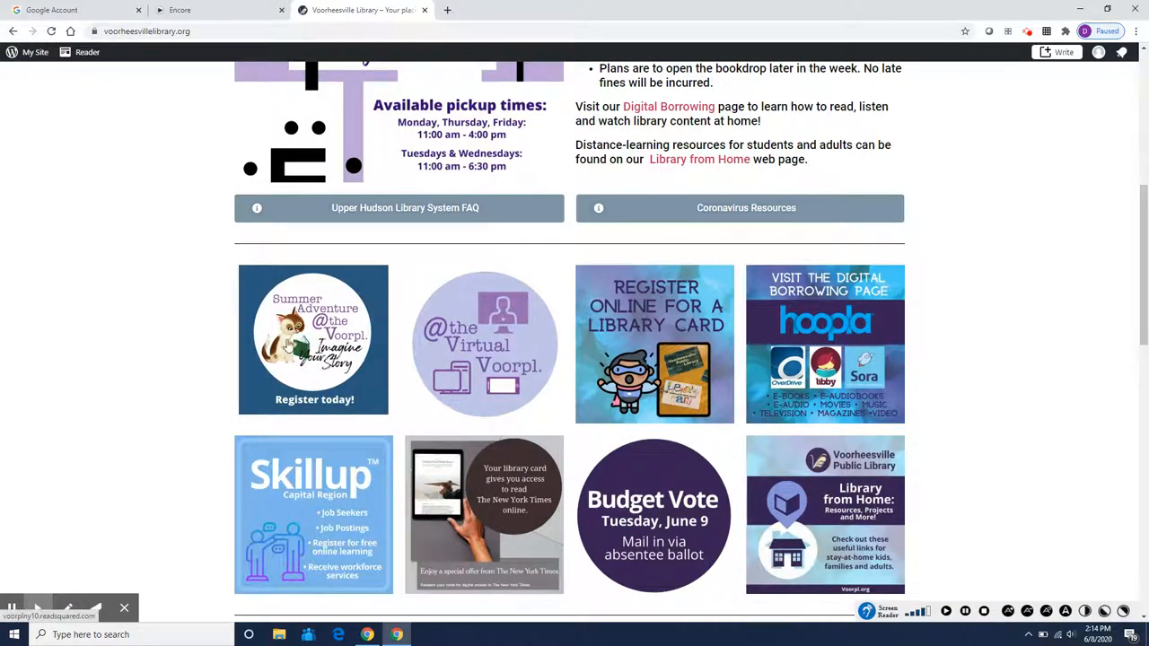
{"action": "left_click", "coordinate": [313, 339]}
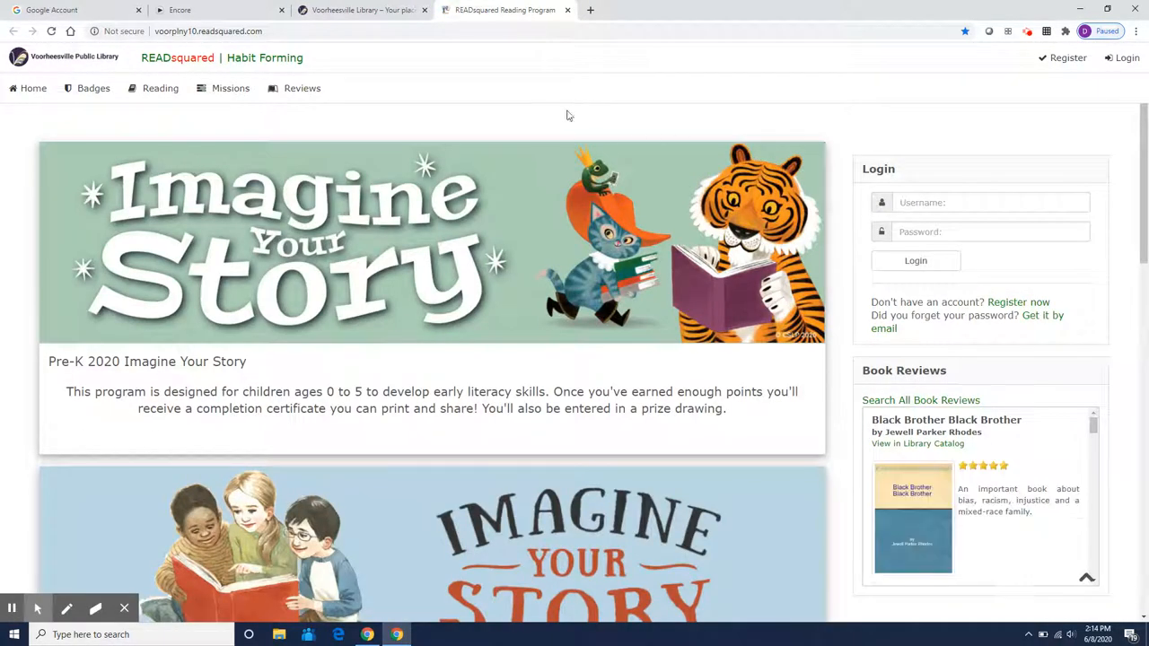
{"action": "mouse_move", "coordinate": [565, 114]}
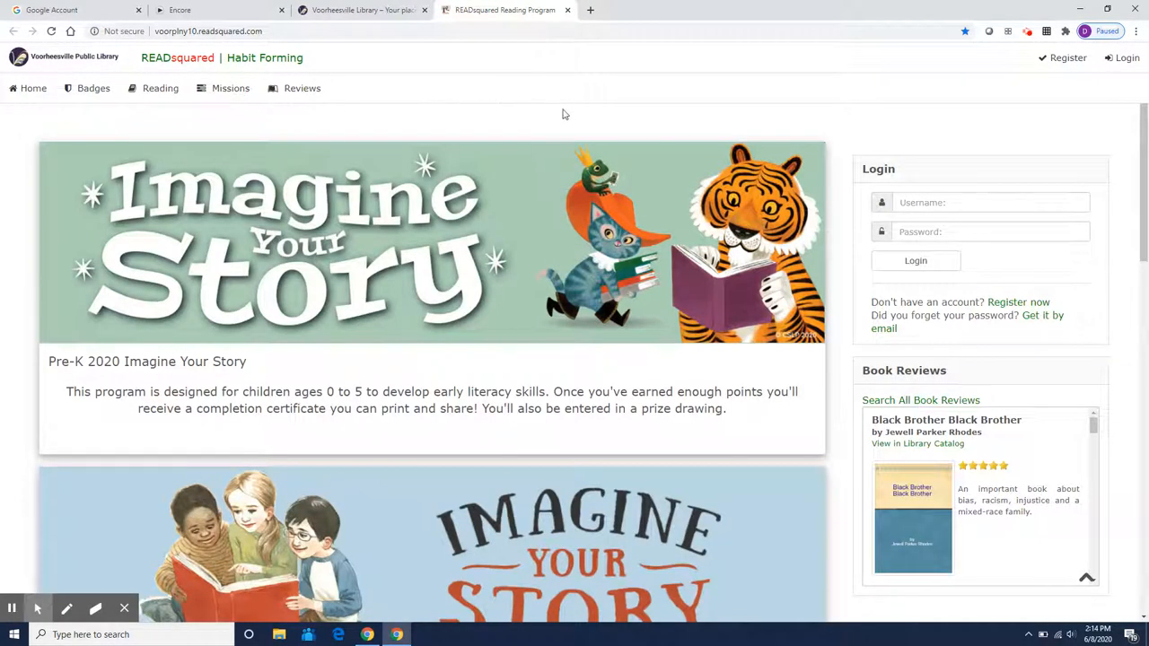
{"action": "mouse_move", "coordinate": [462, 108]}
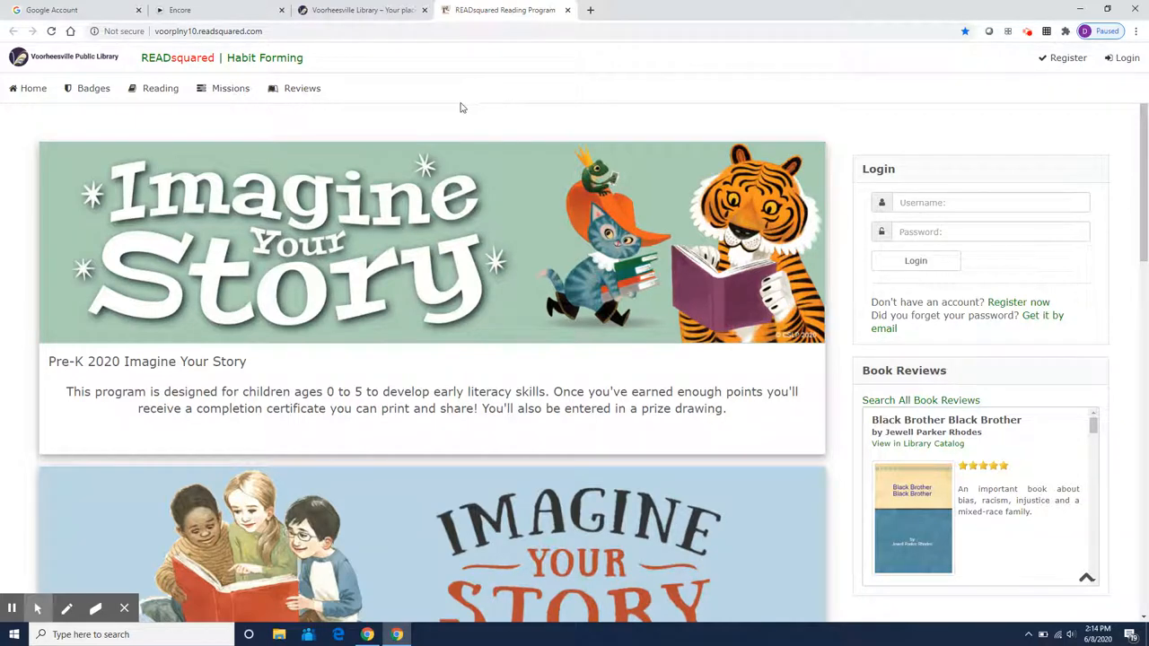
{"action": "mouse_move", "coordinate": [411, 218]}
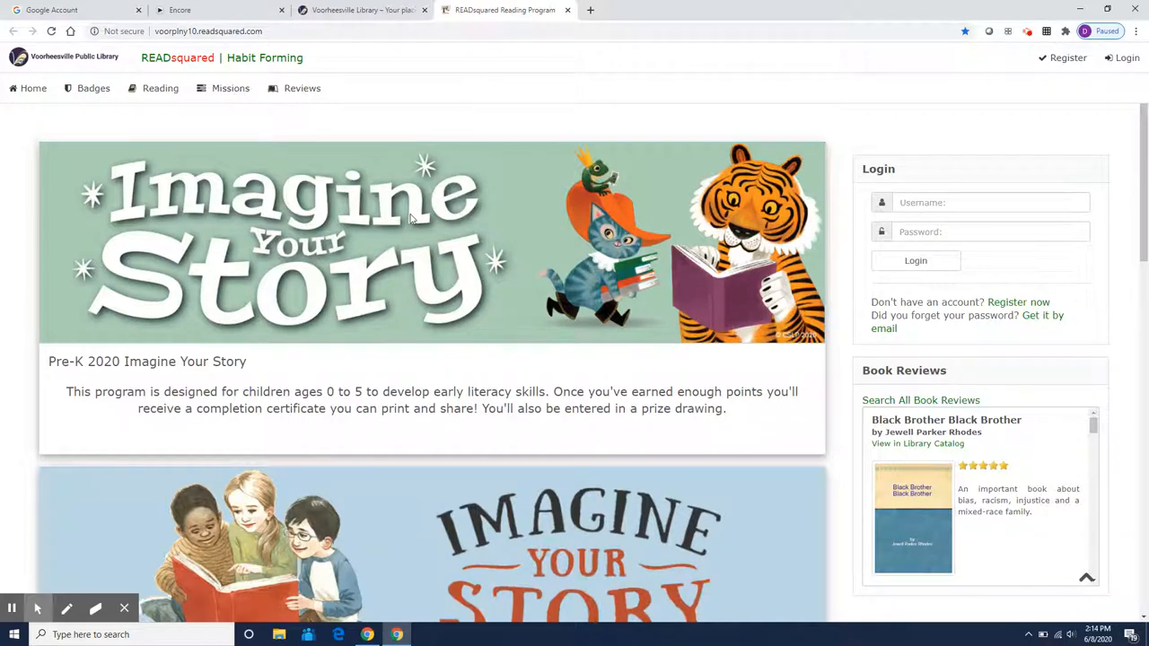
{"action": "scroll", "scroll_direction": "down", "scroll_amount": 3}
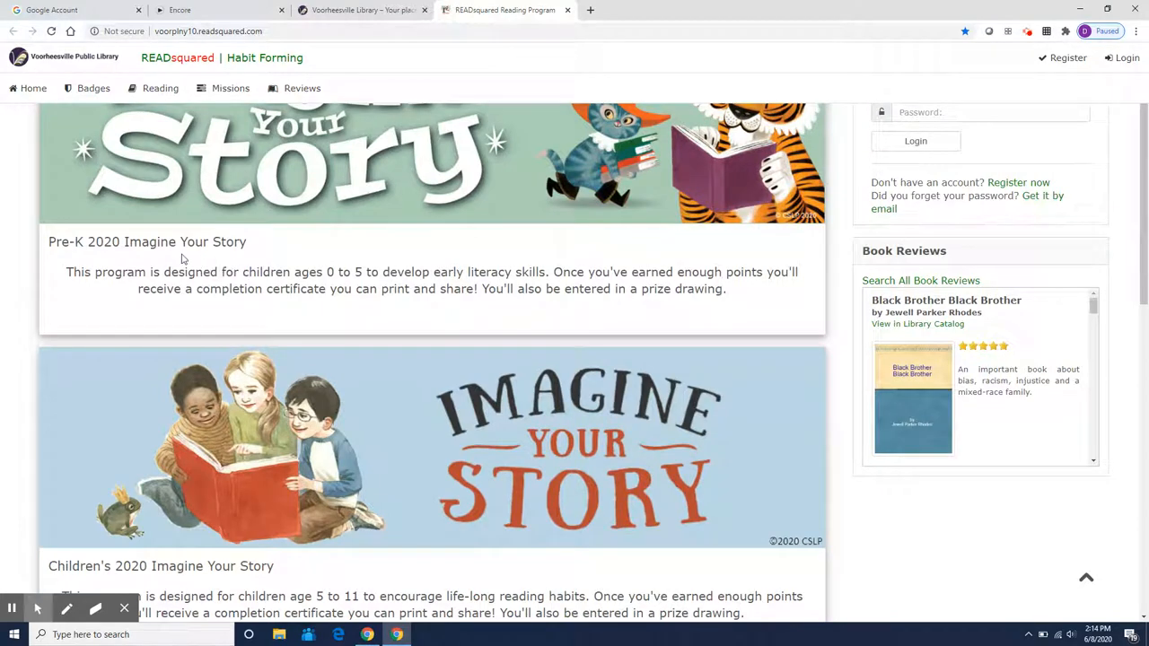
{"action": "mouse_move", "coordinate": [458, 259]}
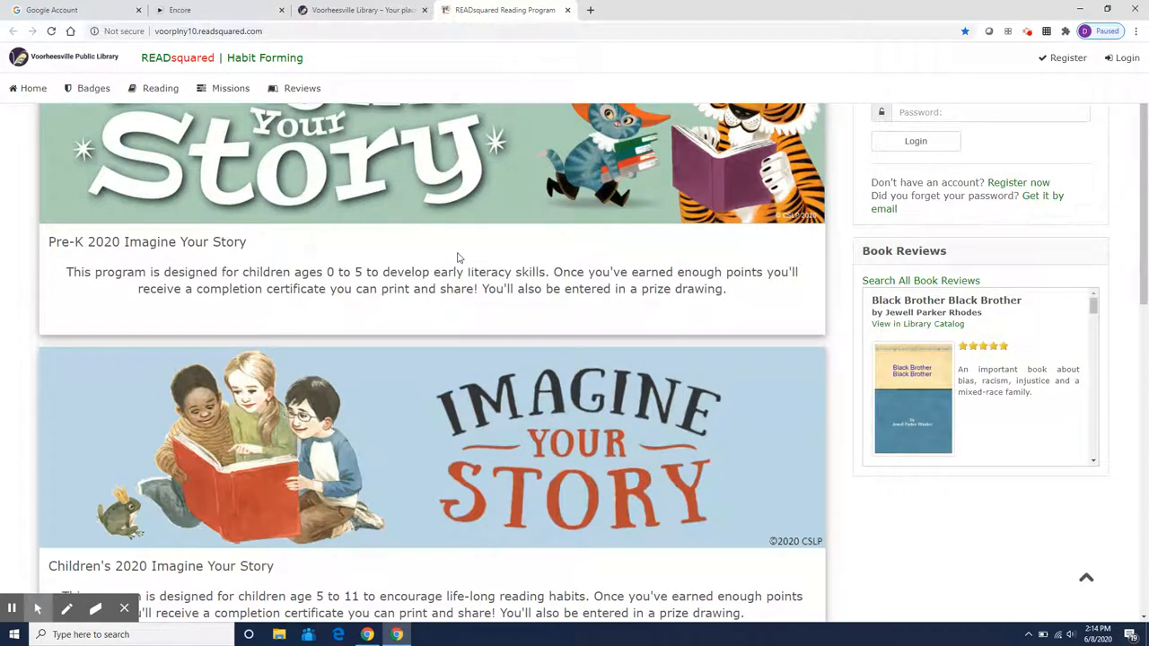
{"action": "scroll", "scroll_direction": "down", "scroll_amount": 3}
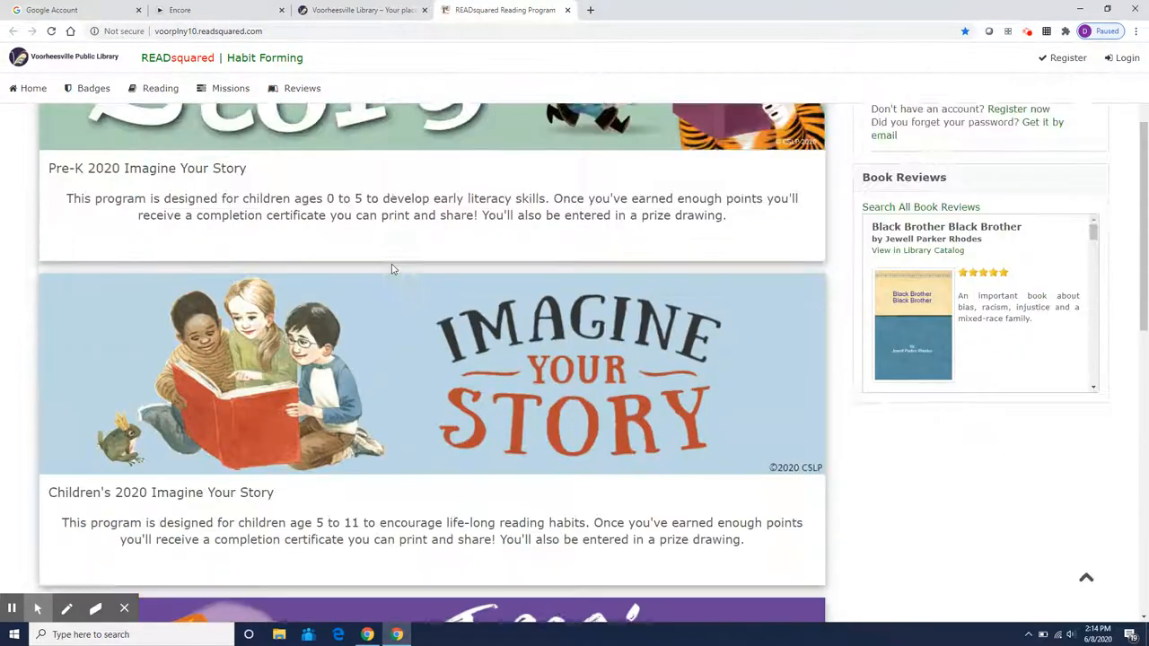
{"action": "scroll", "scroll_direction": "down", "scroll_amount": 3}
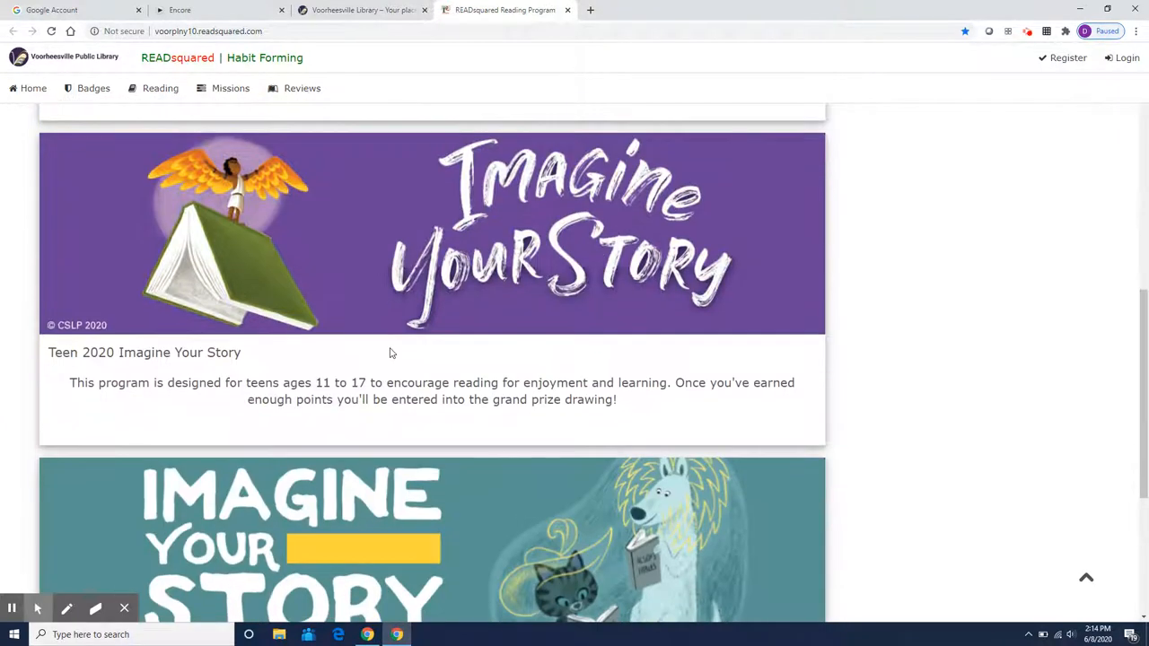
{"action": "scroll", "scroll_direction": "down", "scroll_amount": 3}
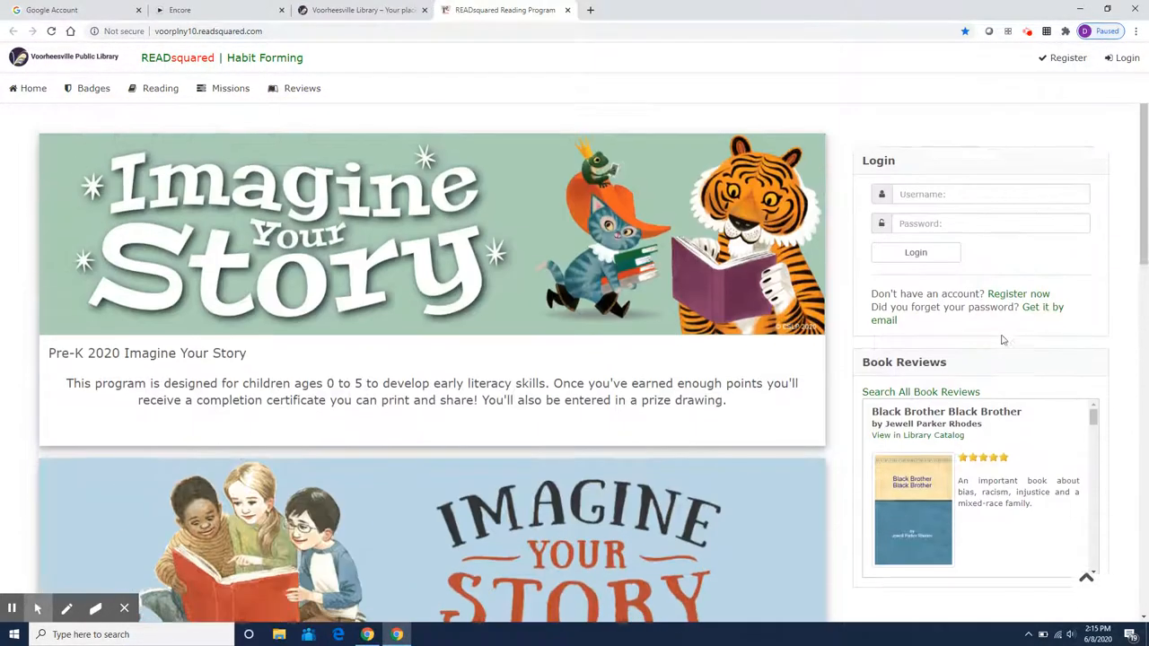
{"action": "scroll", "scroll_direction": "down", "scroll_amount": 3}
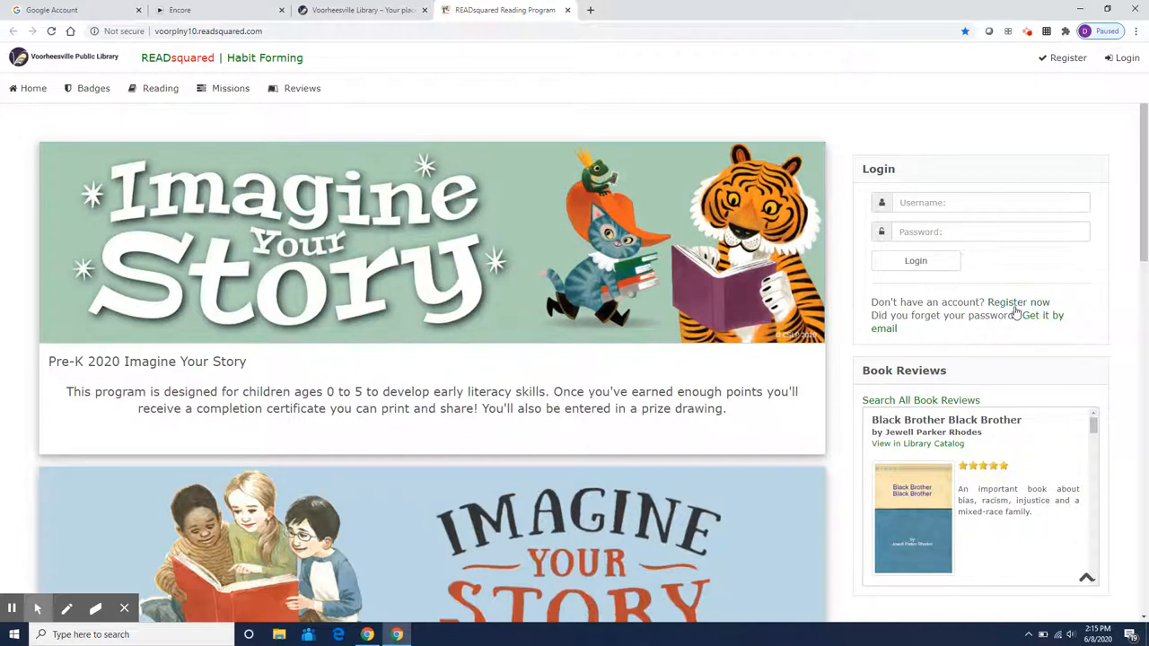
{"action": "mouse_move", "coordinate": [1019, 303]}
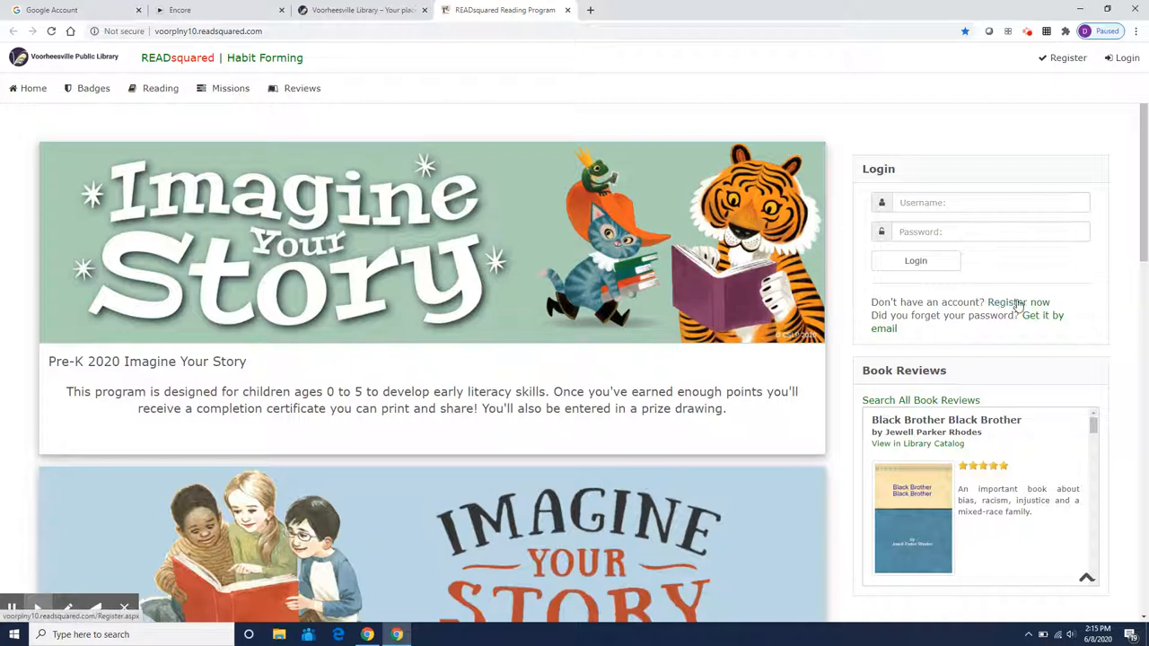
{"action": "mouse_move", "coordinate": [1014, 306]}
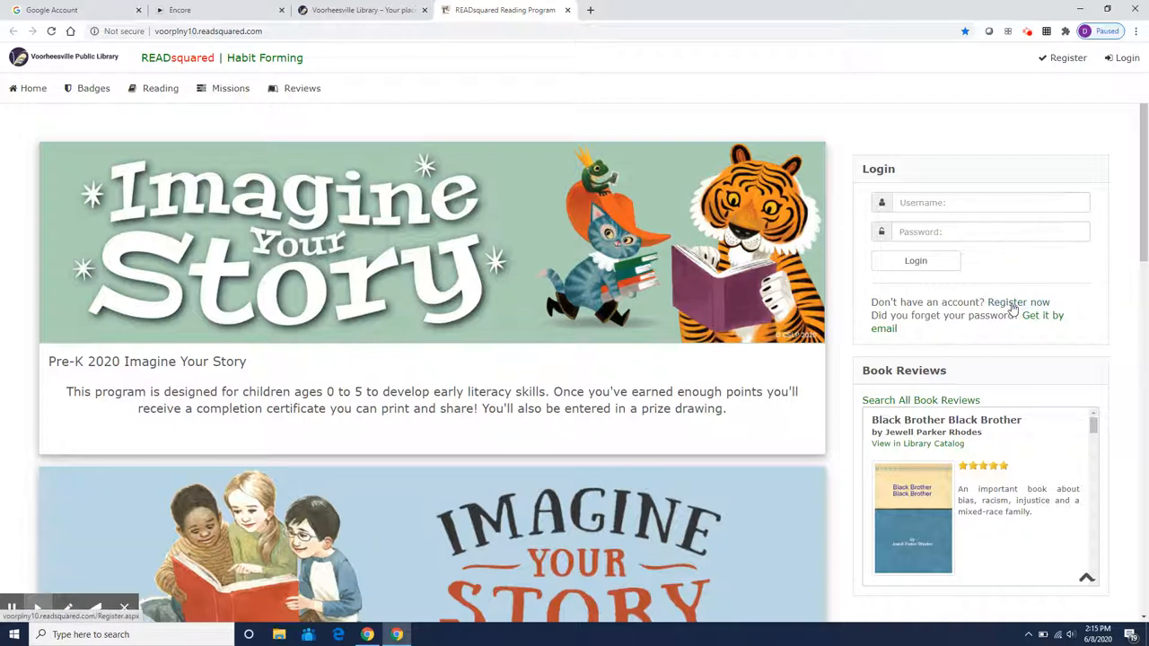
- Register for yourself as 10 Years Old in Children's Imagine Your Story
{"action": "left_click", "coordinate": [1019, 302]}
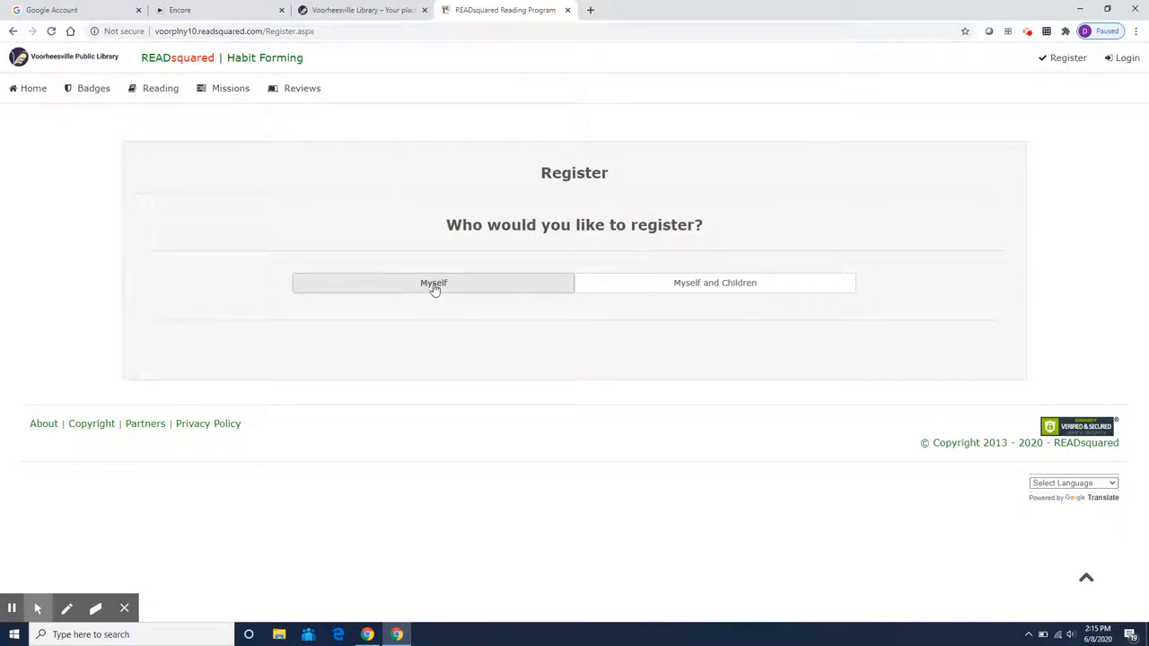
{"action": "left_click", "coordinate": [433, 282]}
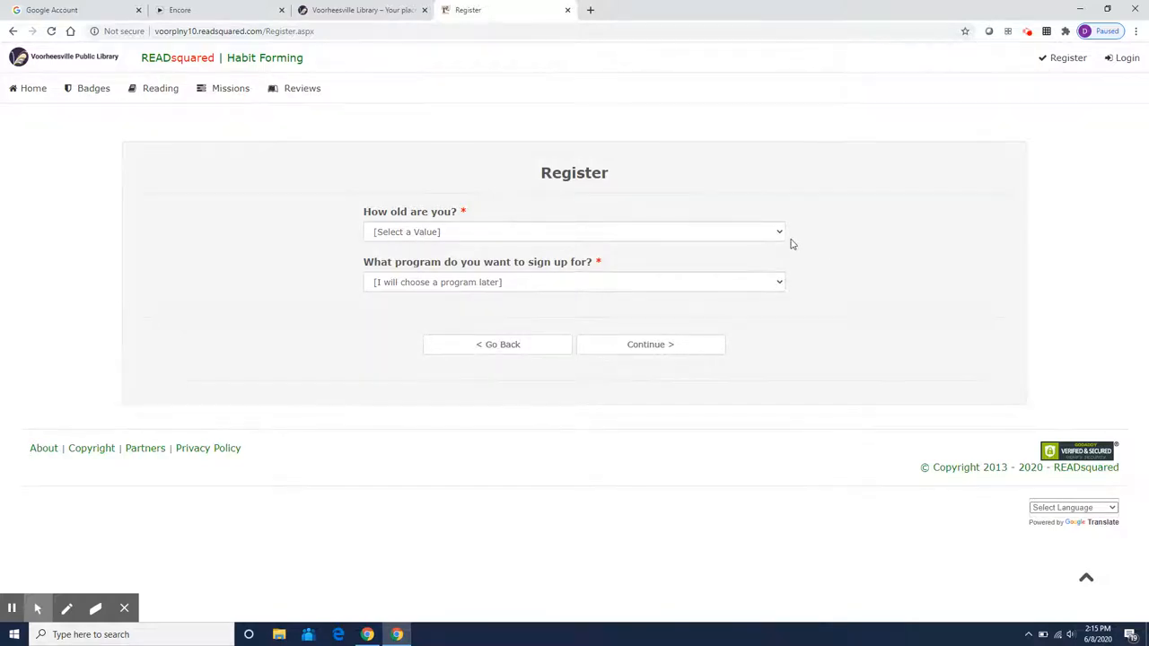
{"action": "left_click", "coordinate": [574, 232]}
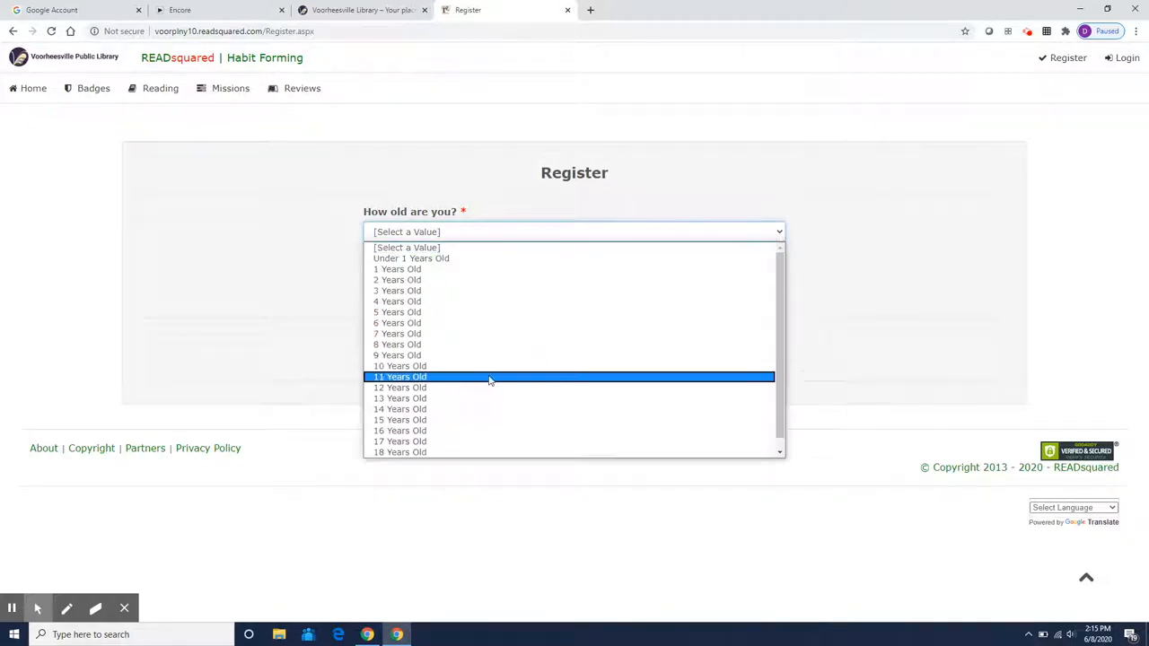
{"action": "left_click", "coordinate": [400, 365]}
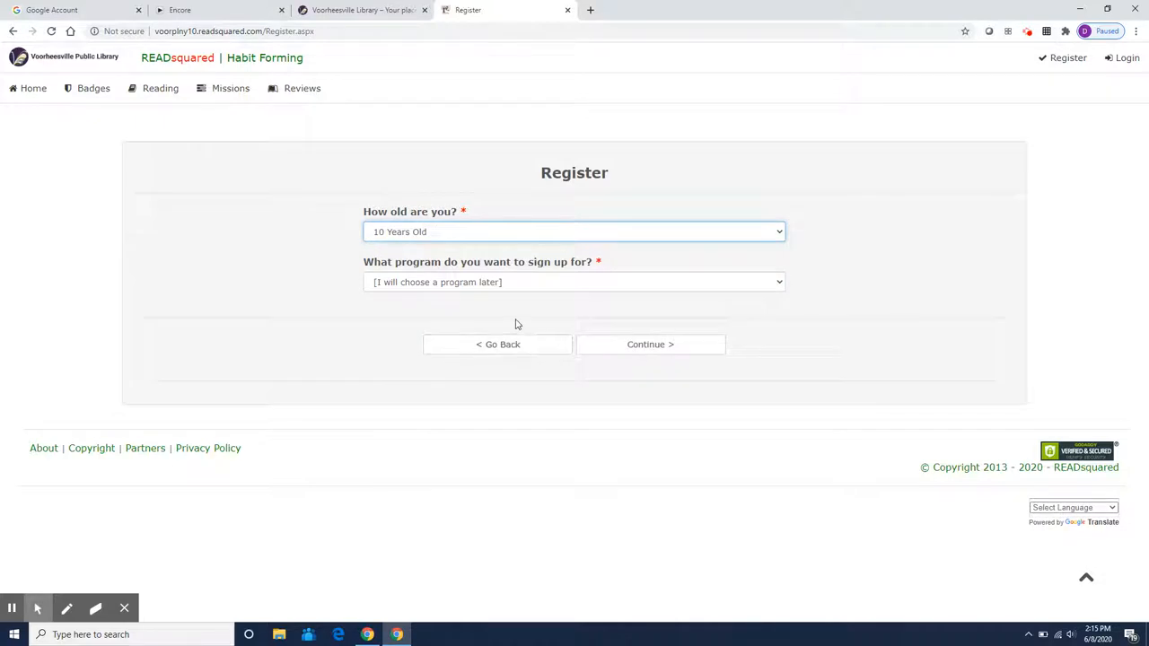
{"action": "left_click", "coordinate": [573, 282]}
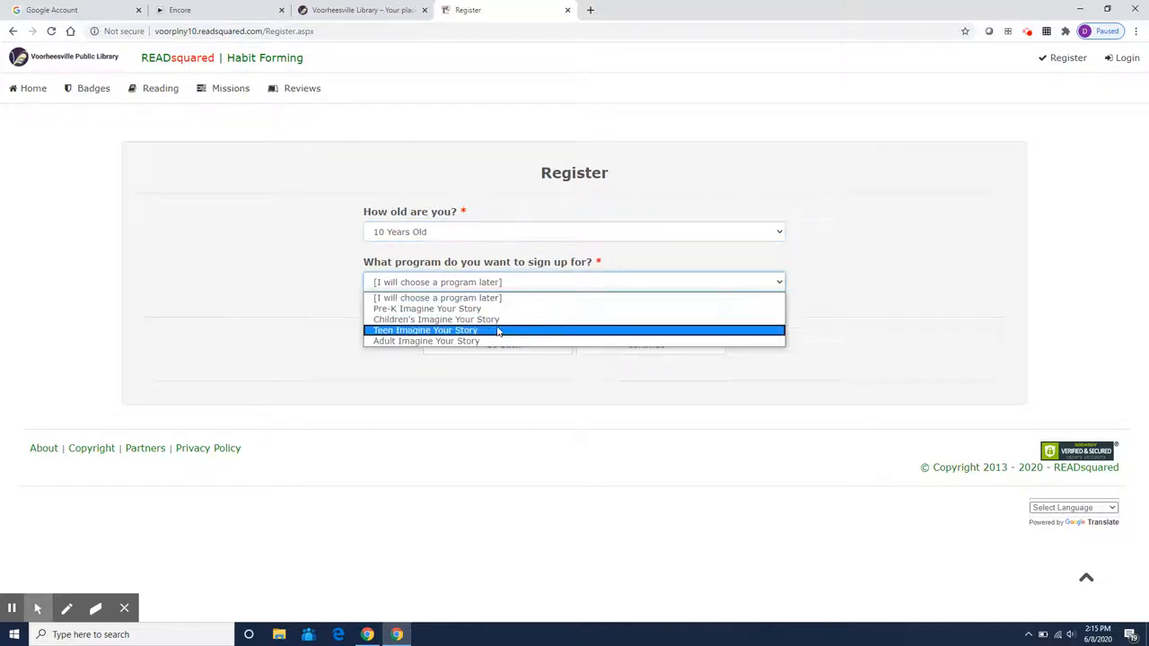
{"action": "left_click", "coordinate": [435, 320]}
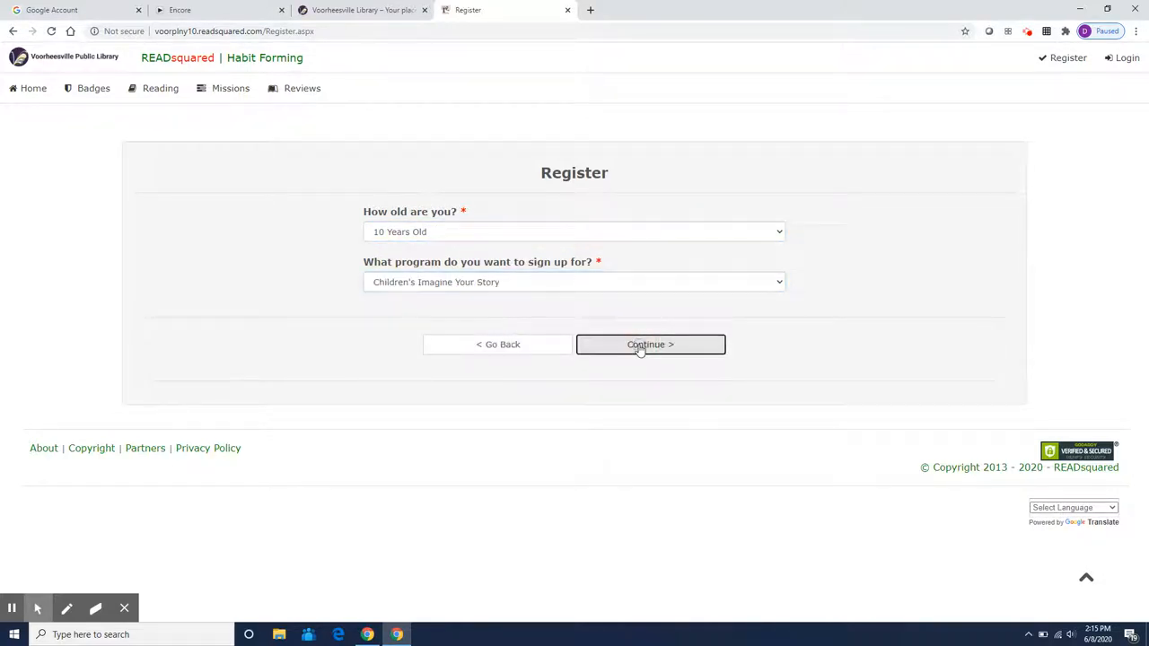
- Enter first name 'Ar', last name 'Fowl' and the email address
{"action": "left_click", "coordinate": [649, 343]}
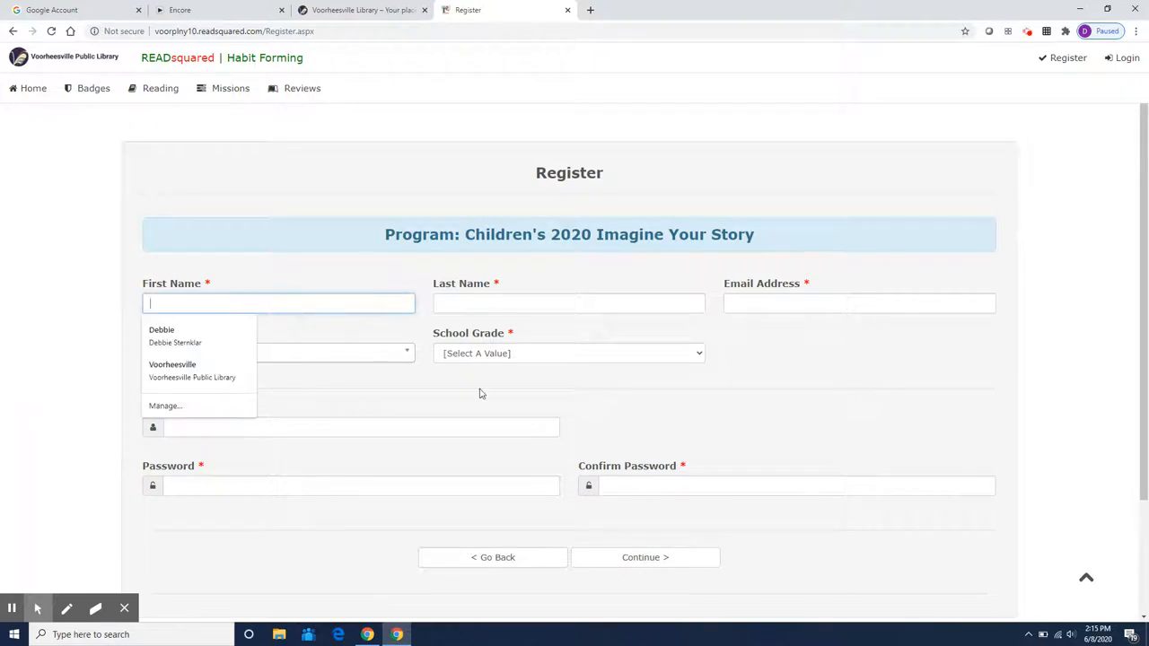
{"action": "type", "text": "Ar"}
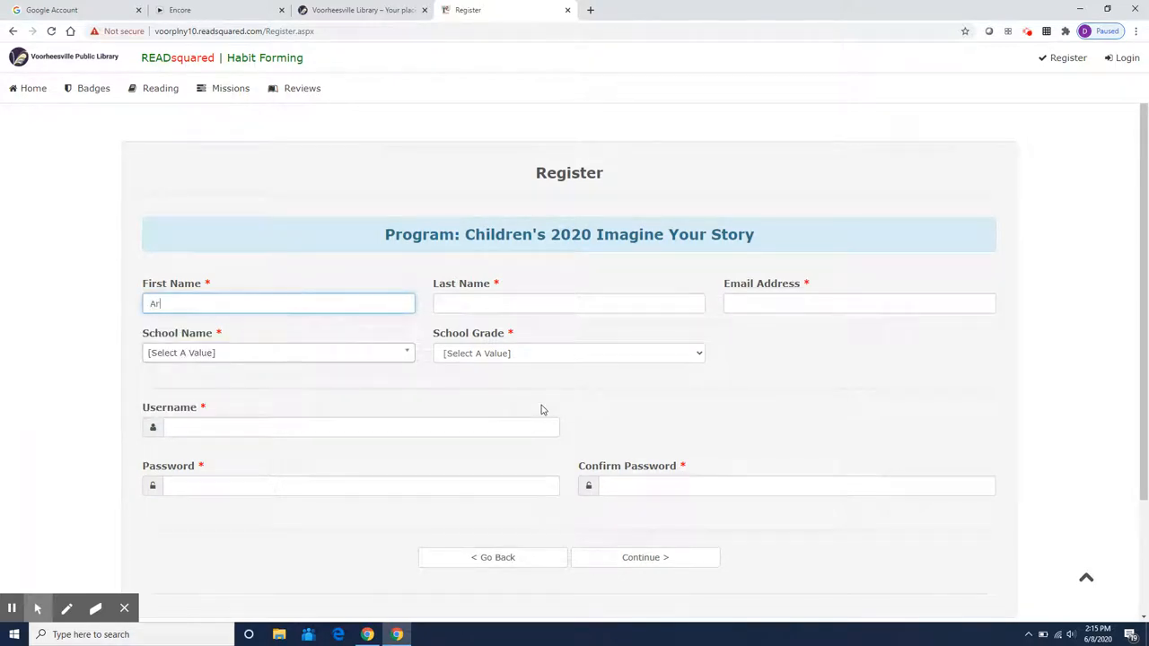
{"action": "left_click", "coordinate": [569, 304]}
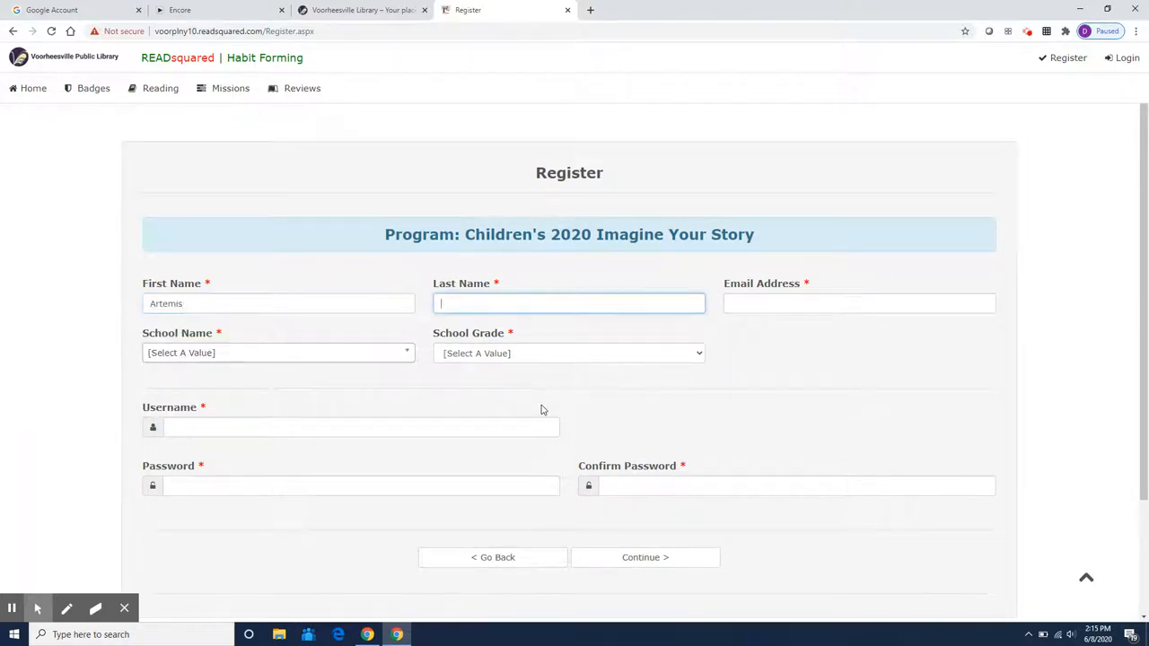
{"action": "type", "text": "Fowl"}
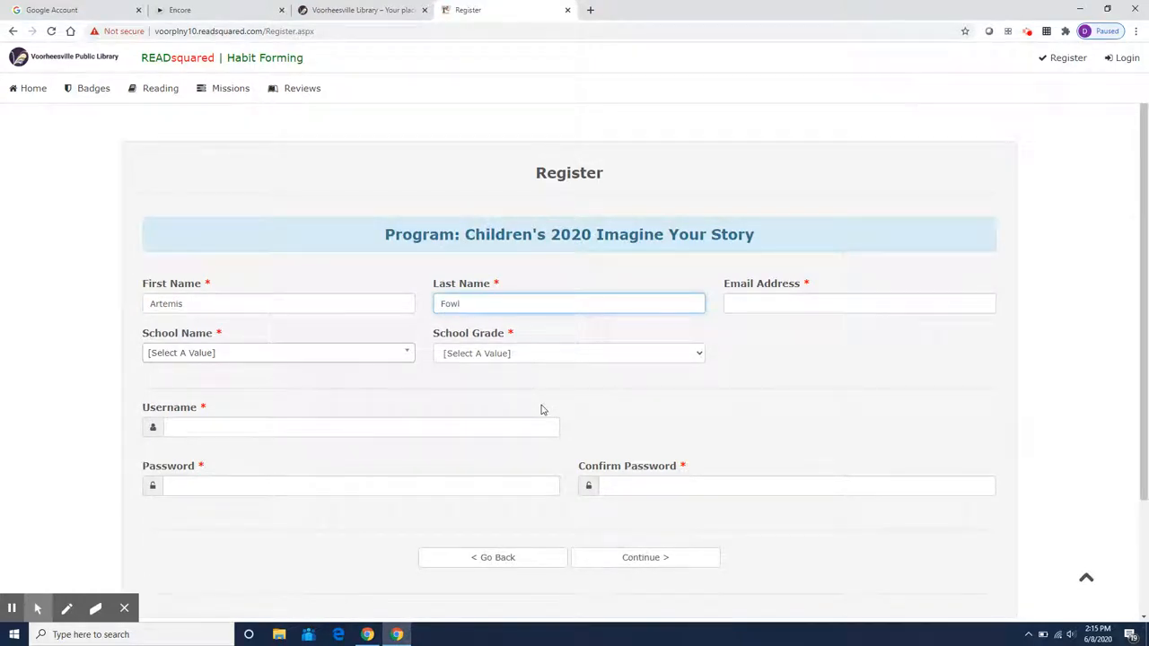
{"action": "left_click", "coordinate": [859, 304]}
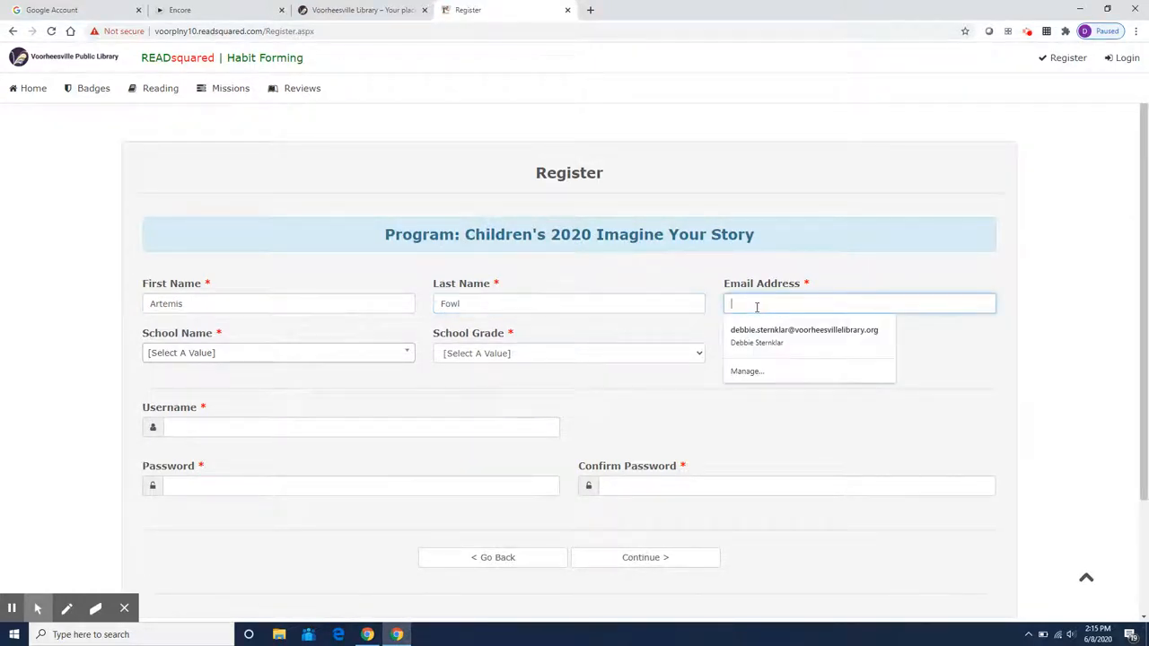
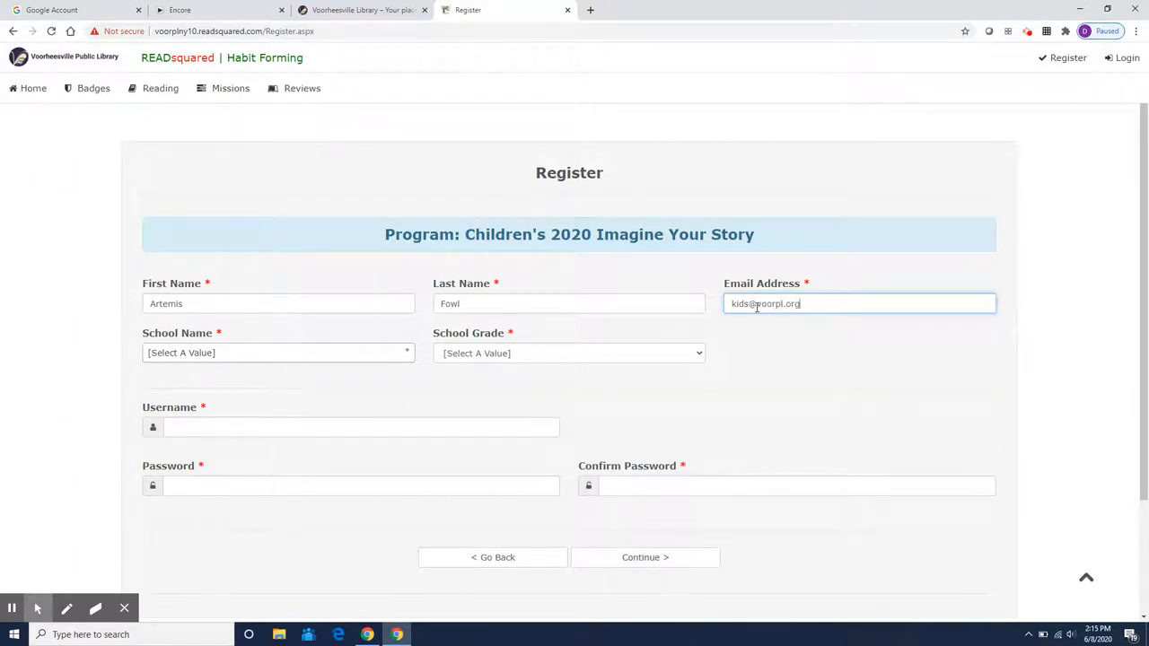
{"action": "mouse_move", "coordinate": [797, 334]}
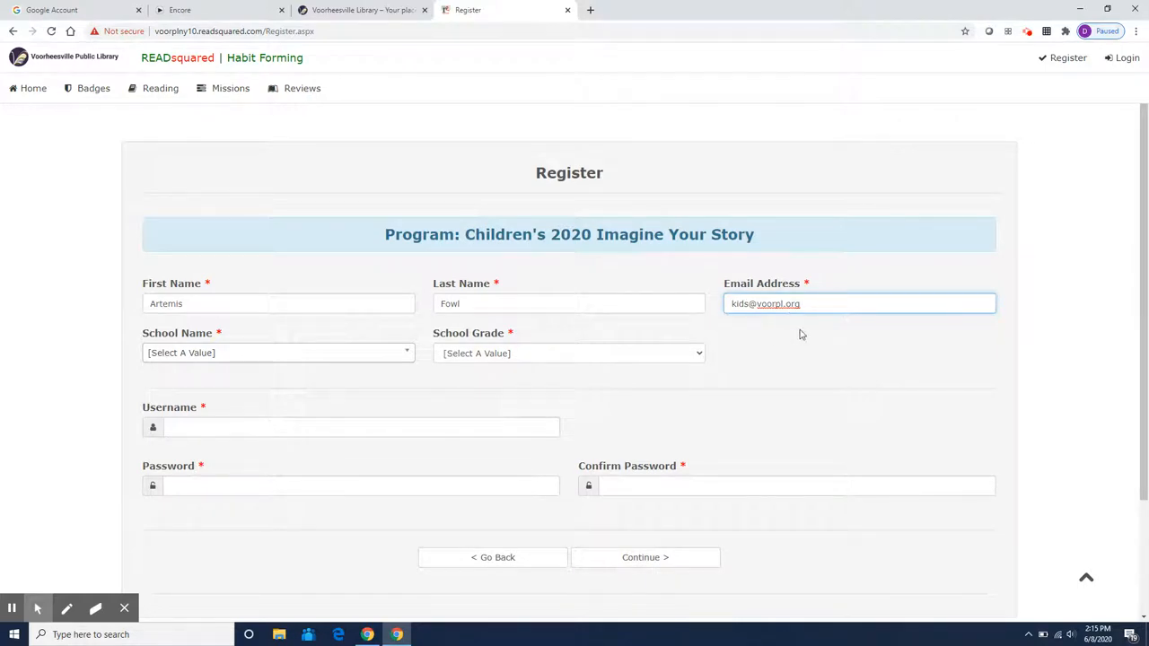
{"action": "mouse_move", "coordinate": [821, 323]}
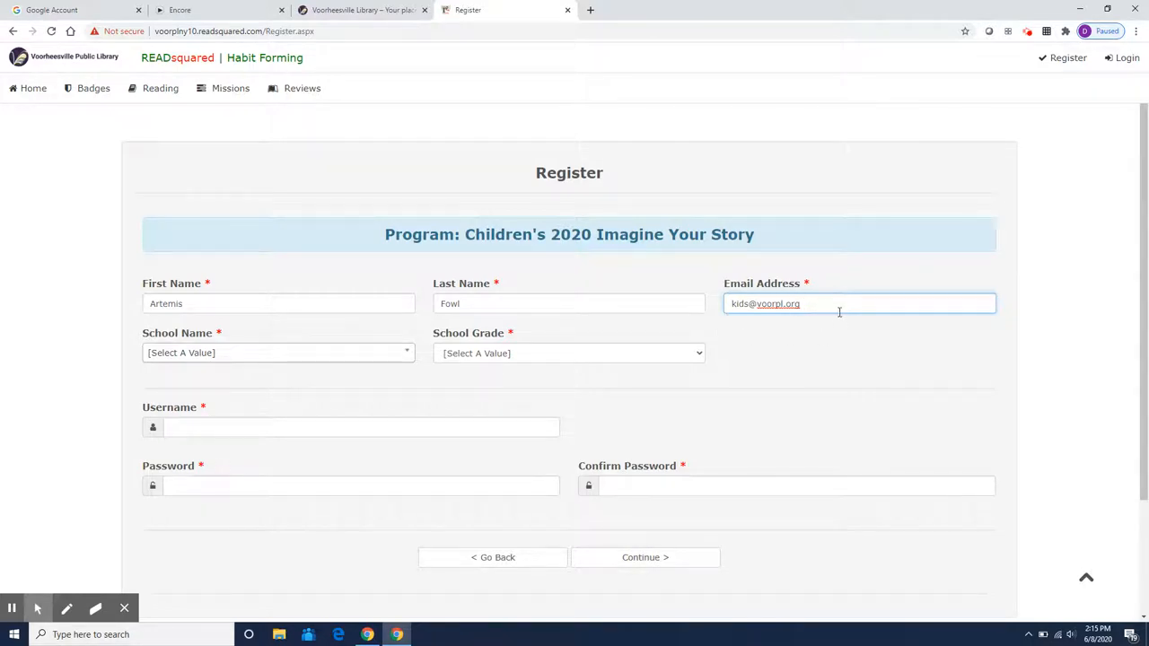
{"action": "mouse_move", "coordinate": [775, 336]}
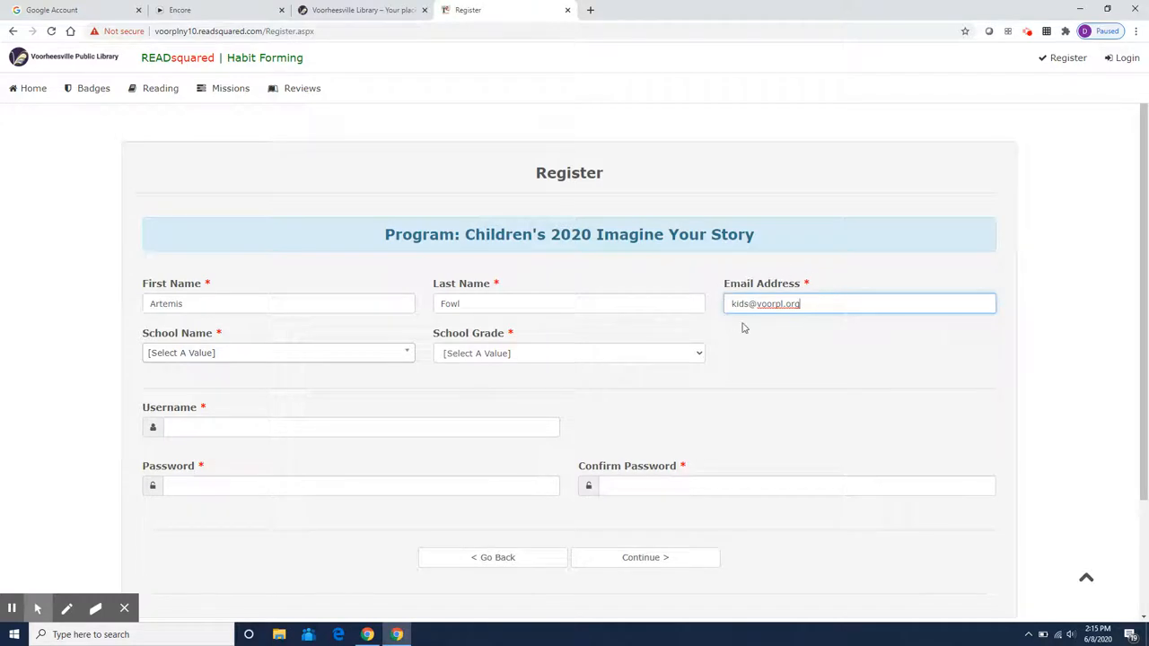
{"action": "mouse_move", "coordinate": [694, 337]}
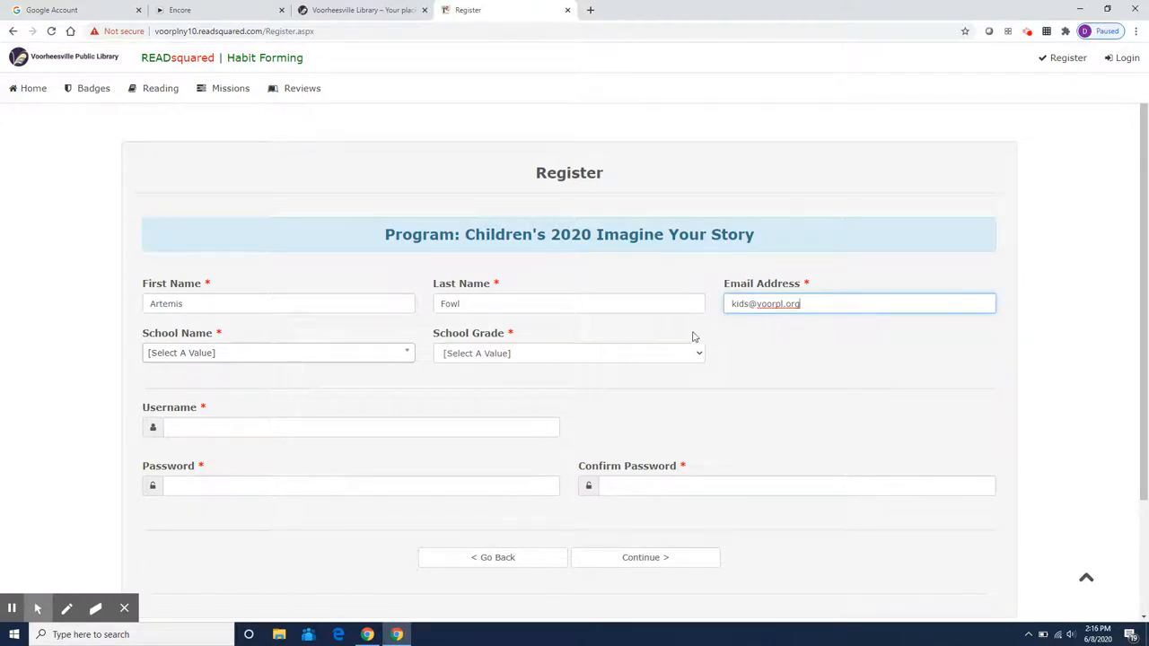
- Choose Voorheesville Elementary School and 5th Grade, set username and password, and submit the registration
{"action": "left_click", "coordinate": [278, 353]}
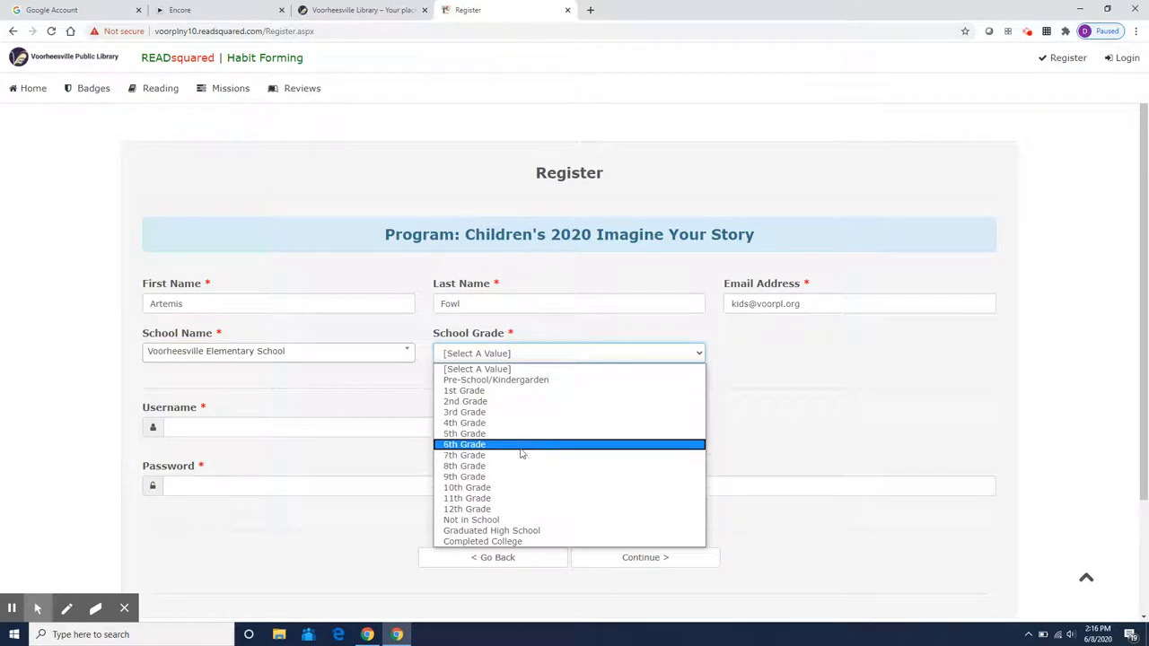
{"action": "left_click", "coordinate": [464, 434]}
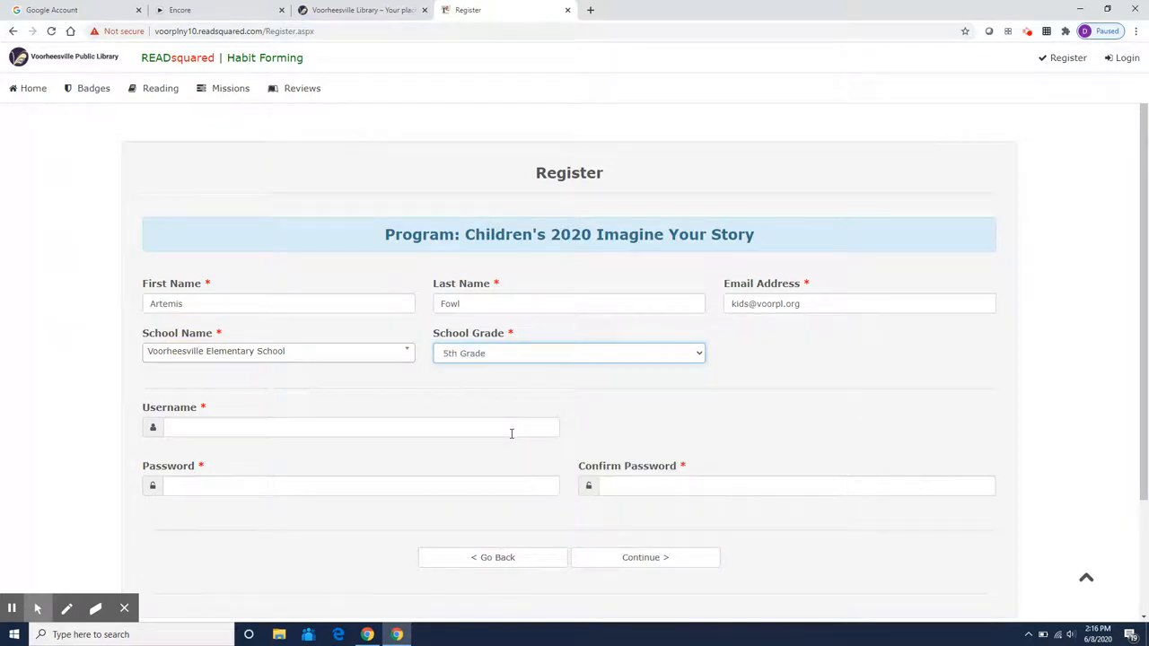
{"action": "left_click", "coordinate": [359, 427]}
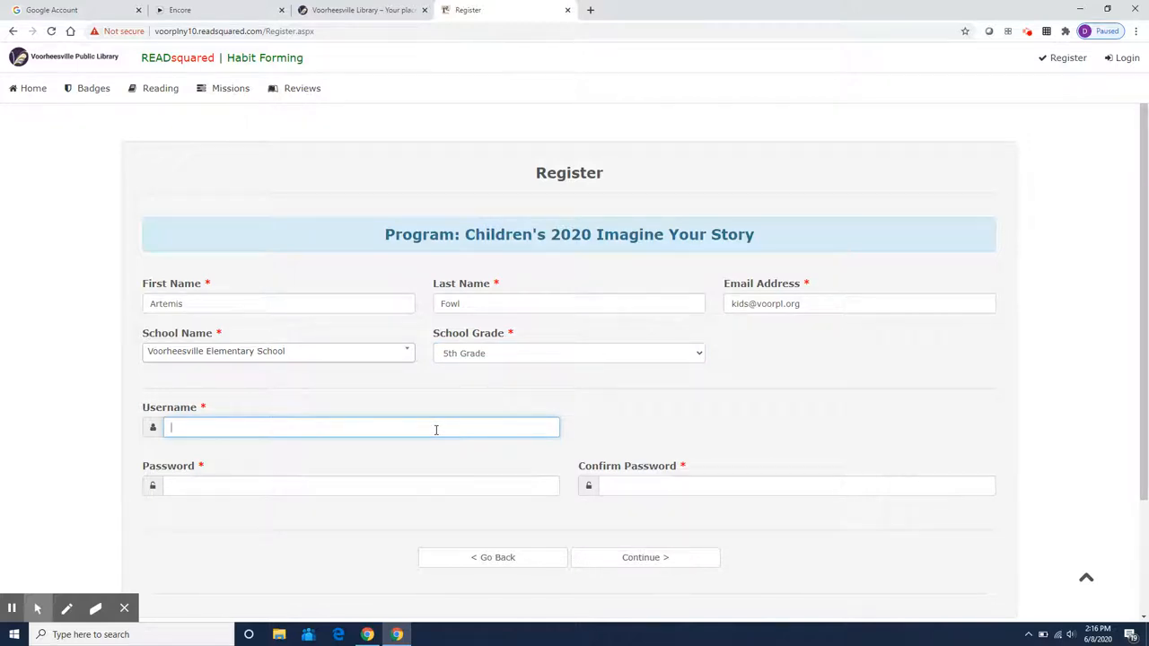
{"action": "type", "text": "AFowl"}
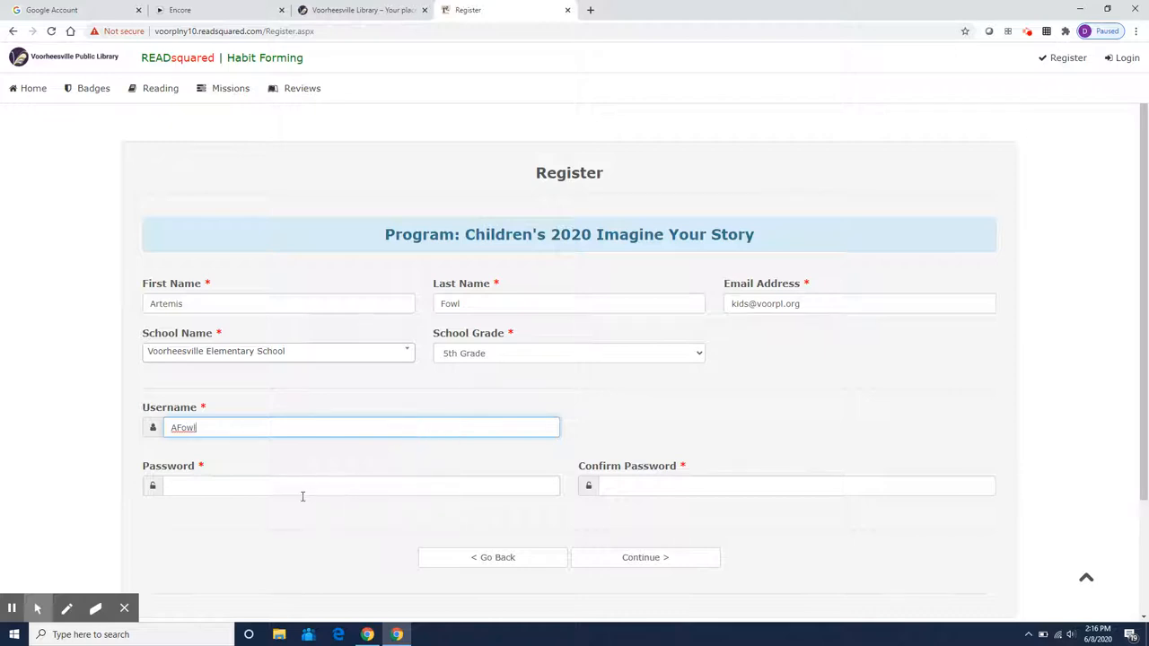
{"action": "left_click", "coordinate": [359, 486]}
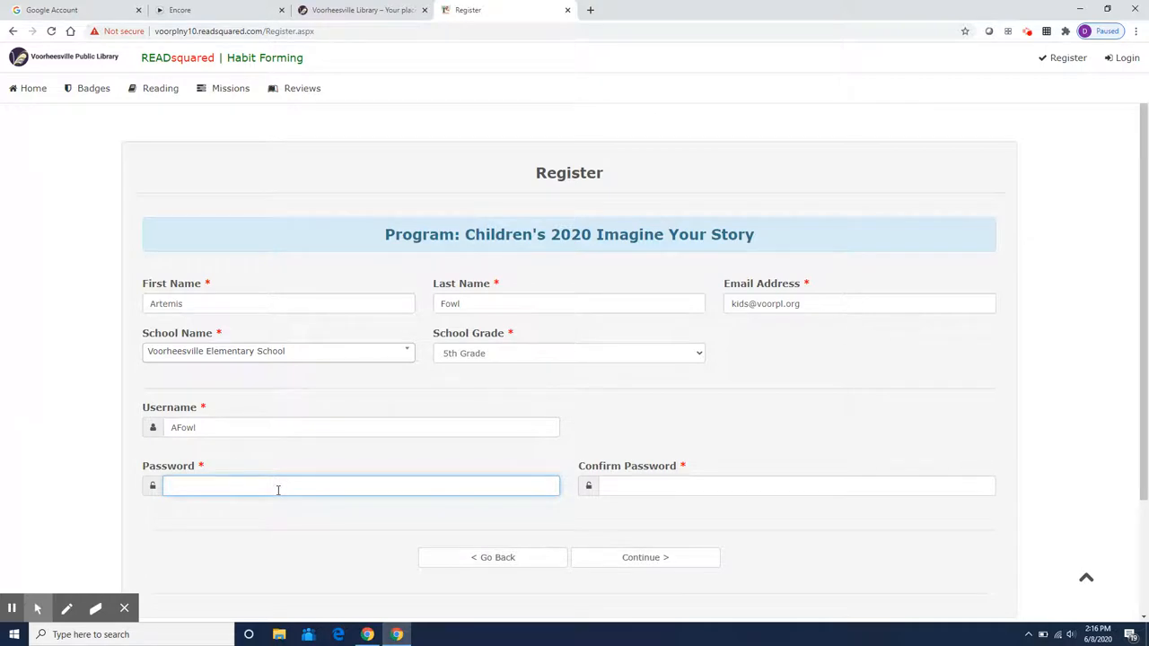
{"action": "type", "text": "••"}
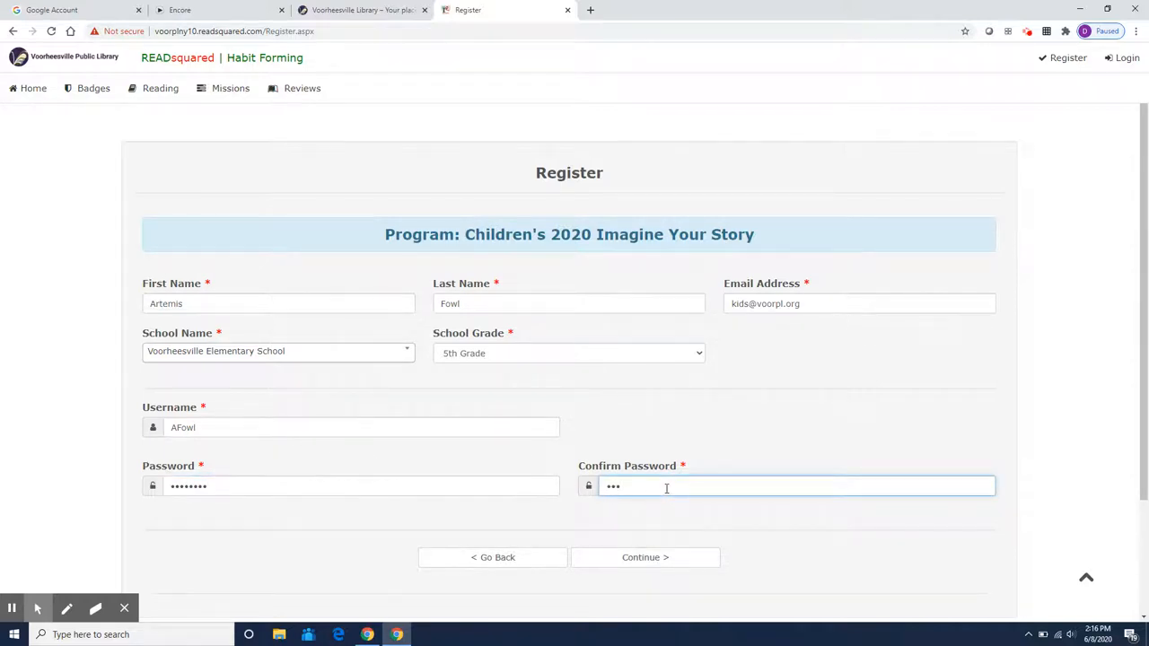
{"action": "type", "text": "••••"}
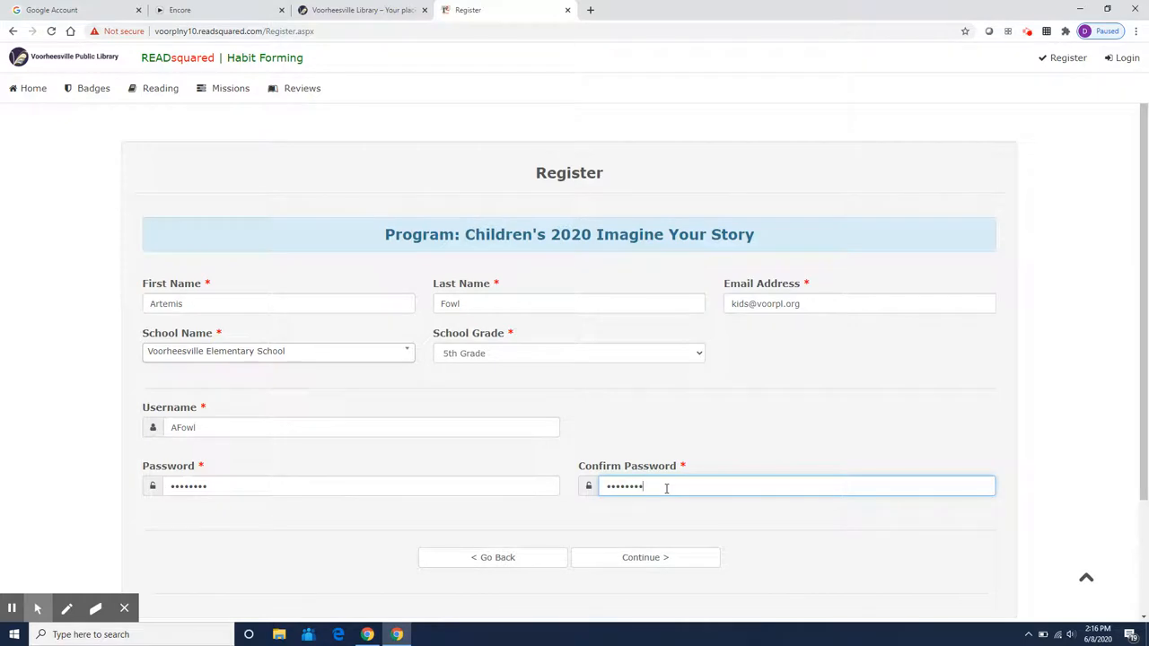
{"action": "left_click", "coordinate": [644, 557]}
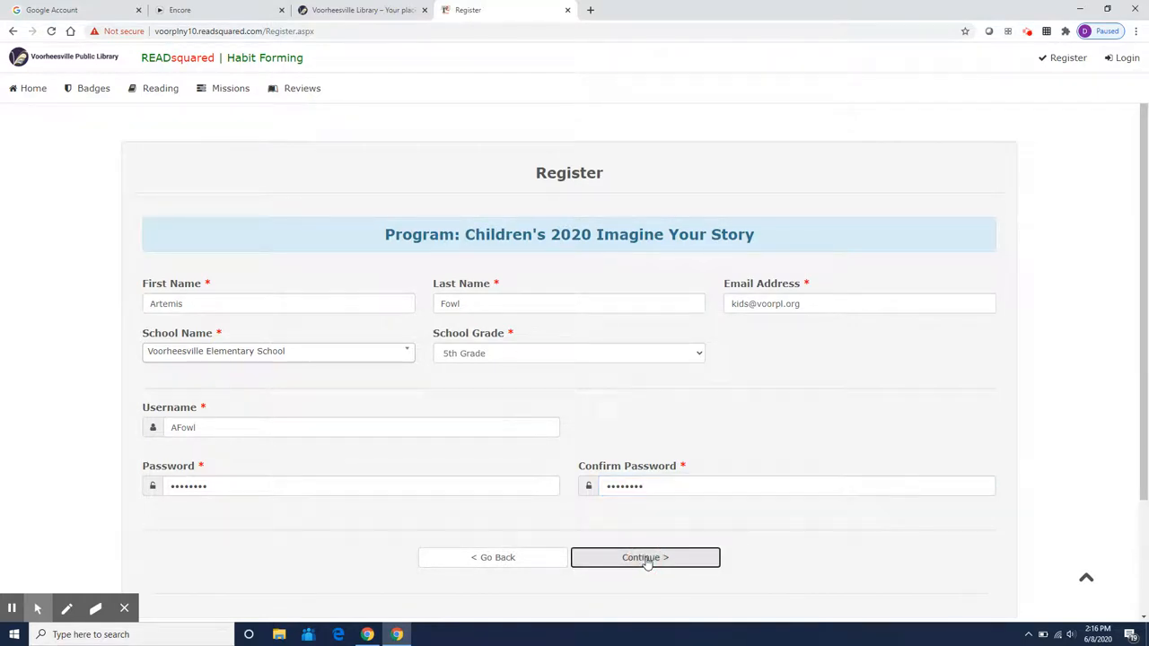
{"action": "left_click", "coordinate": [645, 557]}
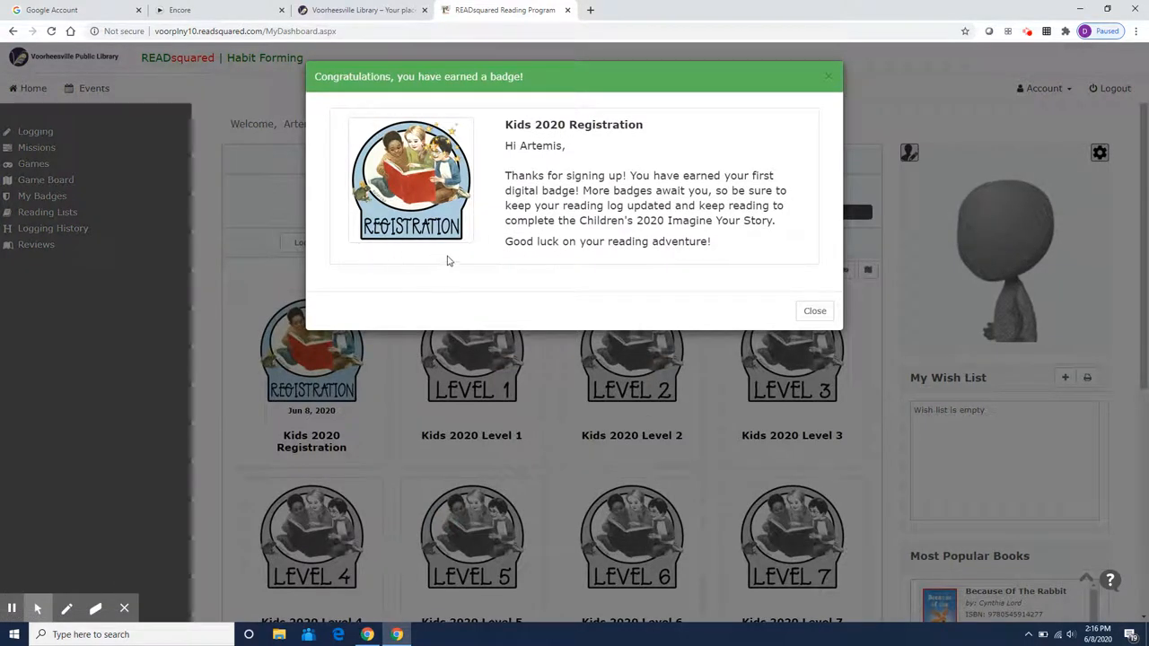
{"action": "mouse_move", "coordinate": [465, 263]}
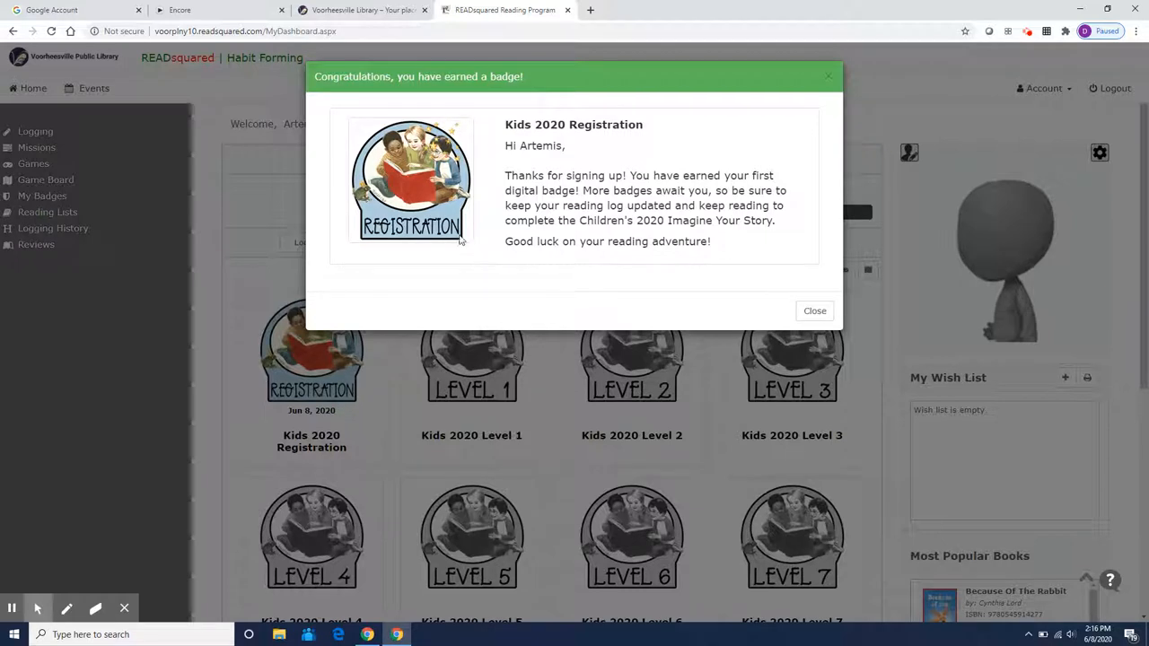
{"action": "mouse_move", "coordinate": [440, 269]}
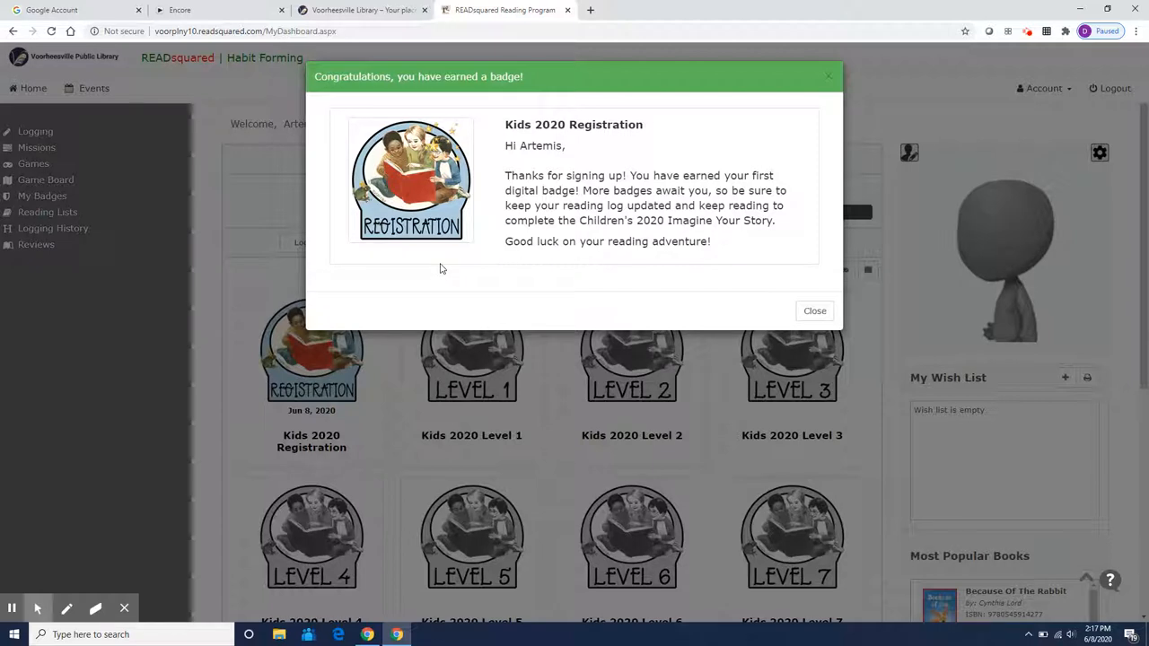
{"action": "mouse_move", "coordinate": [466, 266]}
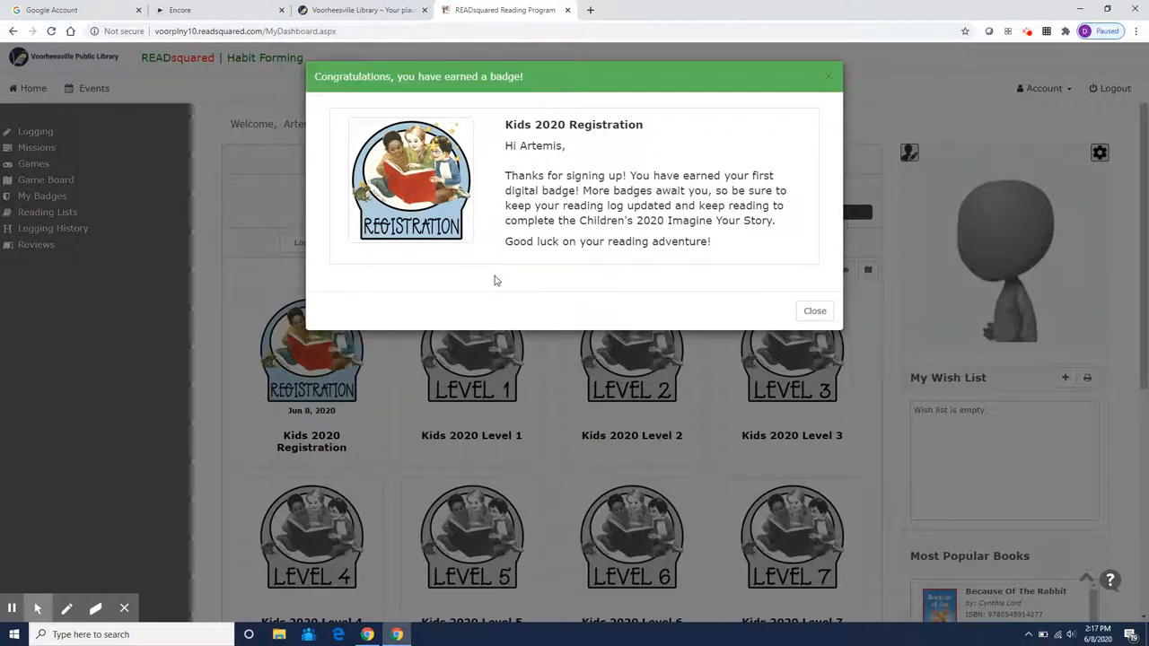
{"action": "mouse_move", "coordinate": [492, 198]}
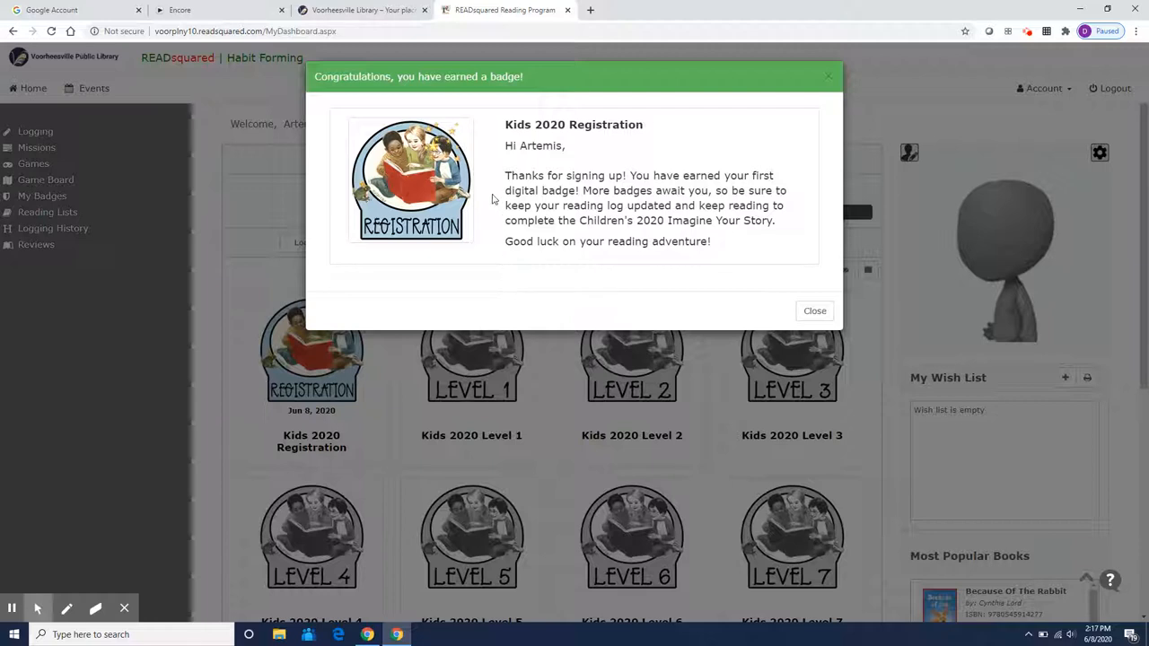
{"action": "mouse_move", "coordinate": [476, 255]}
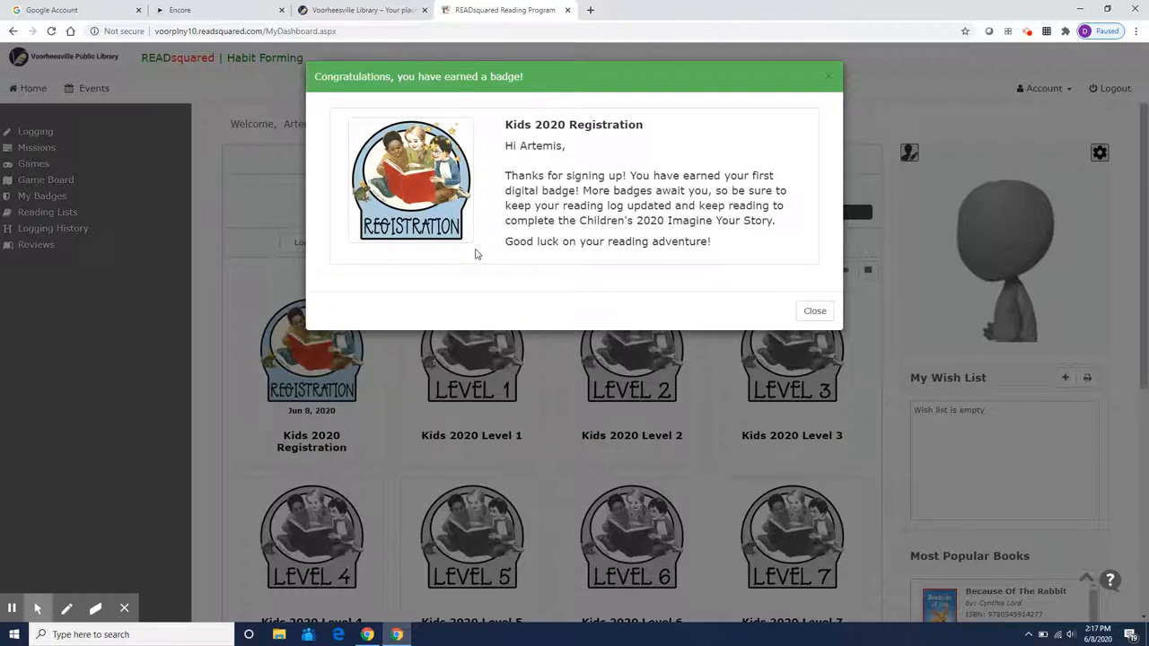
{"action": "mouse_move", "coordinate": [484, 266]}
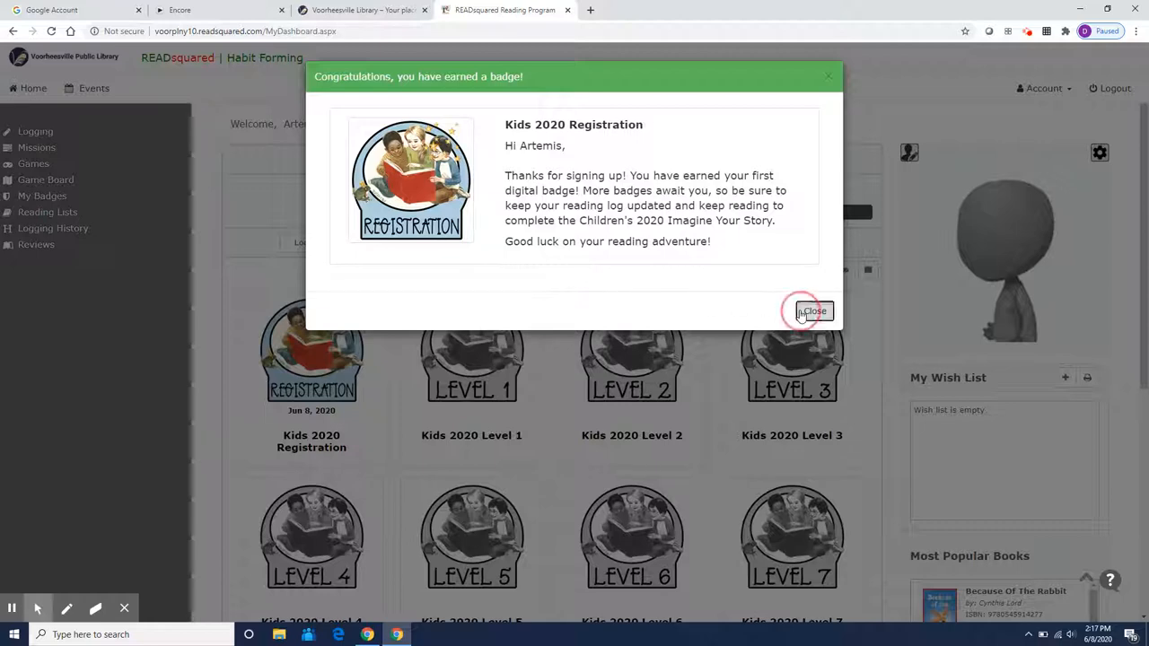
- Dismiss the 'Congratulations, you have earned a badge!' message
{"action": "left_click", "coordinate": [812, 310]}
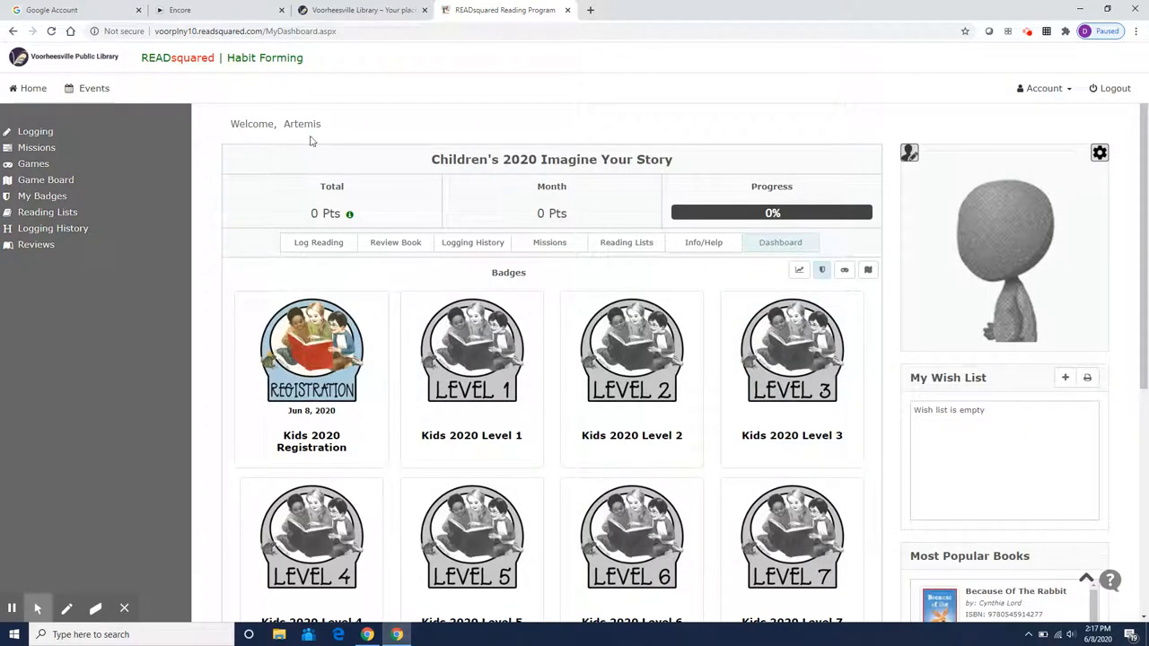
{"action": "mouse_move", "coordinate": [927, 179]}
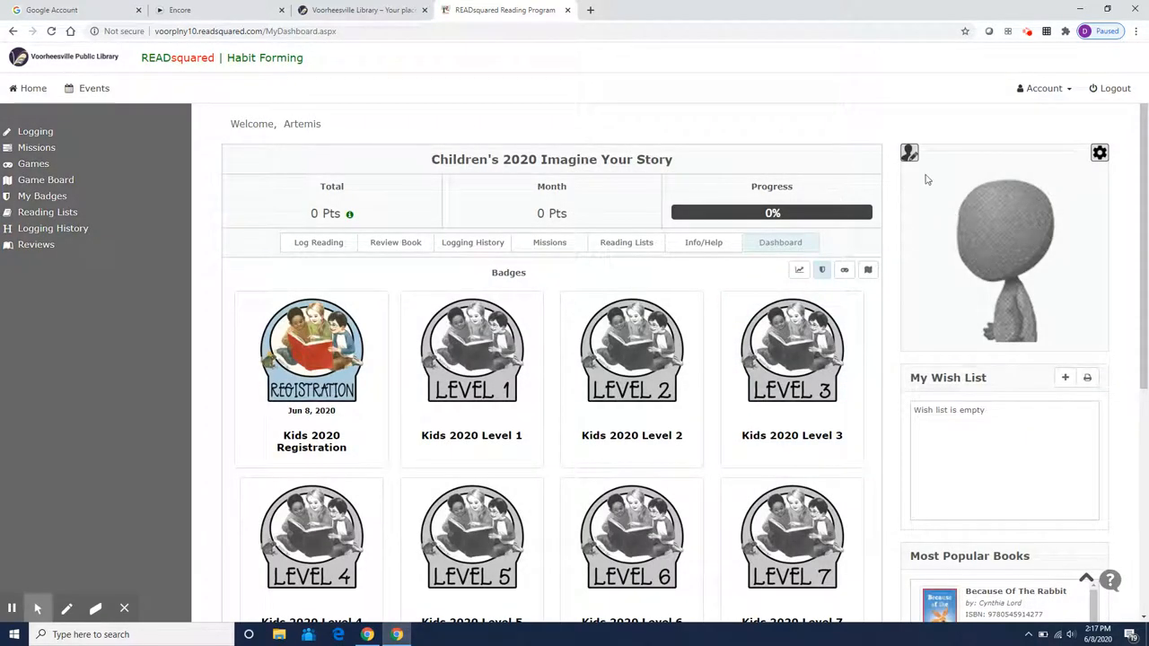
- Cycle through avatar characters to the ninja and save it
{"action": "left_click", "coordinate": [909, 152]}
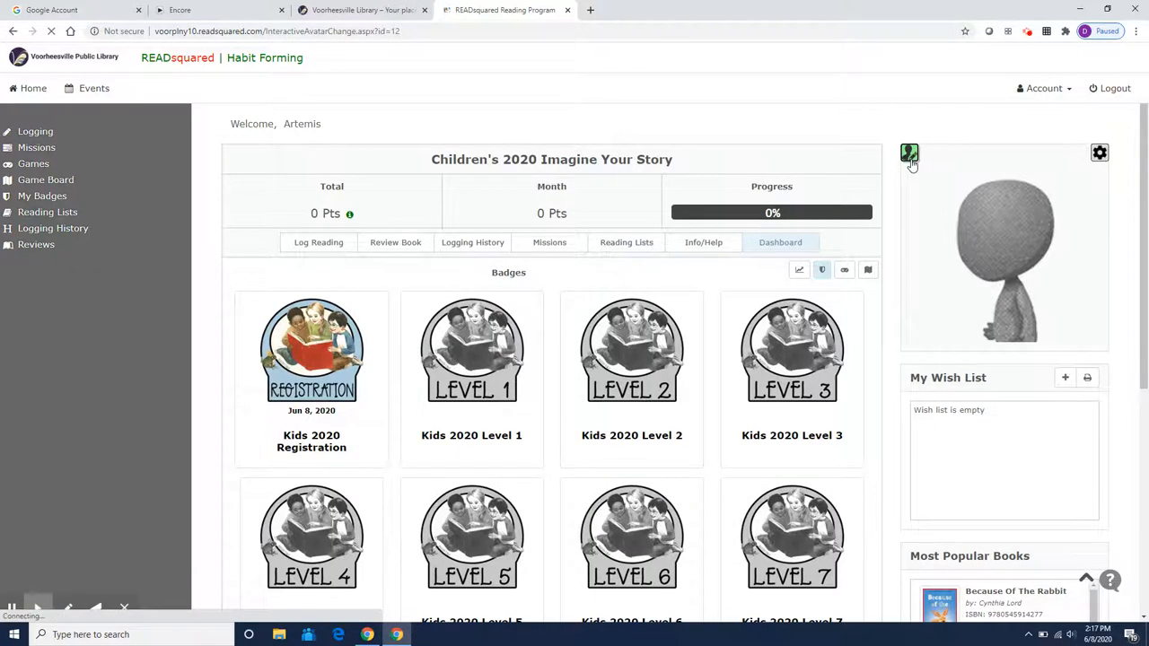
{"action": "left_click", "coordinate": [909, 152]}
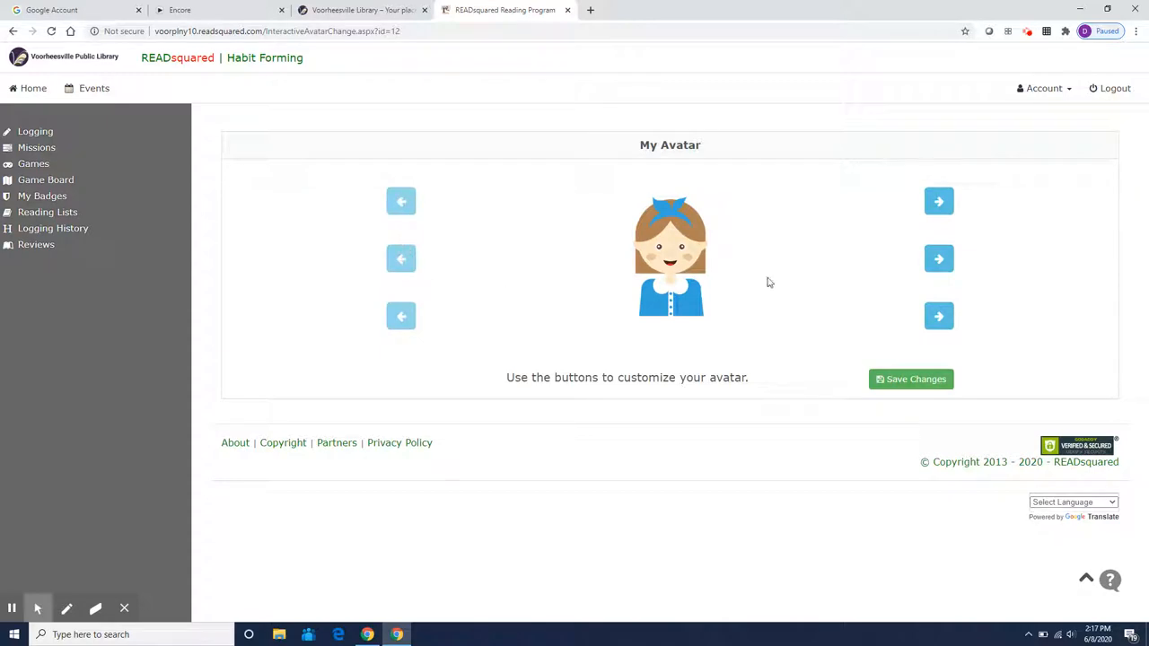
{"action": "left_click", "coordinate": [939, 260]}
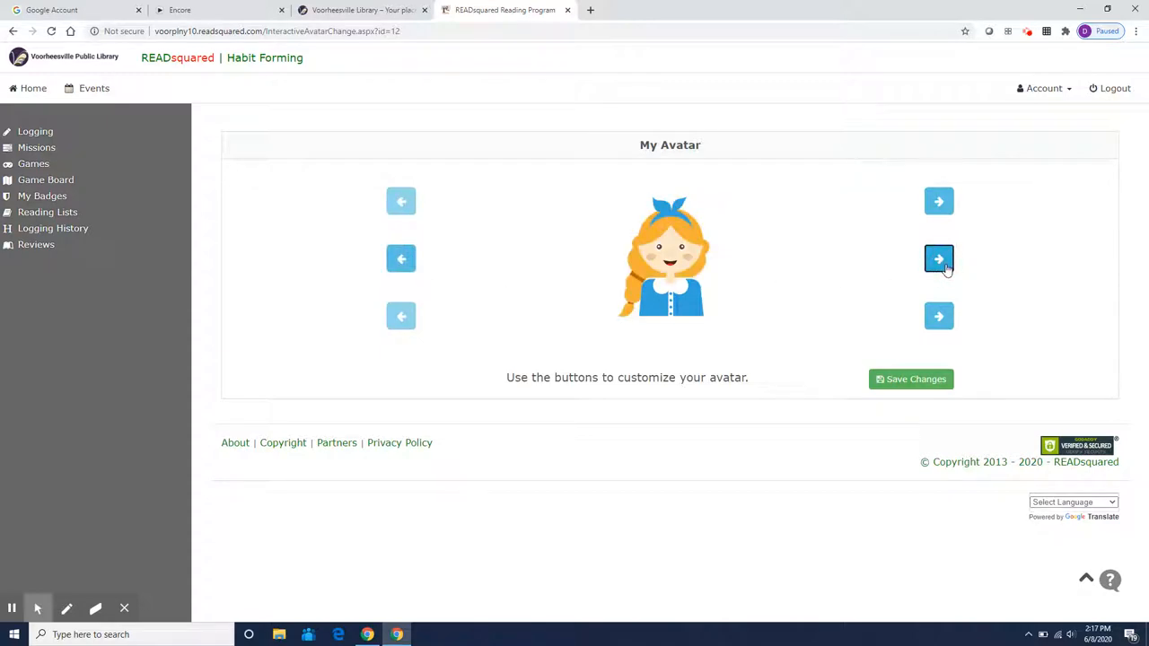
{"action": "left_click", "coordinate": [939, 259]}
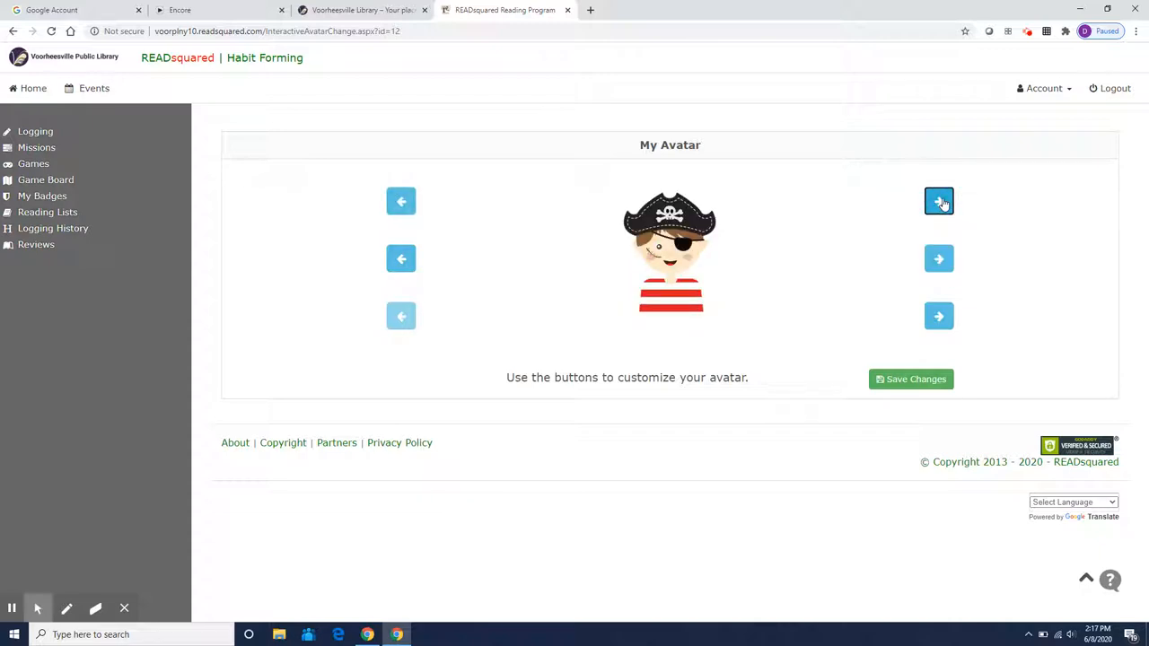
{"action": "left_click", "coordinate": [939, 201]}
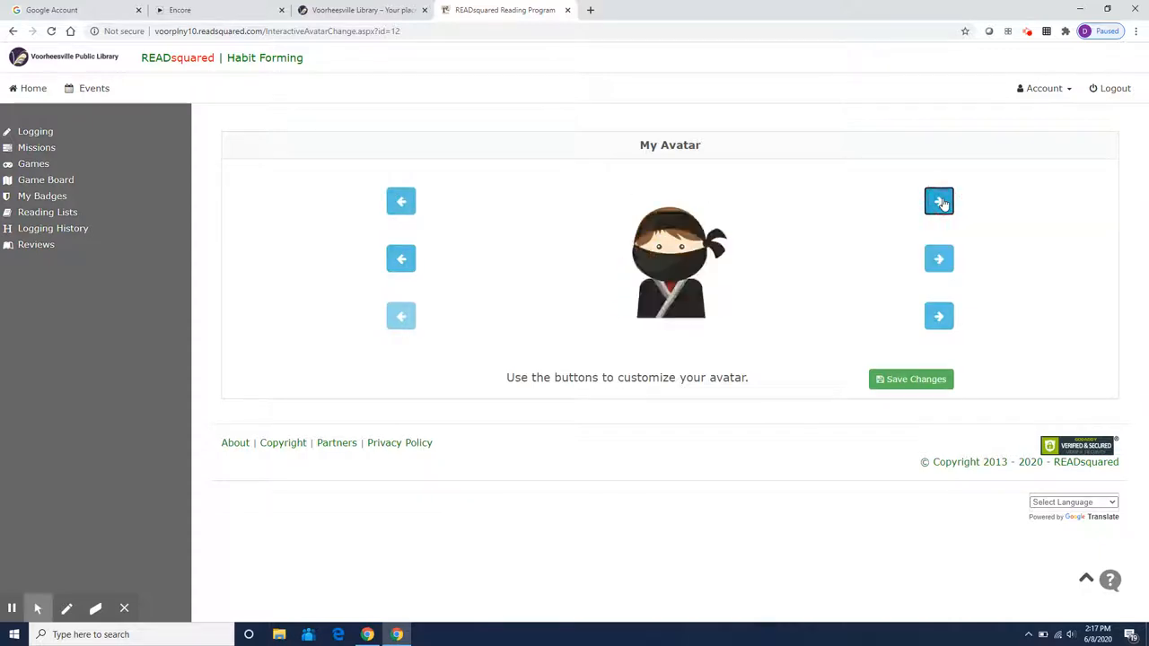
{"action": "left_click", "coordinate": [939, 315]}
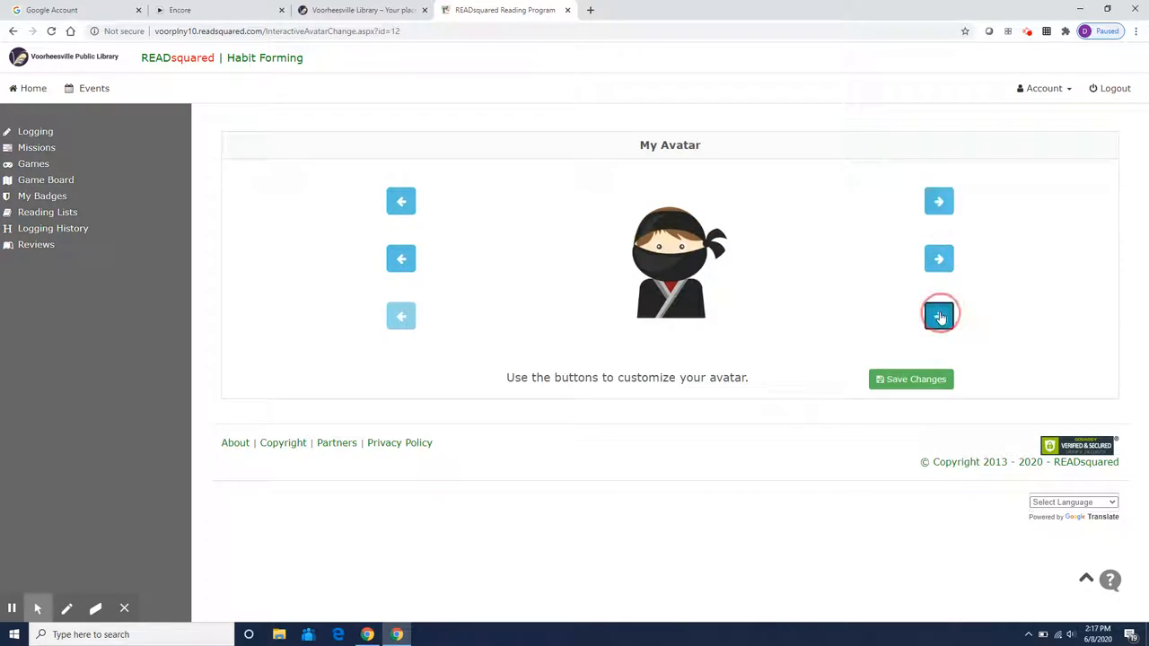
{"action": "left_click", "coordinate": [939, 315]}
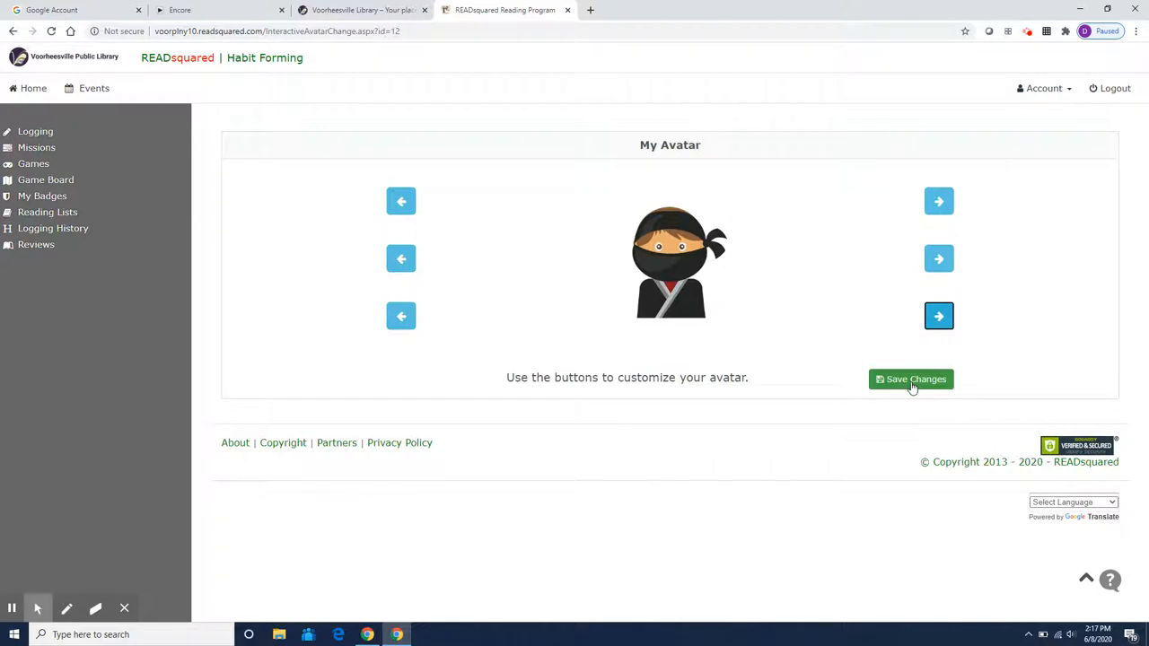
{"action": "left_click", "coordinate": [911, 379]}
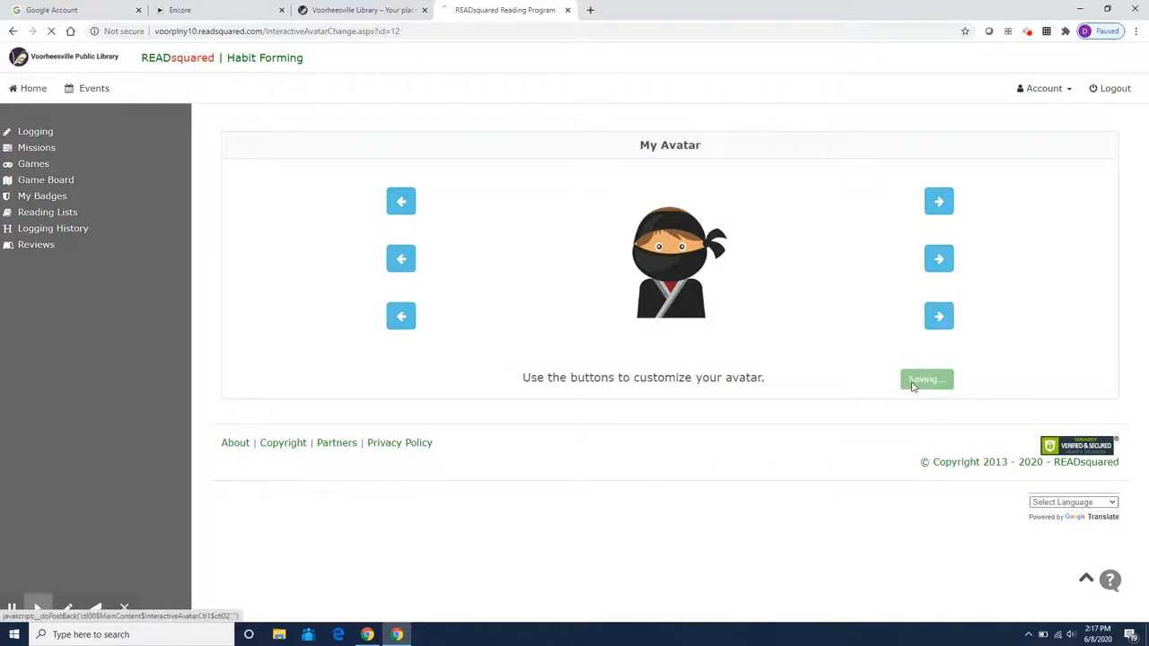
{"action": "left_click", "coordinate": [926, 378]}
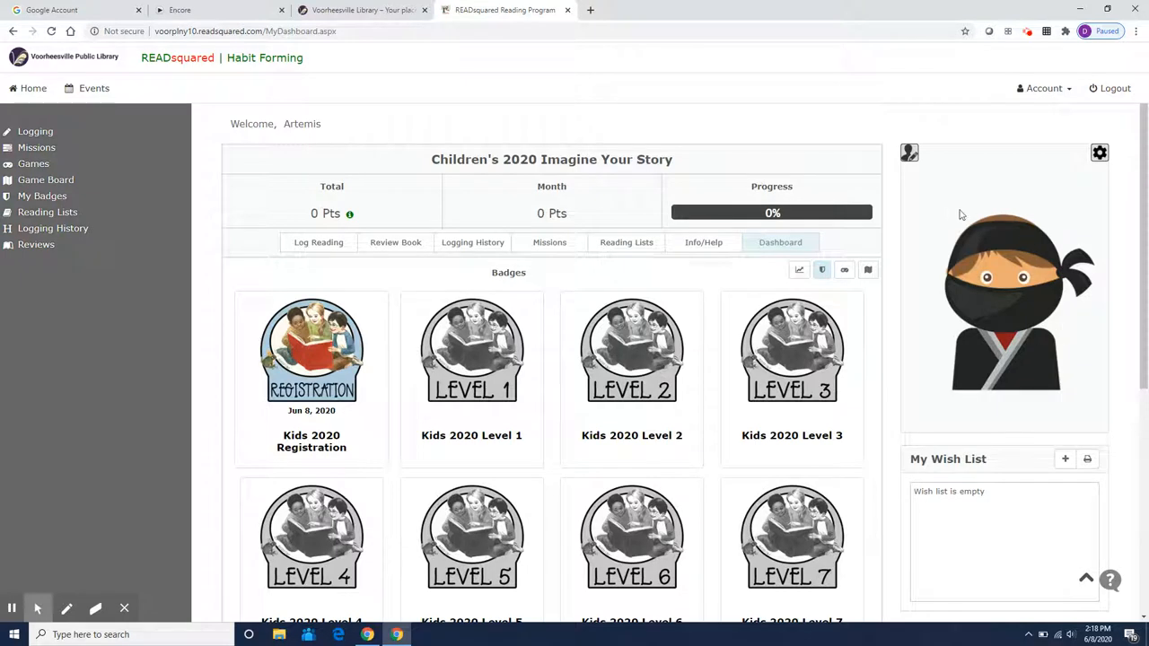
{"action": "mouse_move", "coordinate": [943, 217]}
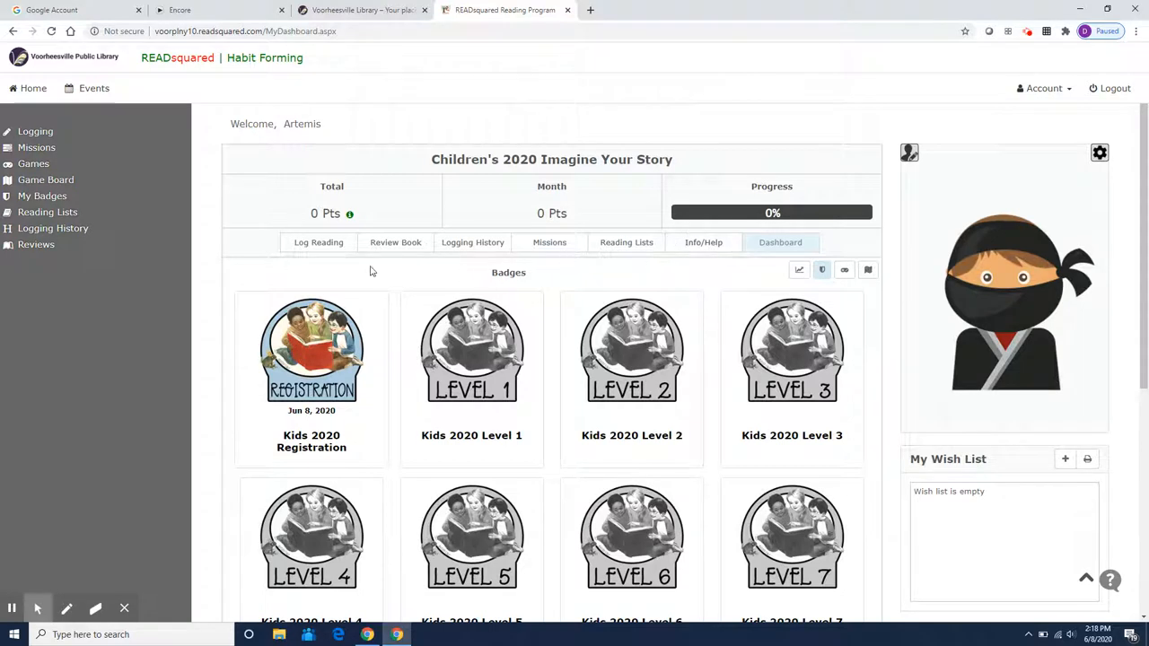
{"action": "mouse_move", "coordinate": [325, 274]}
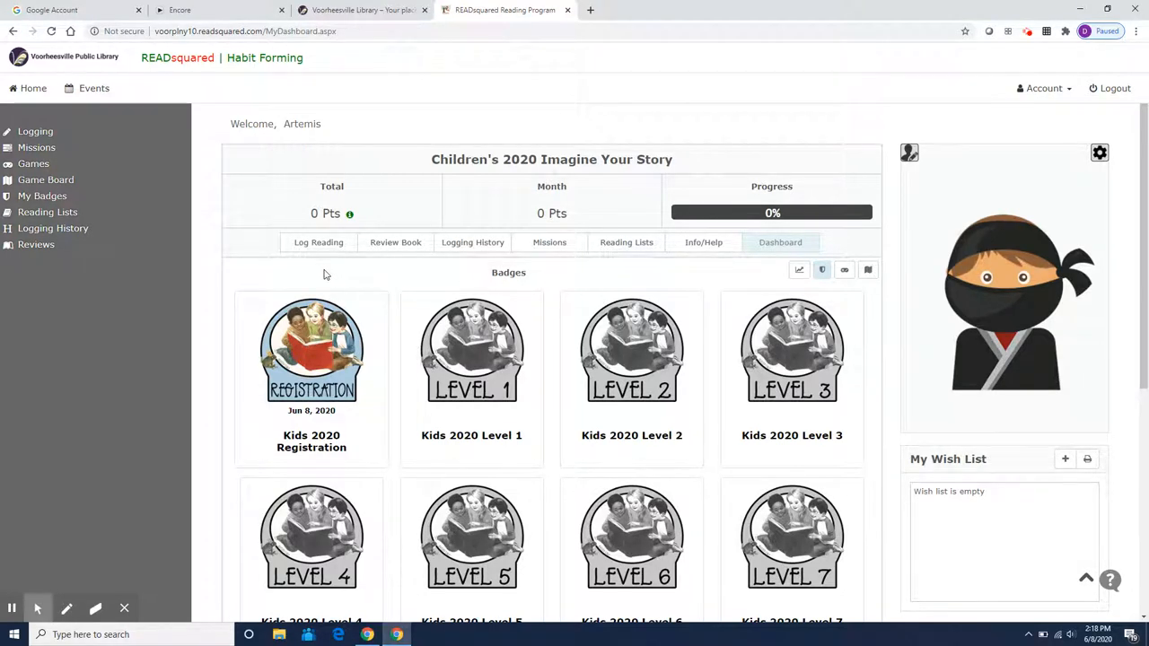
{"action": "mouse_move", "coordinate": [380, 272]}
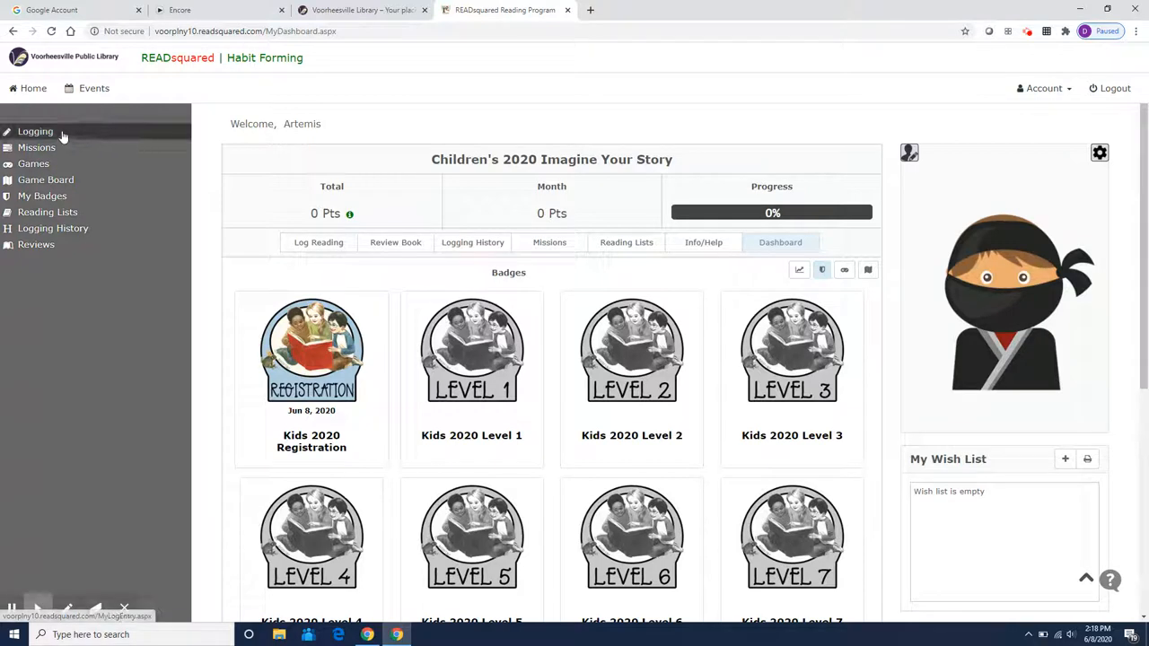
- Go to the Logging page from the left sidebar
{"action": "left_click", "coordinate": [36, 131]}
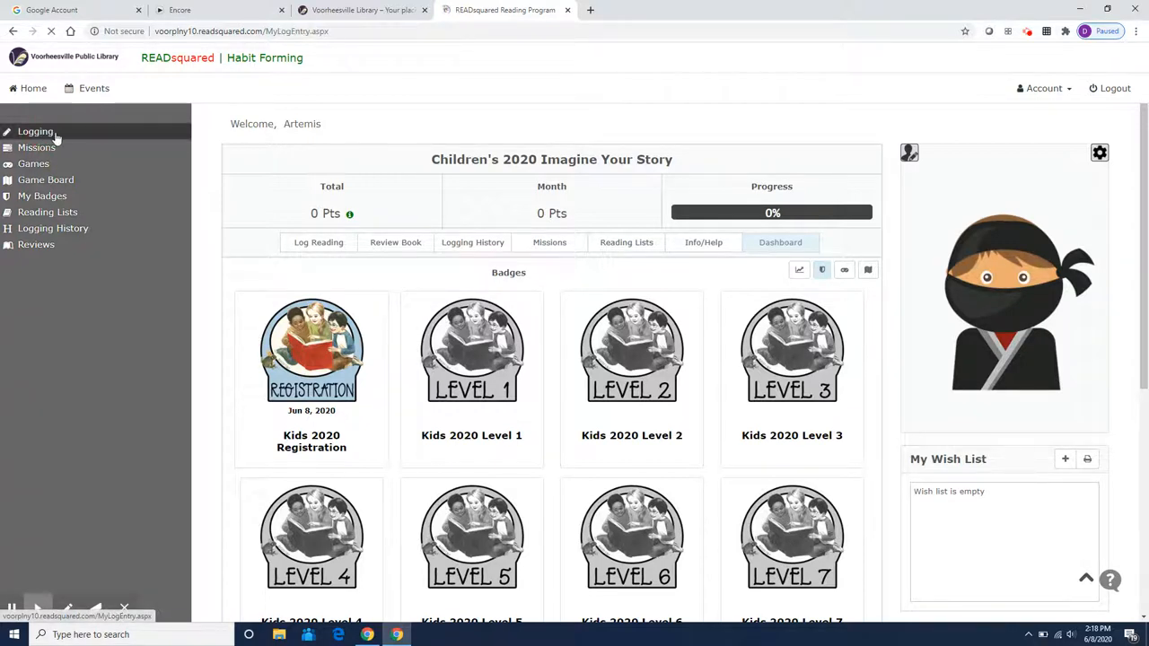
- Reach the Logging page and start logging a reading activity
{"action": "left_click", "coordinate": [36, 131]}
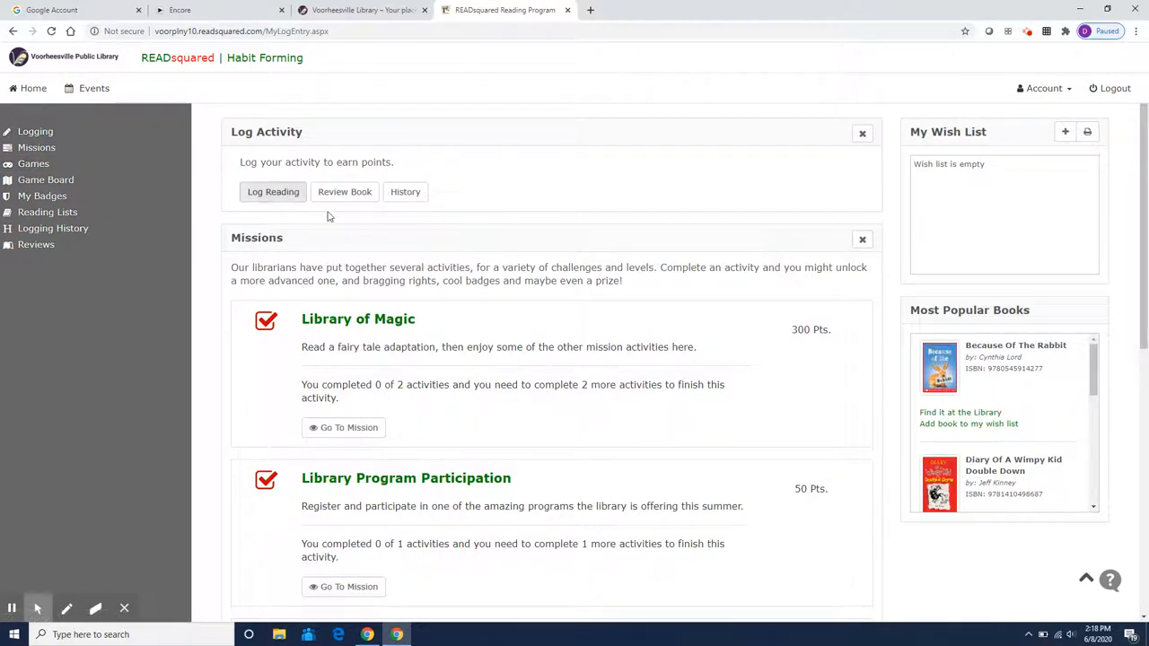
{"action": "mouse_move", "coordinate": [273, 191]}
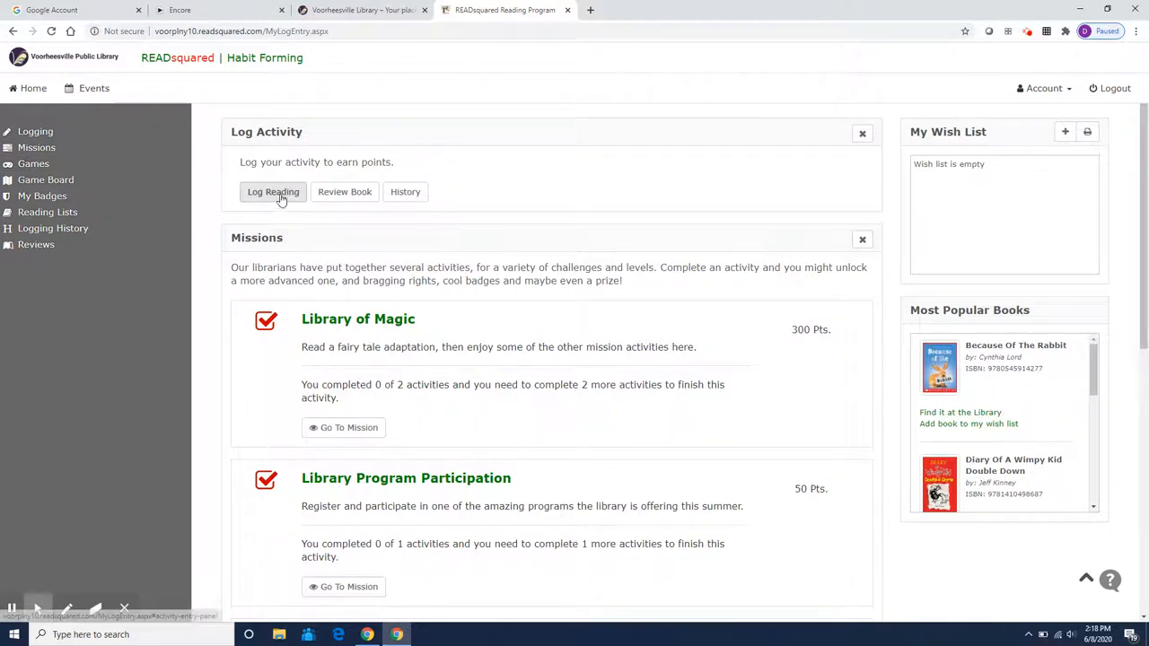
{"action": "left_click", "coordinate": [273, 191]}
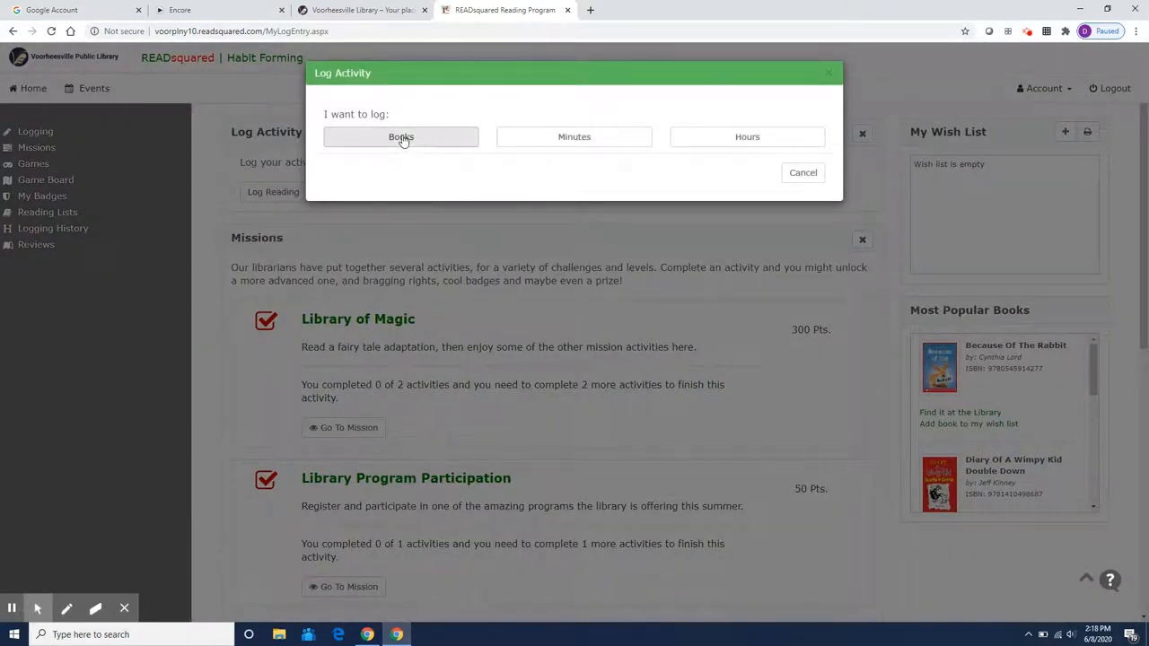
{"action": "mouse_move", "coordinate": [432, 149]}
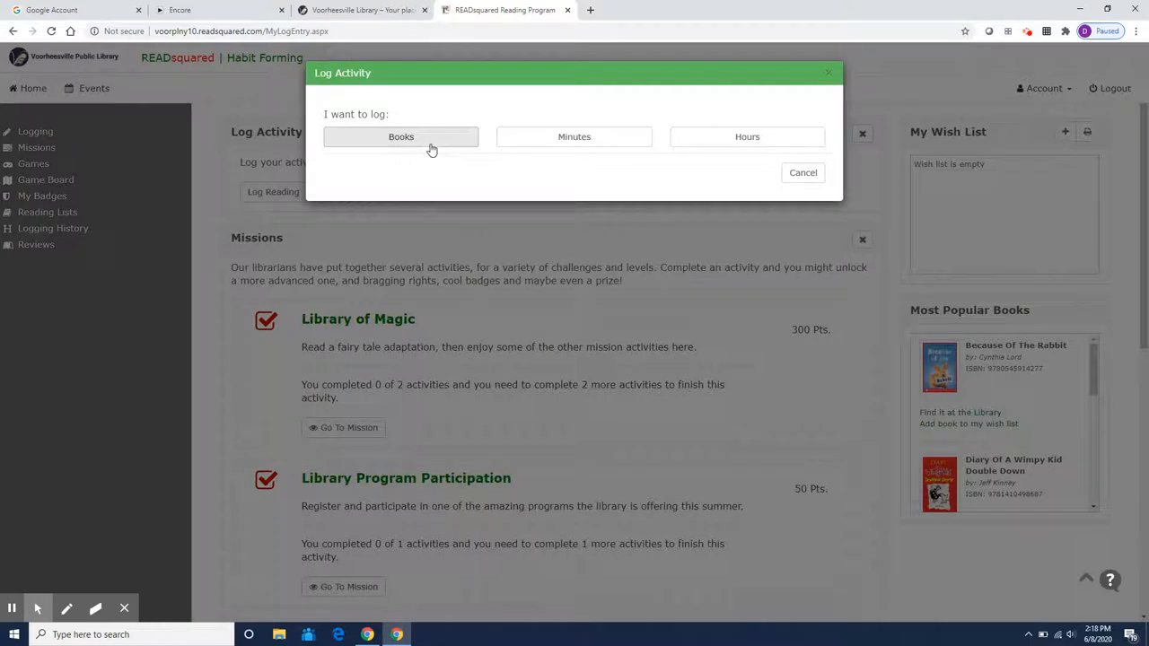
{"action": "mouse_move", "coordinate": [452, 168]}
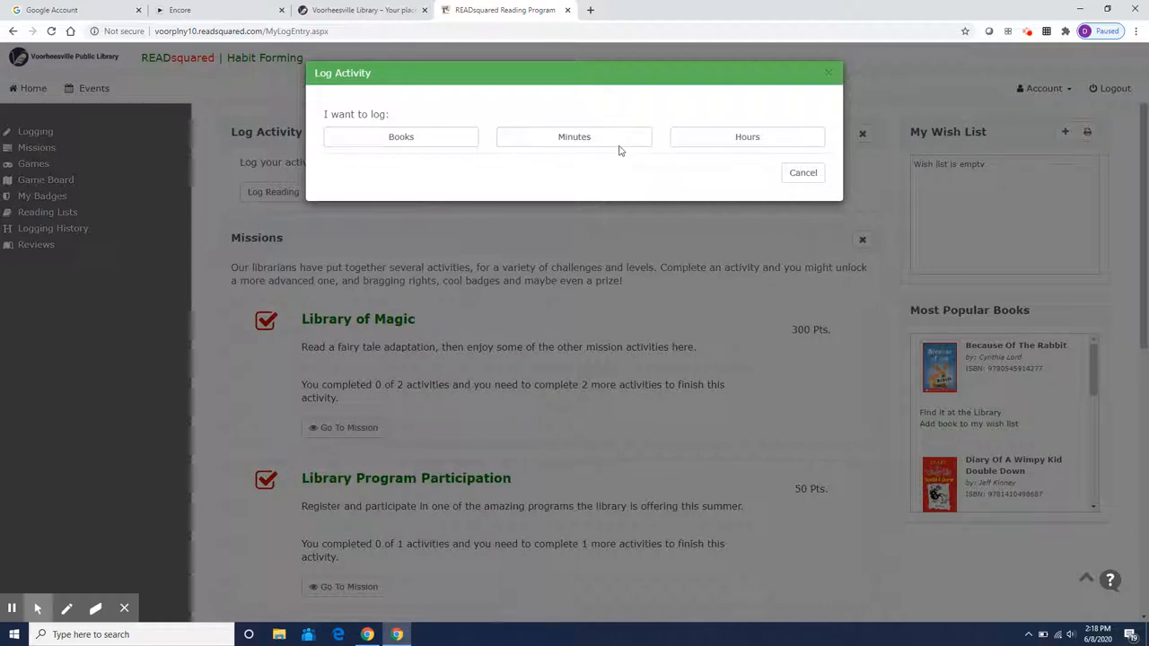
{"action": "mouse_move", "coordinate": [561, 156]}
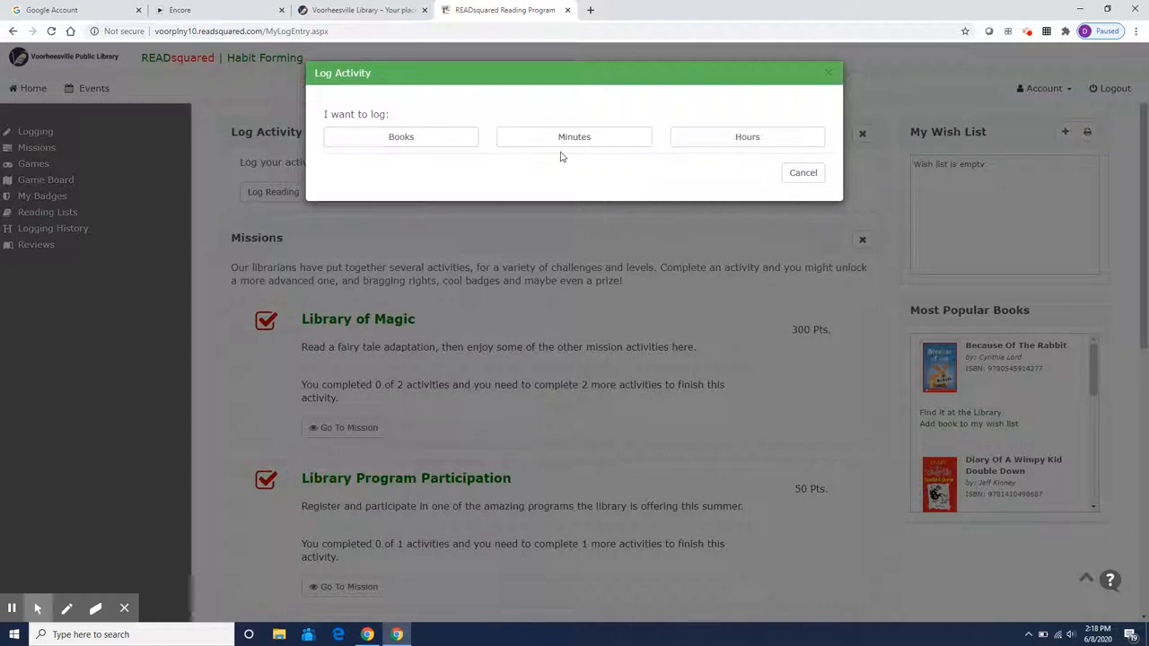
{"action": "mouse_move", "coordinate": [747, 137]}
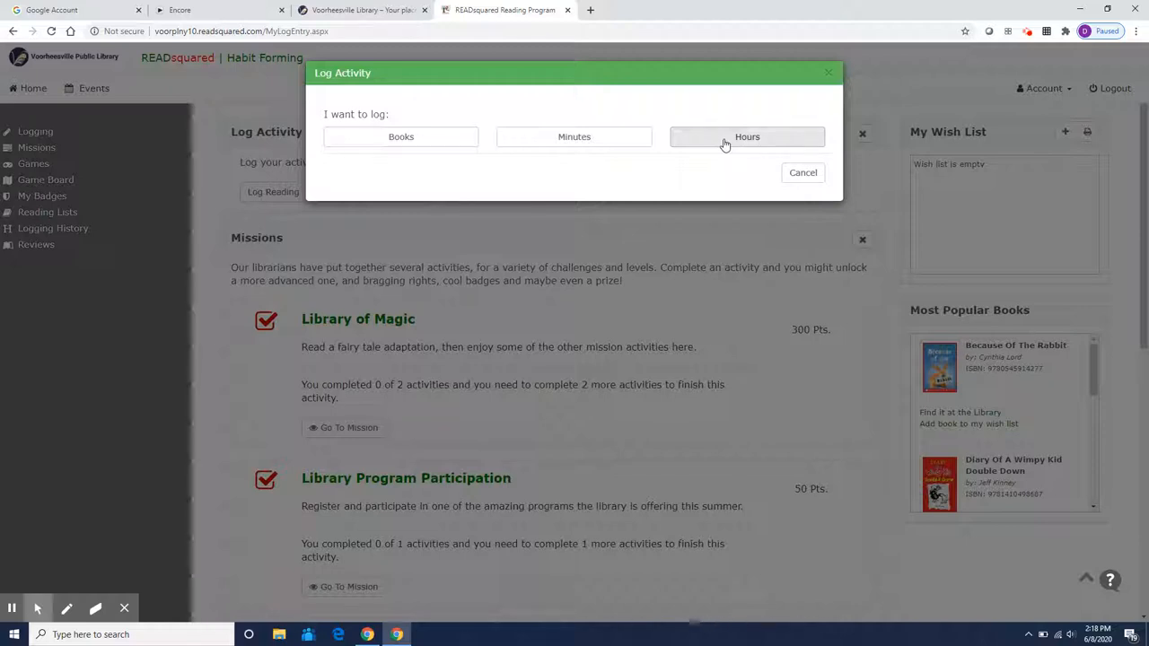
{"action": "mouse_move", "coordinate": [725, 143]}
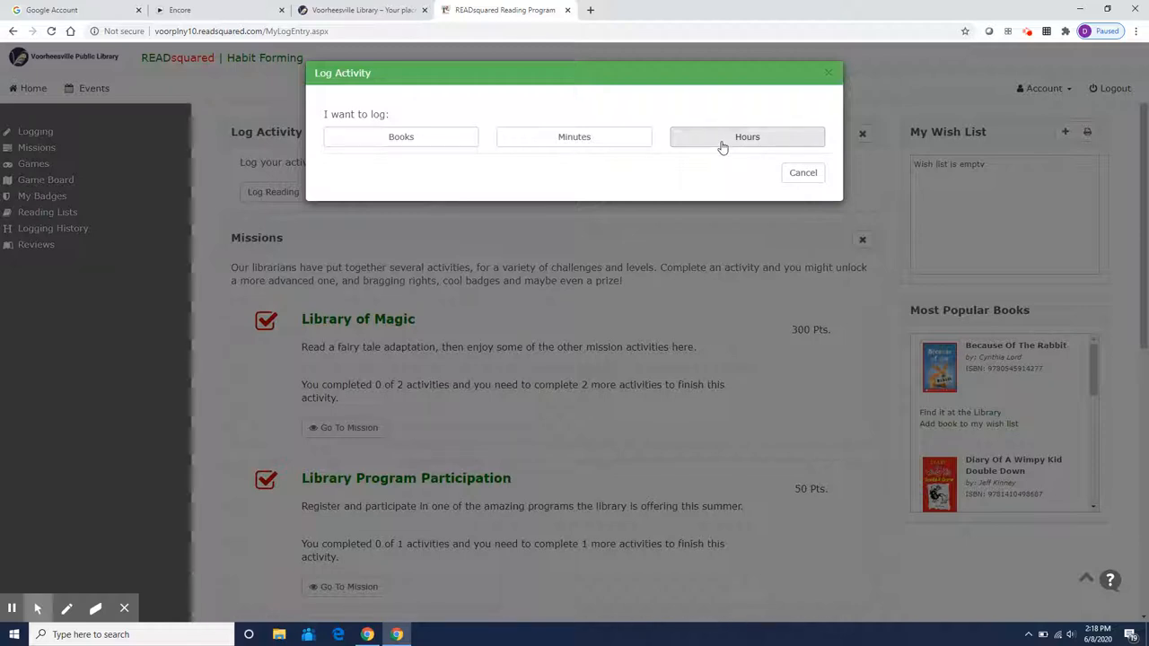
{"action": "mouse_move", "coordinate": [677, 205]}
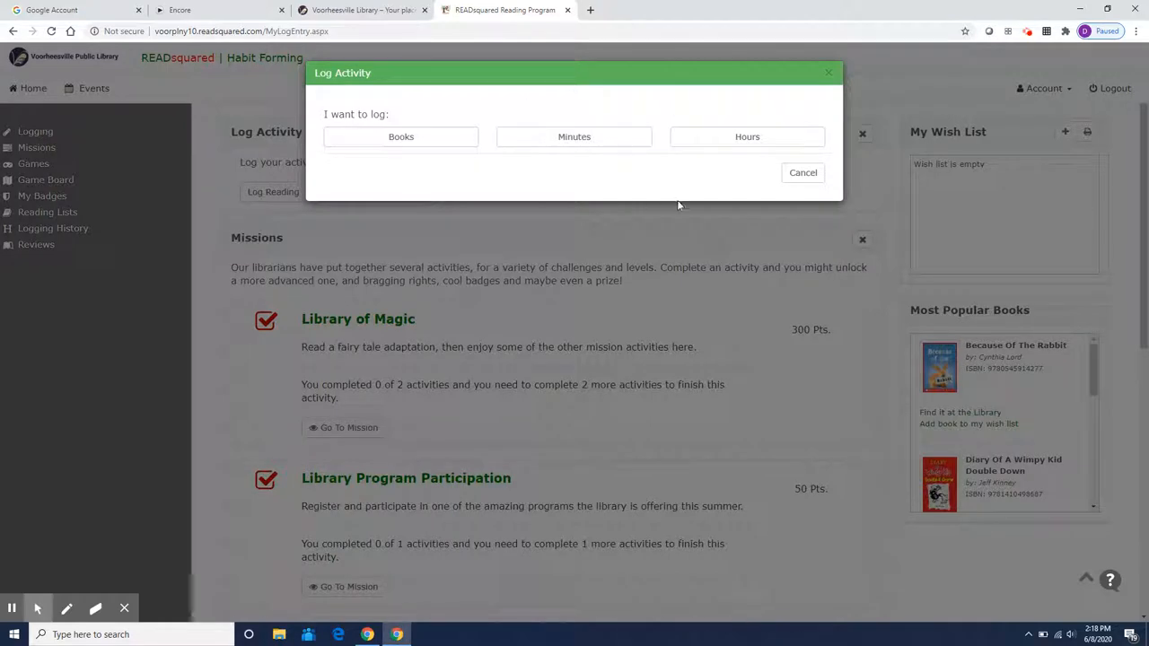
{"action": "mouse_move", "coordinate": [632, 205]}
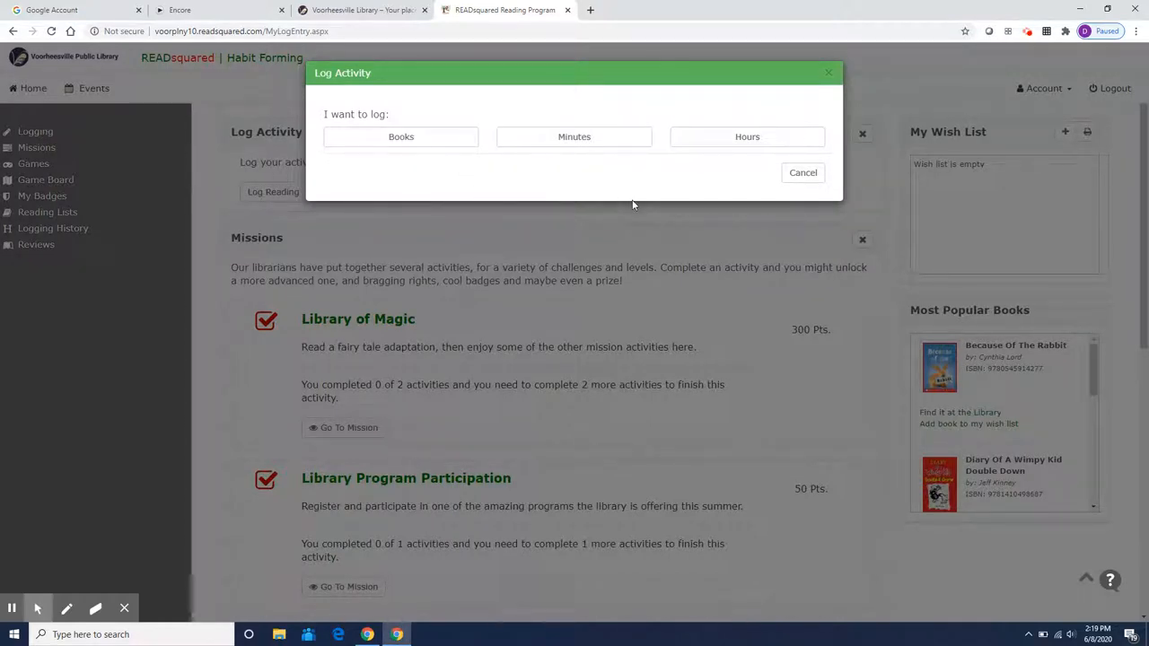
{"action": "mouse_move", "coordinate": [704, 156]}
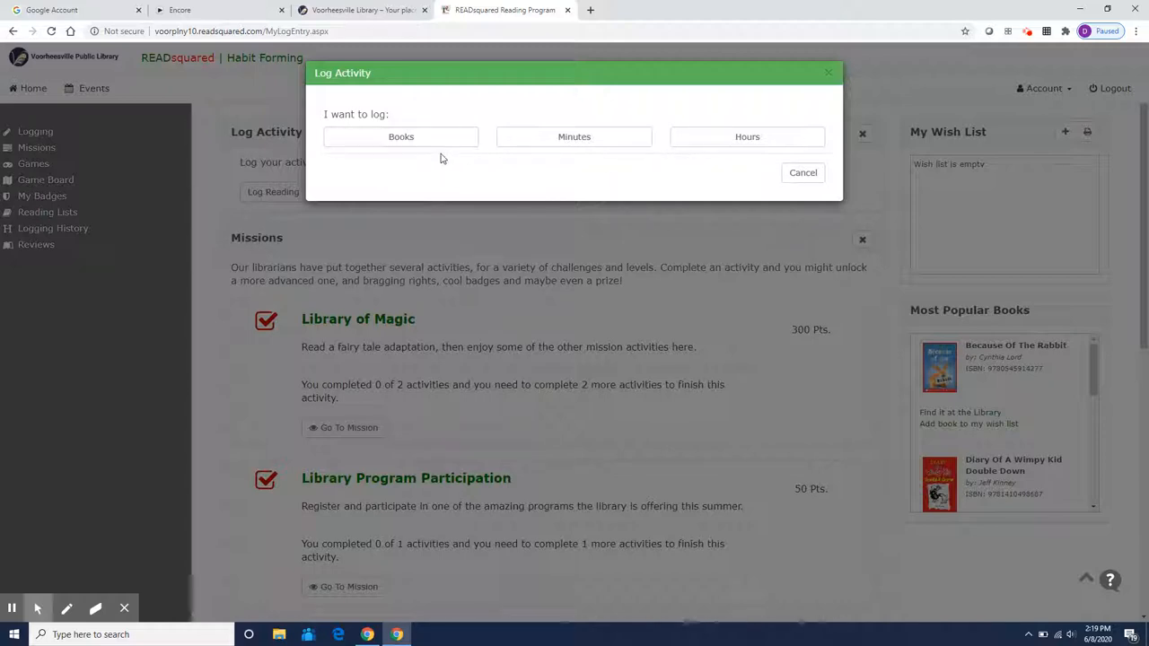
{"action": "mouse_move", "coordinate": [424, 165]}
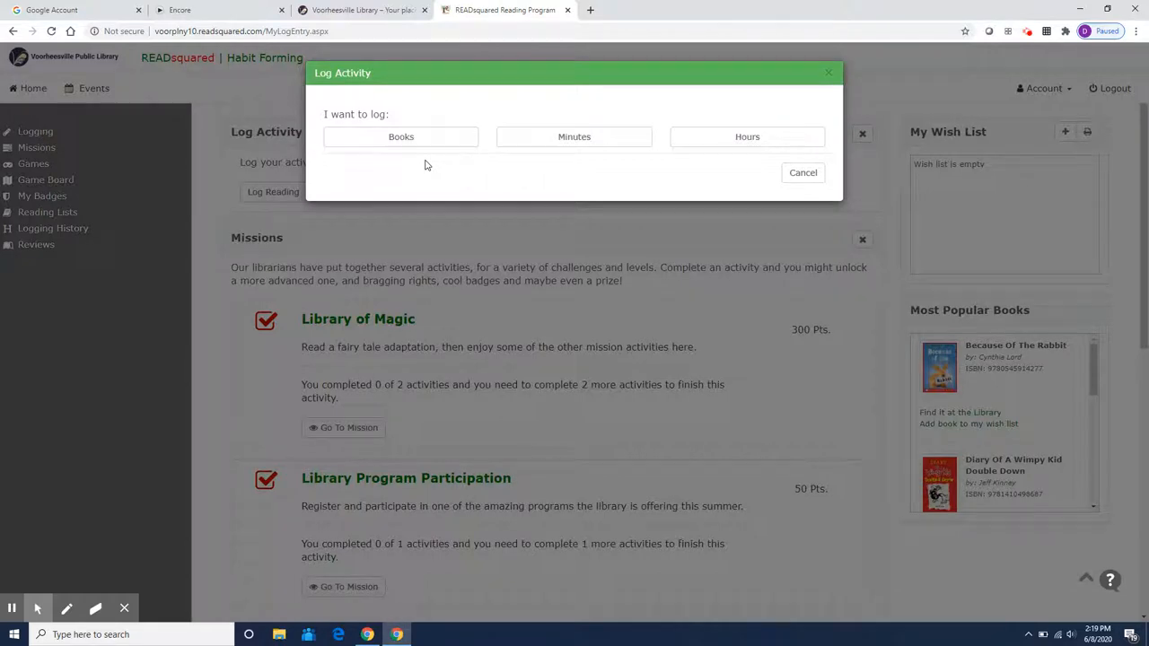
{"action": "mouse_move", "coordinate": [499, 174]}
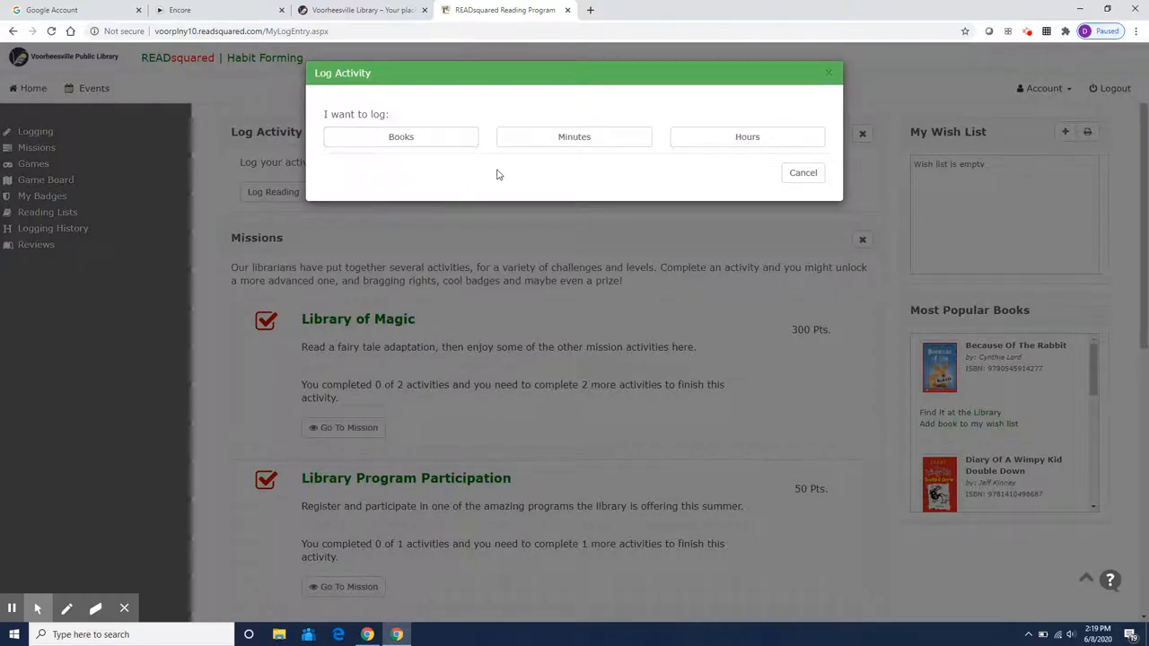
{"action": "mouse_move", "coordinate": [624, 168]}
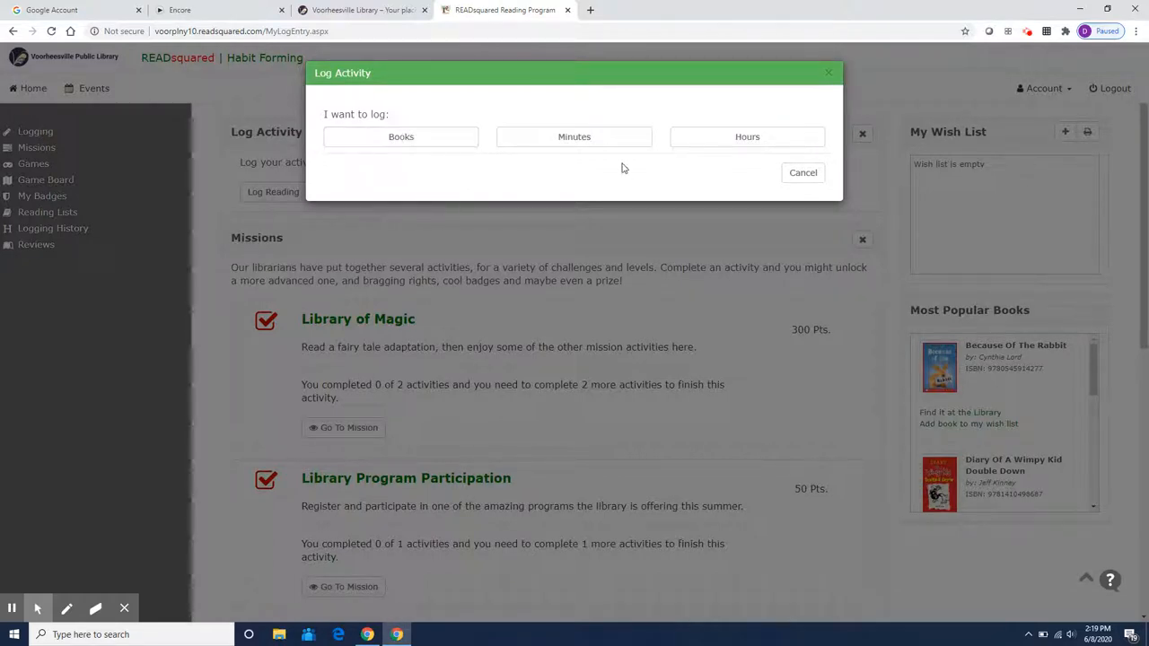
{"action": "mouse_move", "coordinate": [777, 183]}
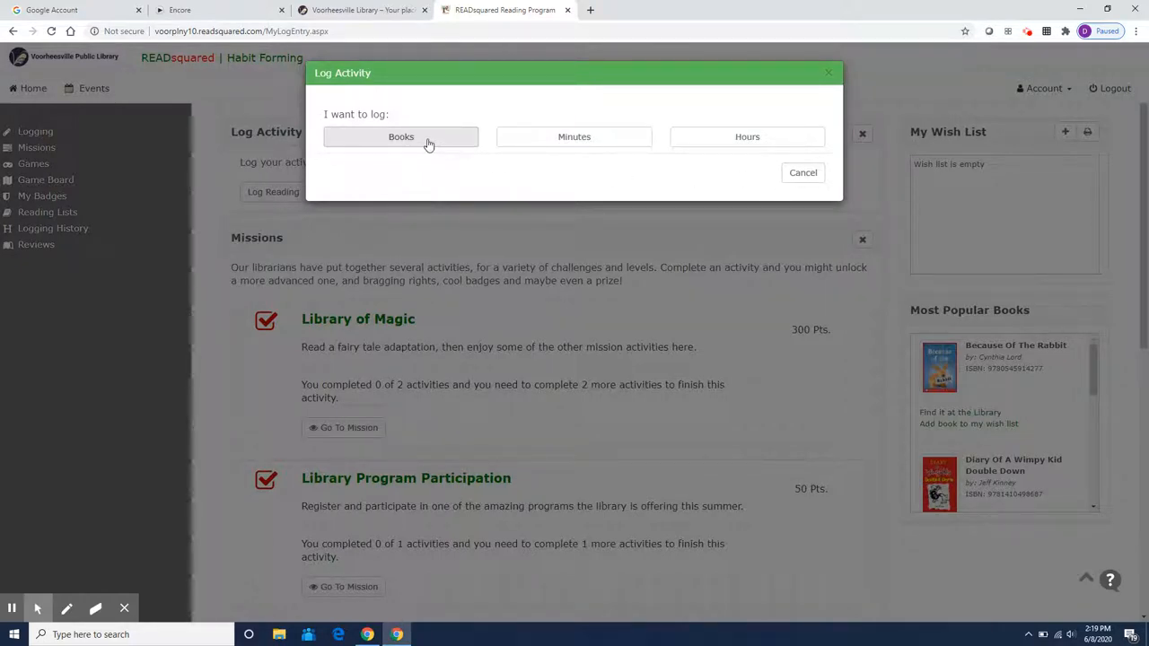
- Log the book The Wishing Spell by Chris Colfer and add a book review
{"action": "left_click", "coordinate": [401, 136]}
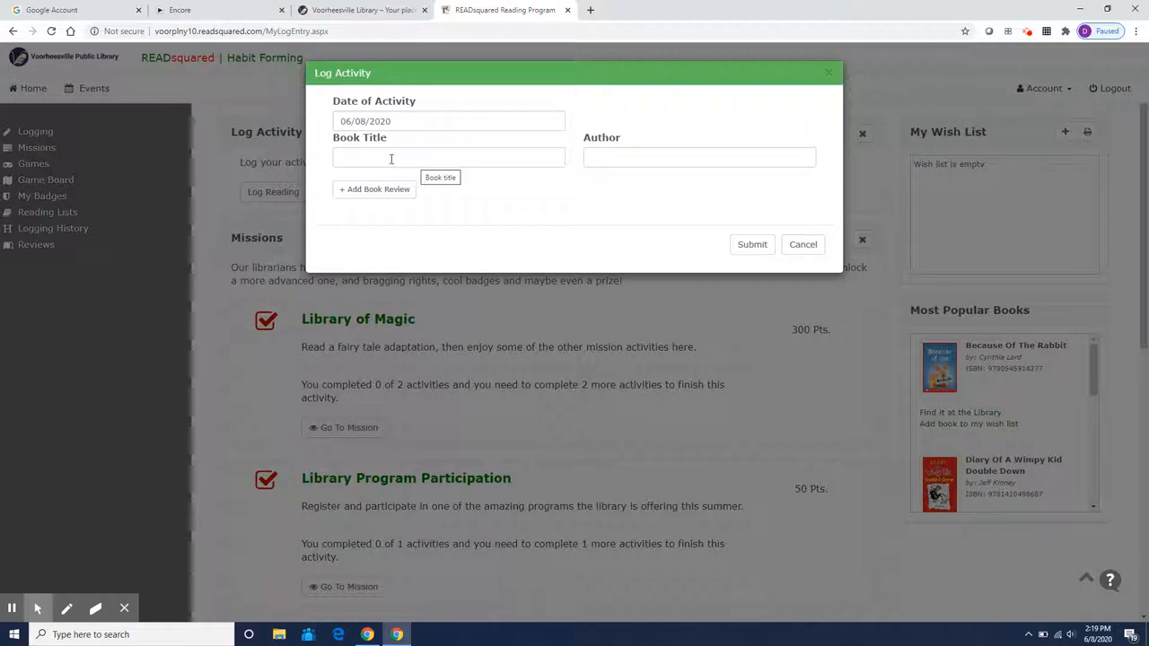
{"action": "left_click", "coordinate": [447, 157]}
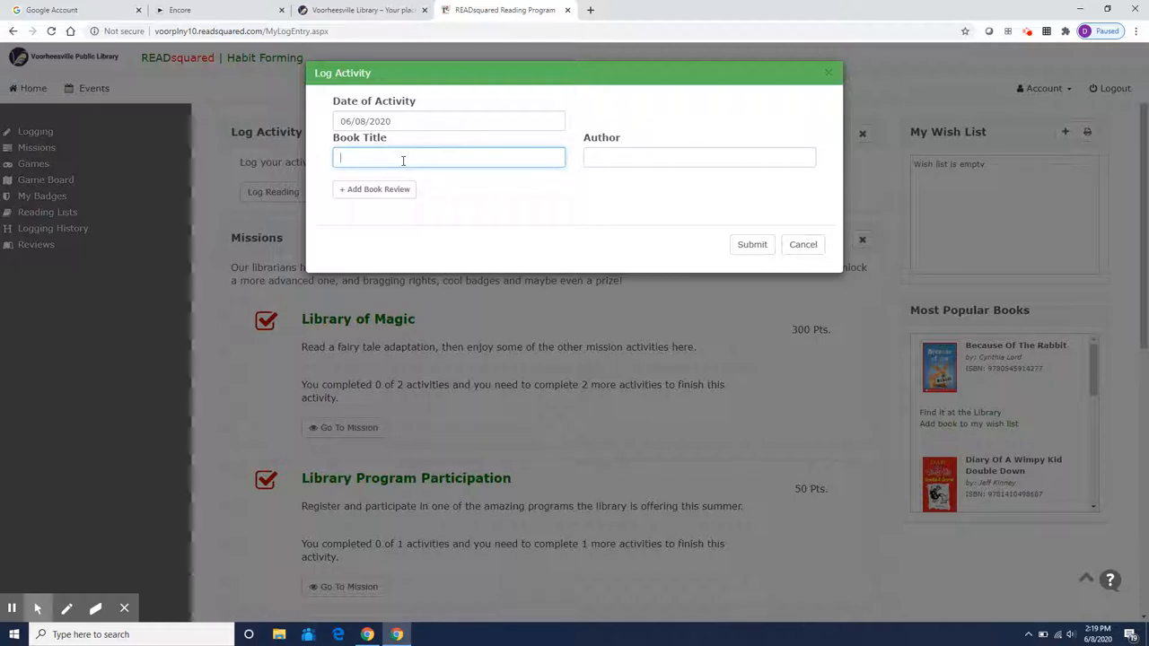
{"action": "type", "text": "The Wishing Spell"}
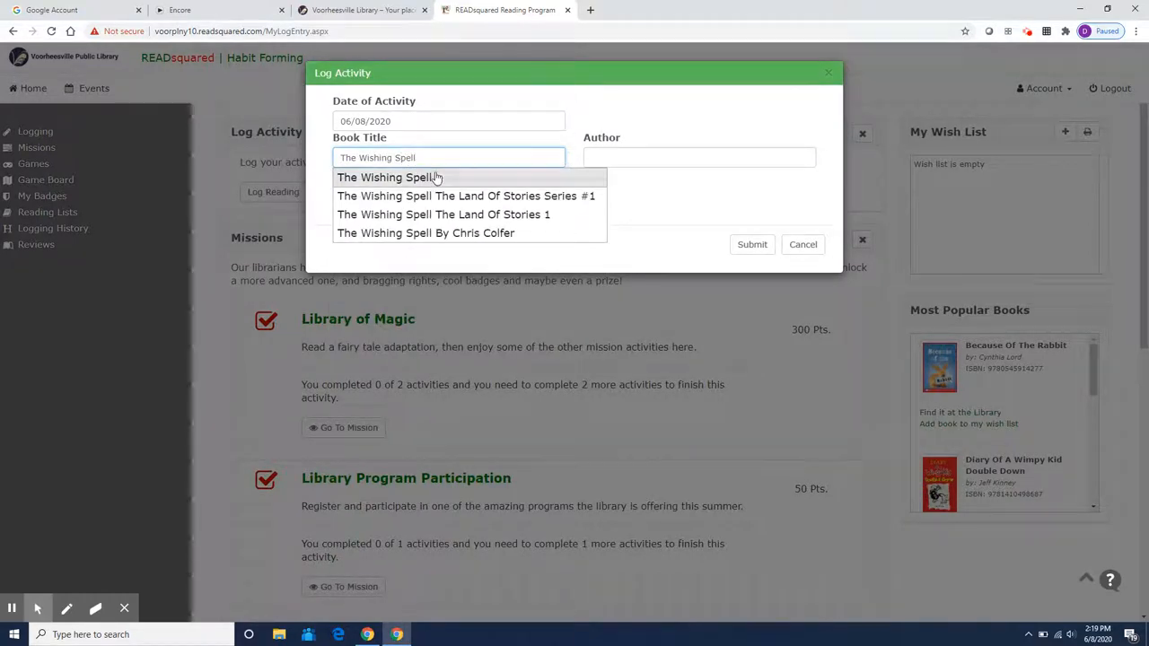
{"action": "mouse_move", "coordinate": [453, 195]}
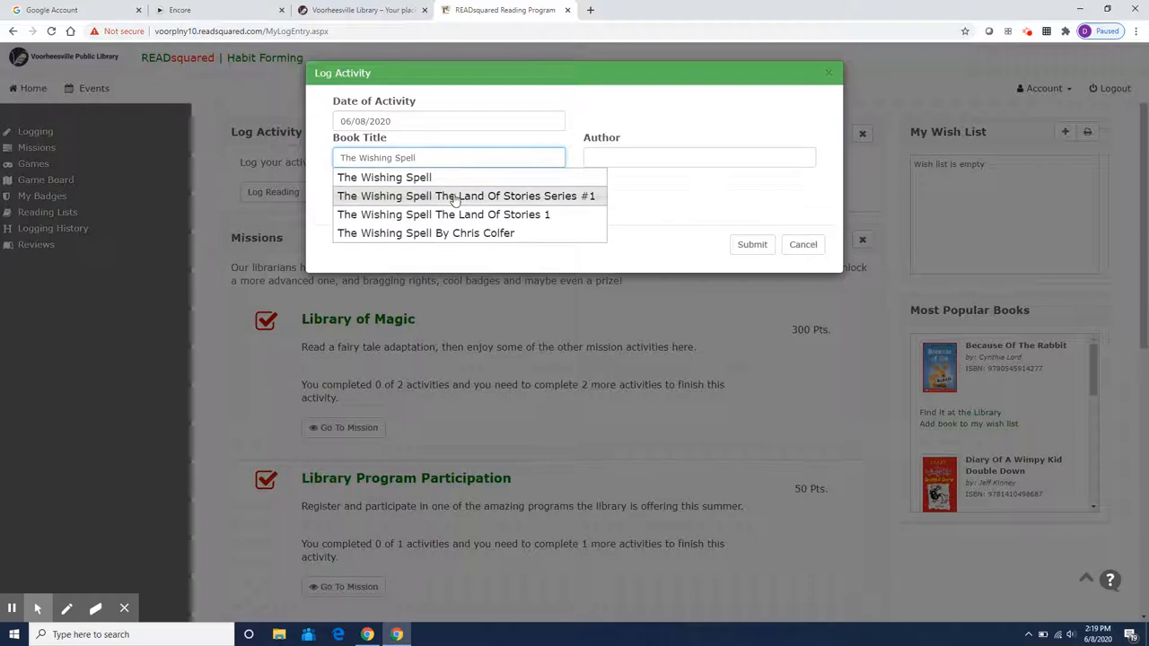
{"action": "mouse_move", "coordinate": [557, 199]}
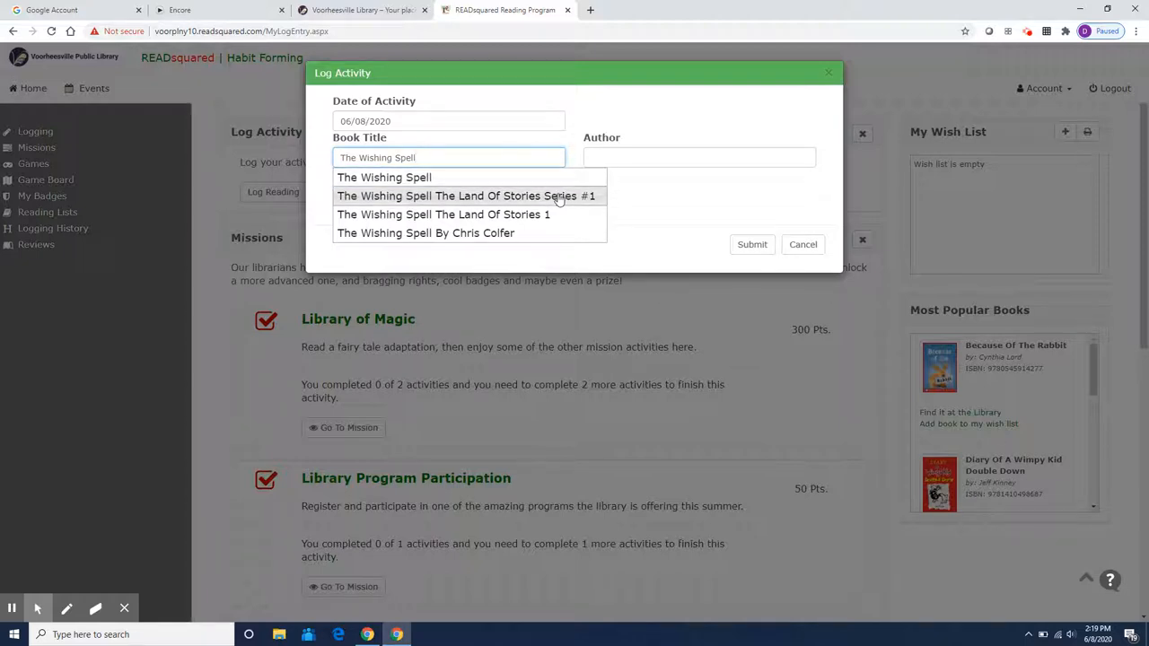
{"action": "left_click", "coordinate": [383, 177]}
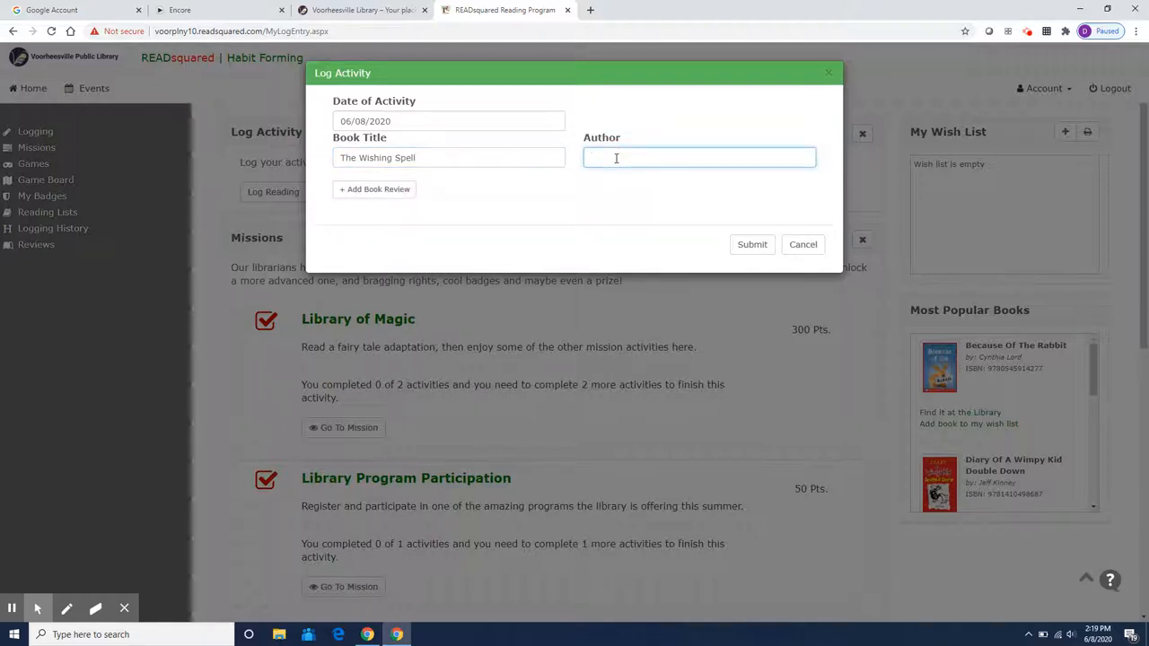
{"action": "type", "text": "Chris Colfer"}
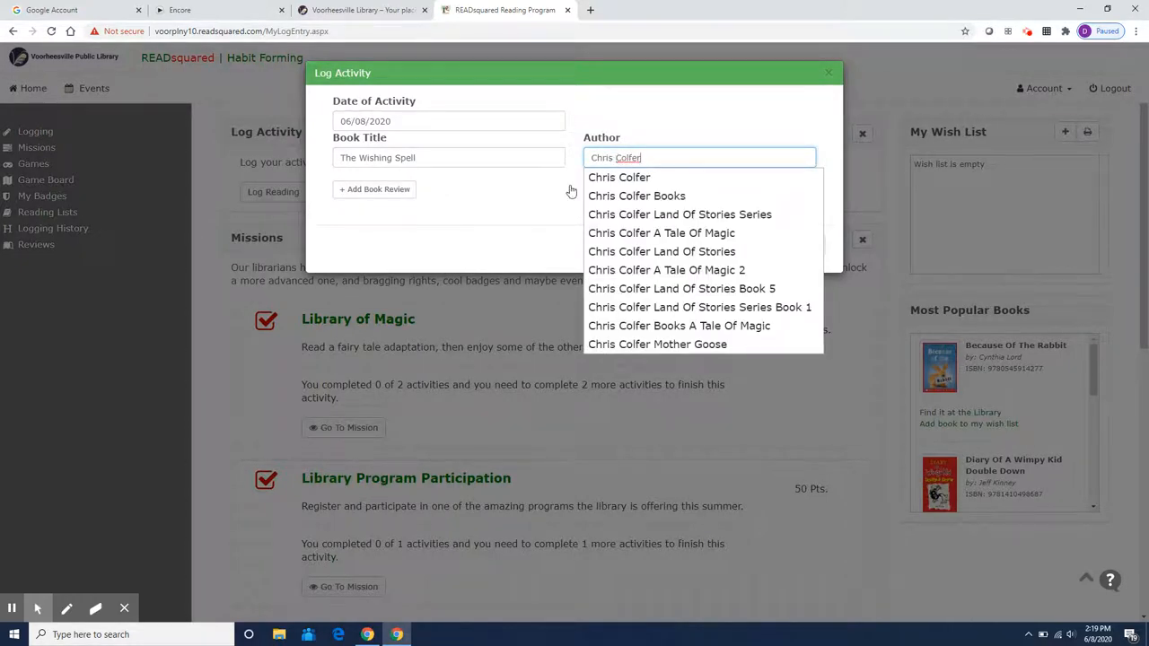
{"action": "left_click", "coordinate": [618, 177]}
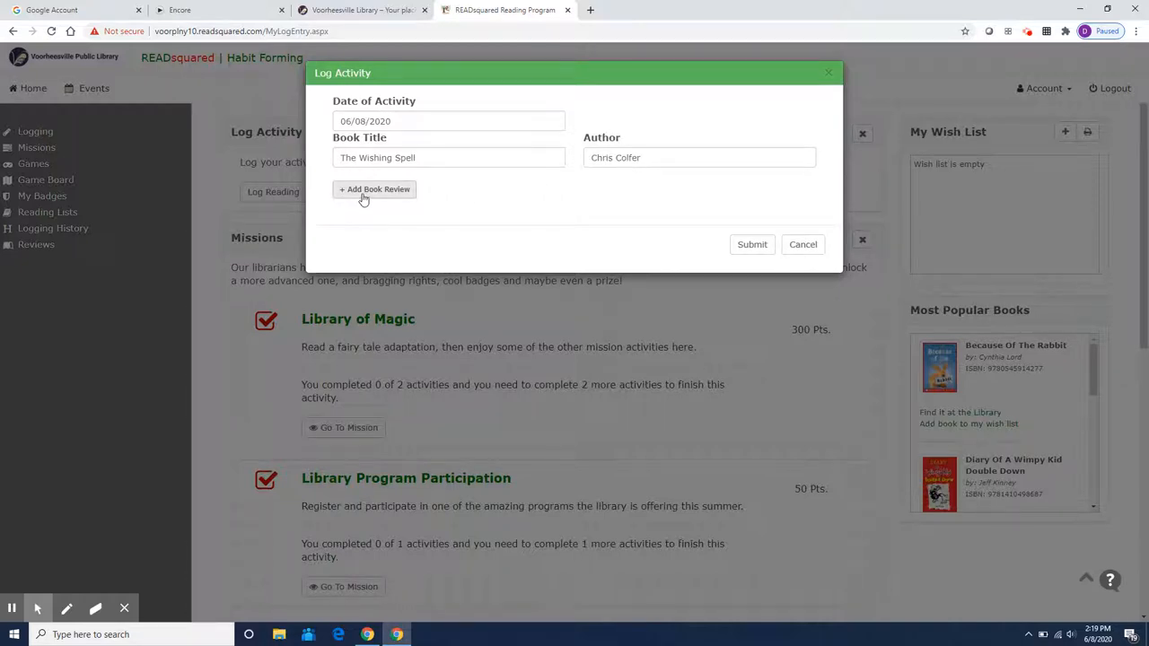
{"action": "left_click", "coordinate": [374, 189]}
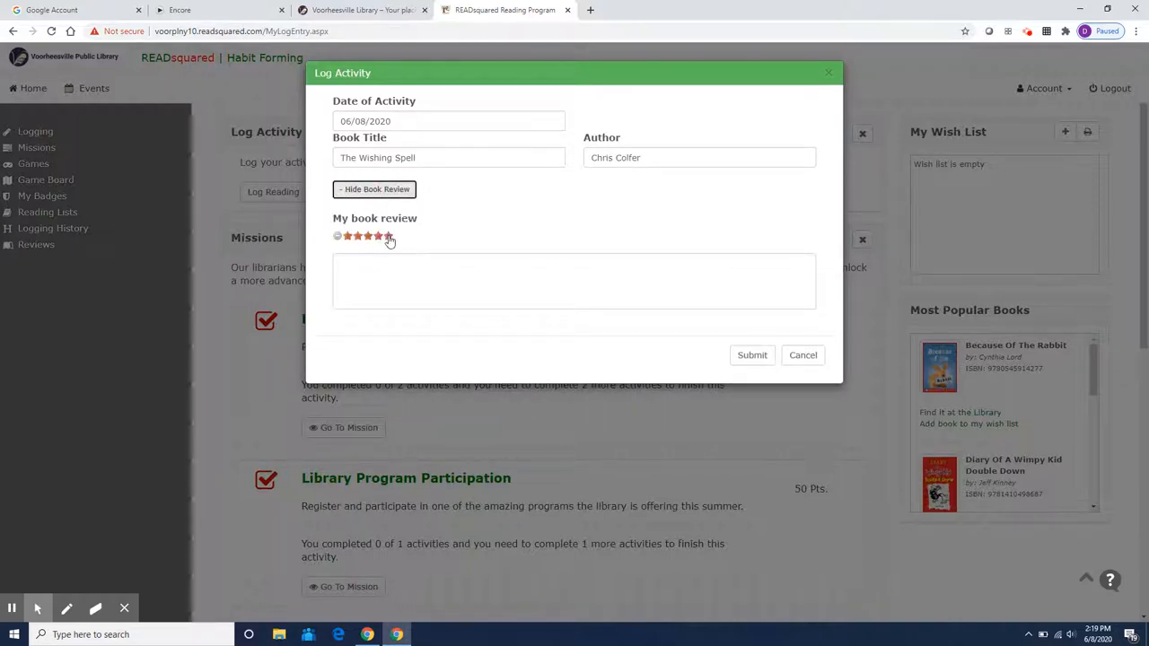
- Rate The Wishing Spell five stars, review the twins gathering magical objects, and submit
{"action": "left_click", "coordinate": [388, 236]}
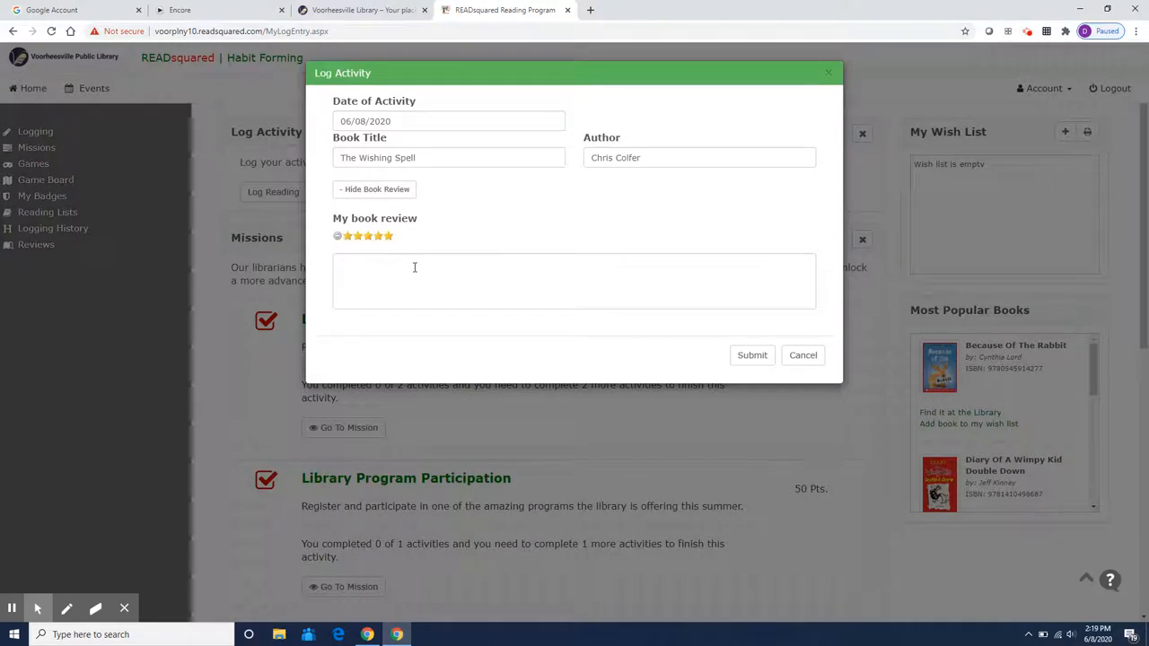
{"action": "left_click", "coordinate": [573, 281]}
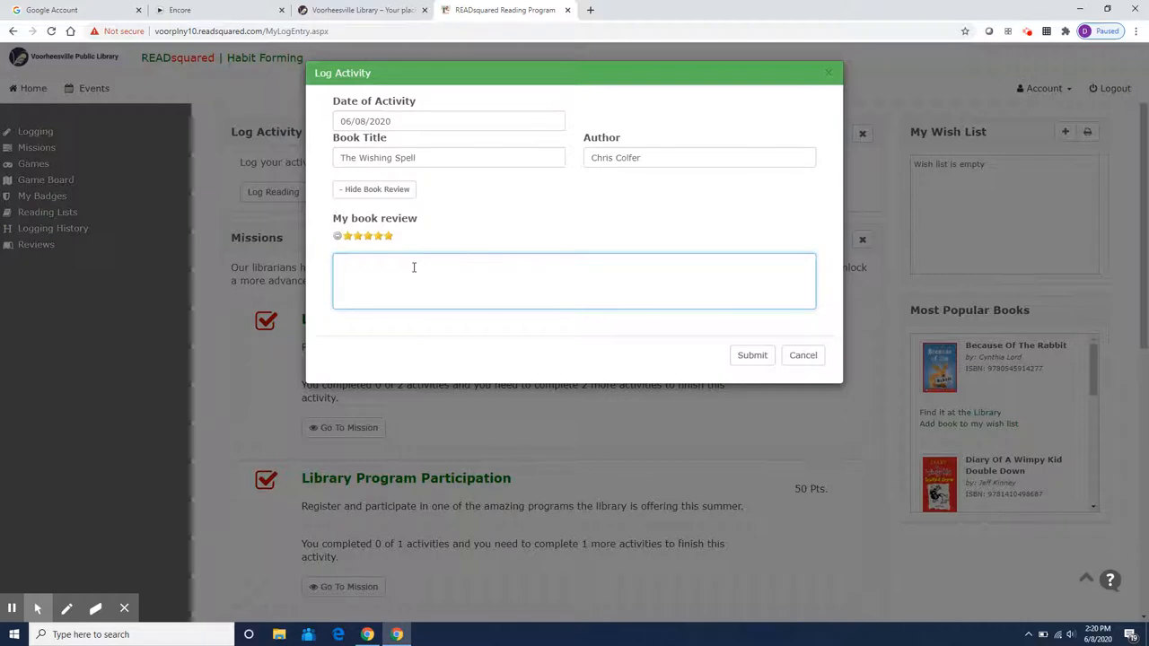
{"action": "left_click", "coordinate": [413, 267]}
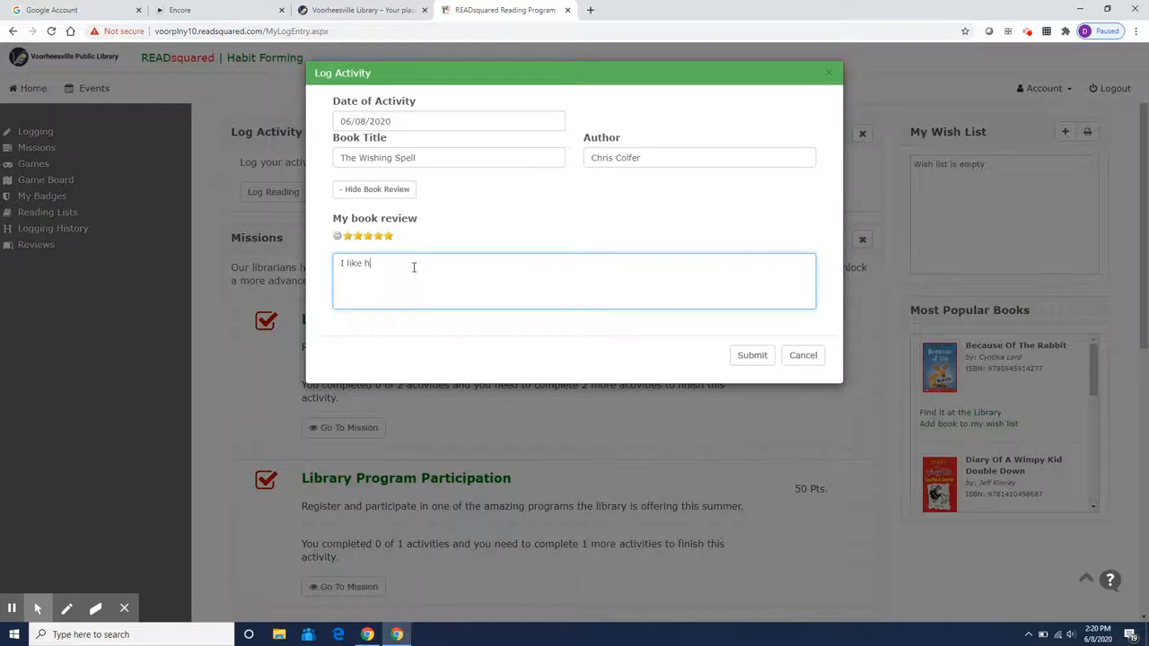
{"action": "type", "text": "ow the twins had to"}
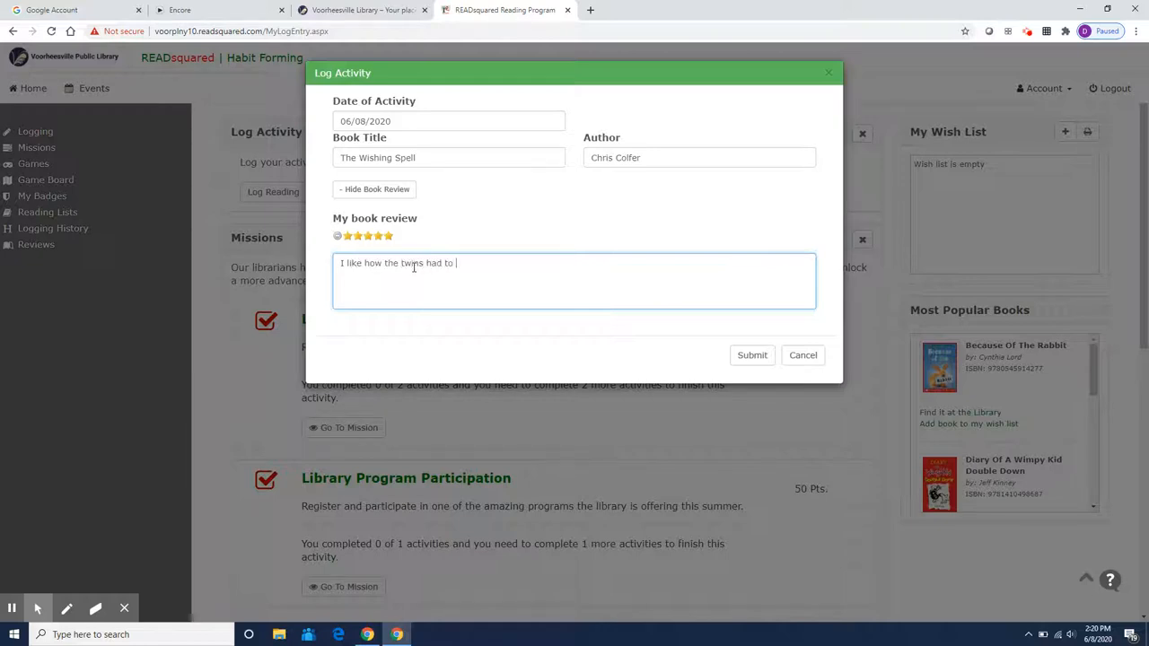
{"action": "type", "text": "gather magical ob"}
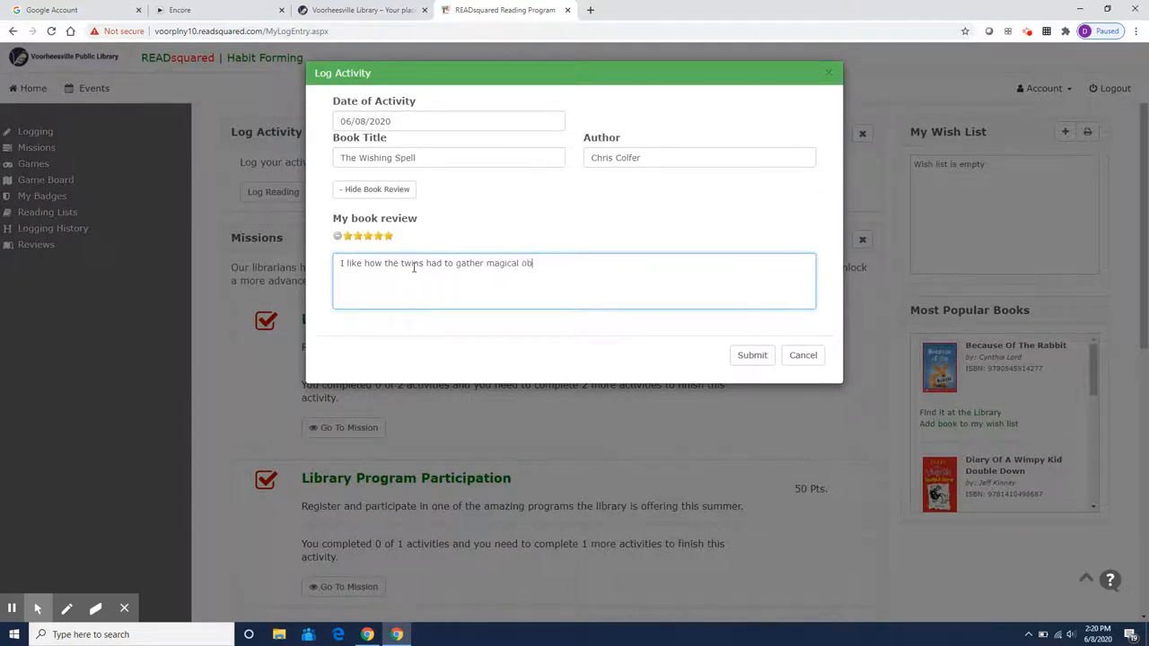
{"action": "type", "text": "jects to complete the s"}
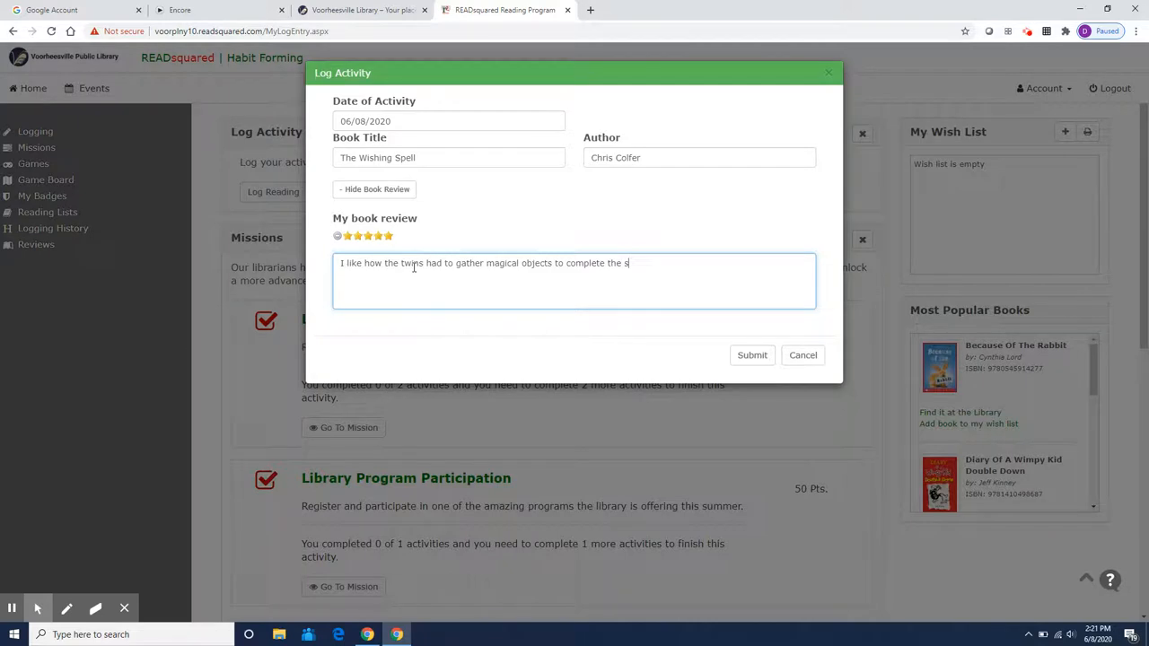
{"action": "type", "text": "pell."}
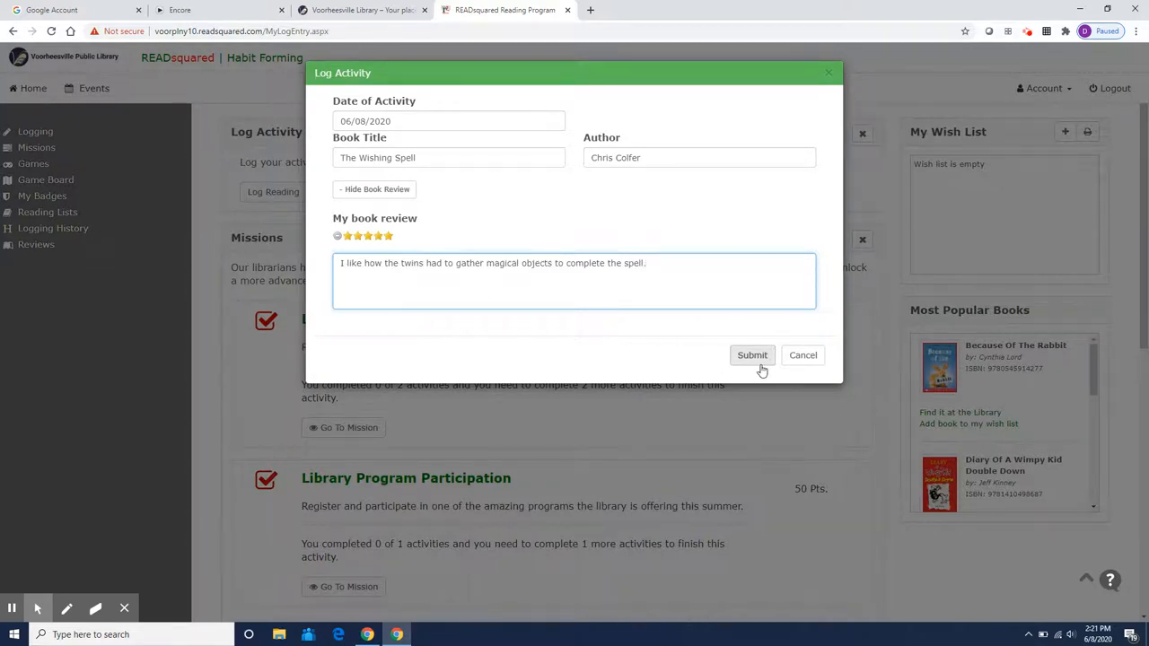
{"action": "left_click", "coordinate": [752, 355]}
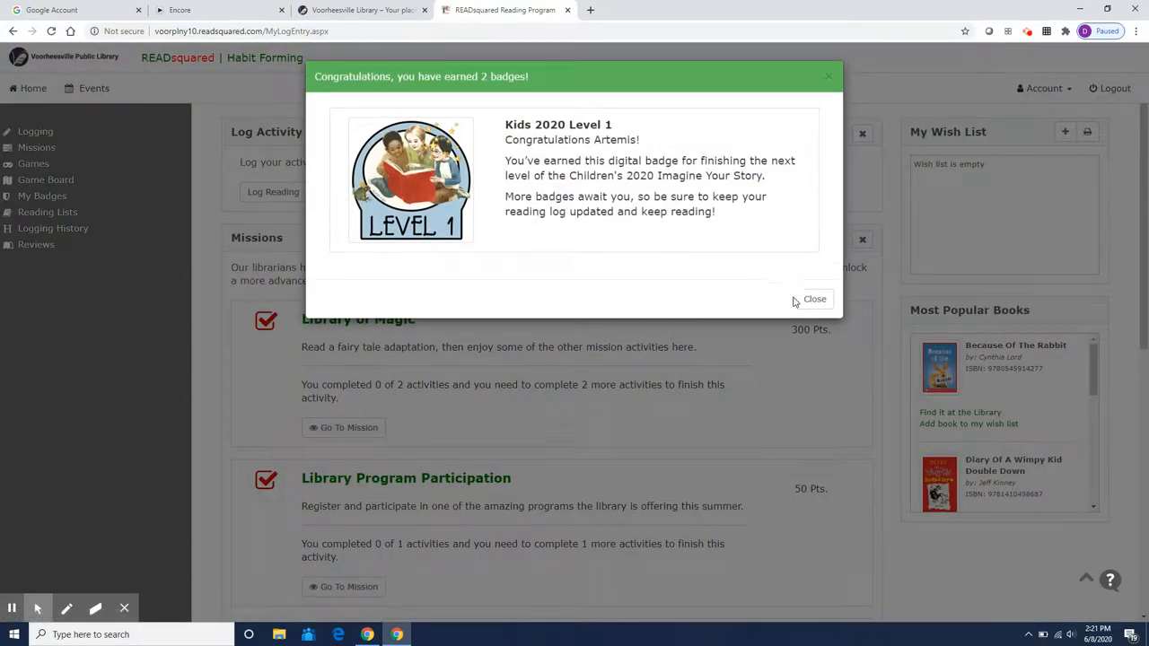
- Dismiss the badge announcement and view the Logging History showing The Wishing Spell with 100 points
{"action": "left_click", "coordinate": [812, 298]}
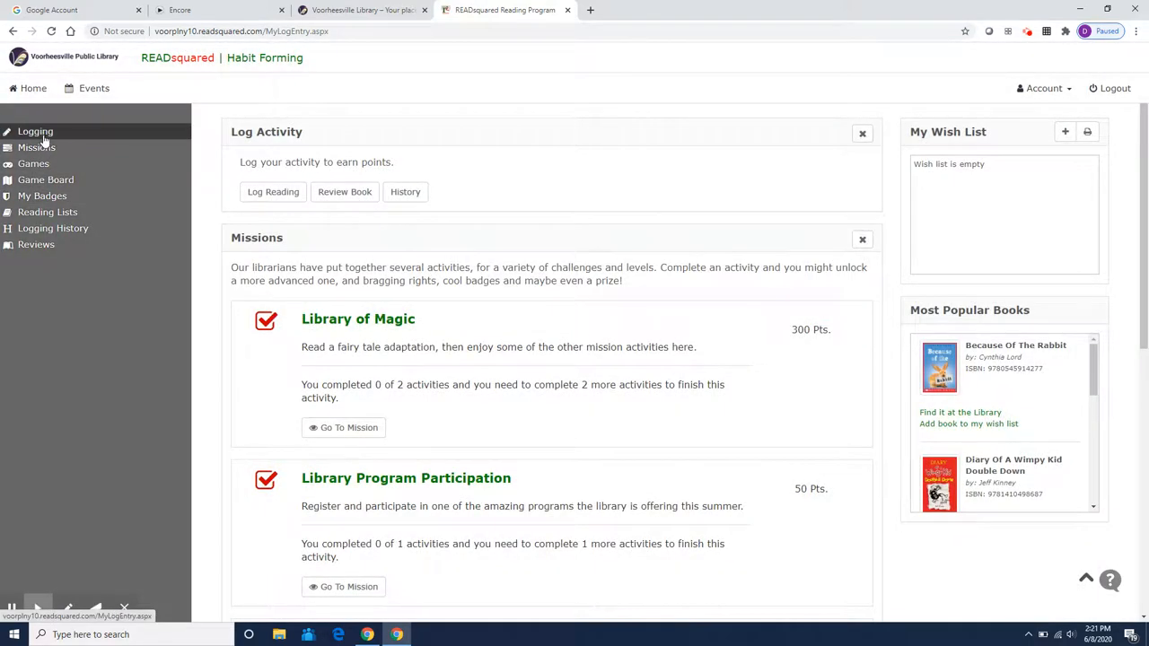
{"action": "mouse_move", "coordinate": [53, 228]}
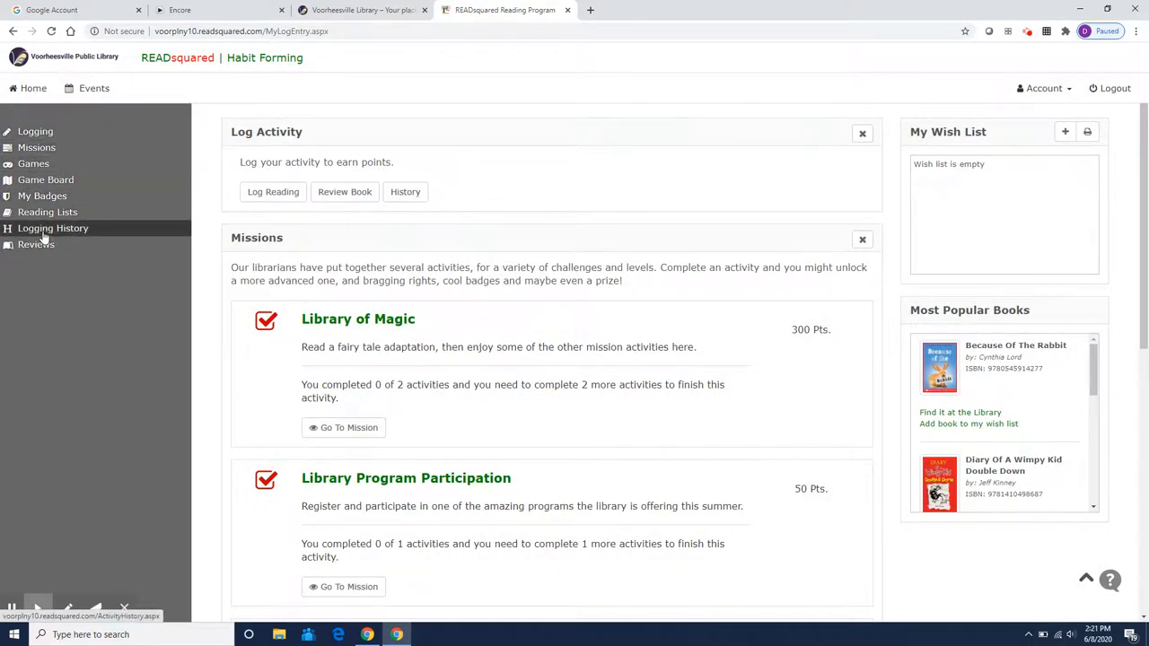
{"action": "left_click", "coordinate": [53, 228]}
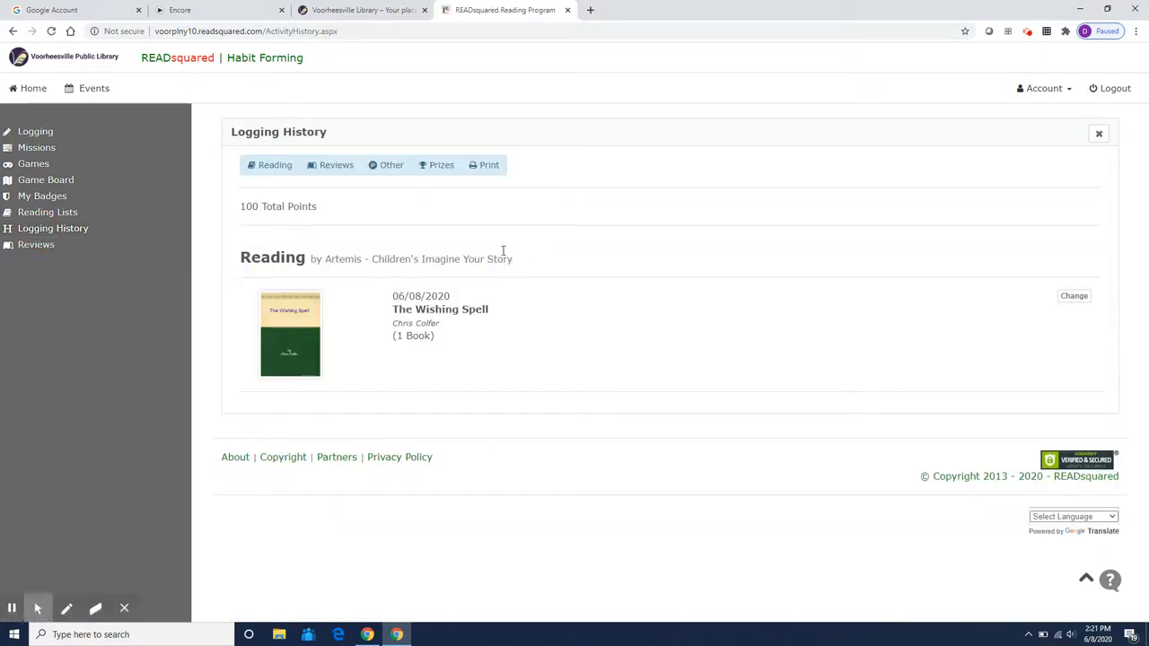
{"action": "mouse_move", "coordinate": [674, 311]}
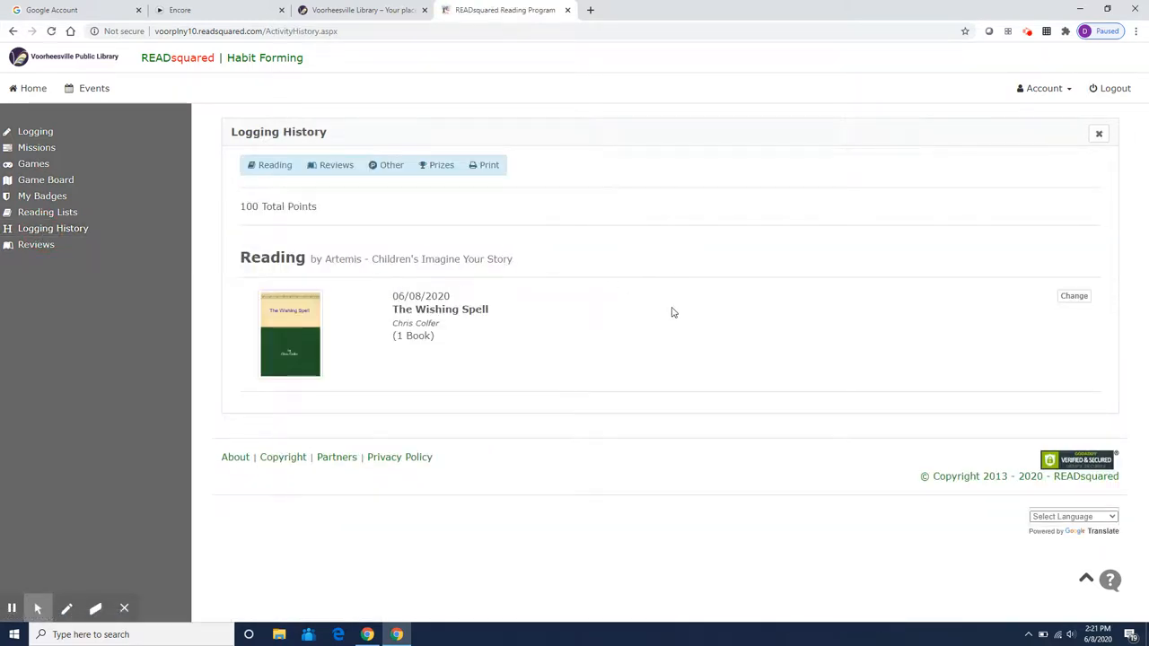
{"action": "mouse_move", "coordinate": [558, 351]}
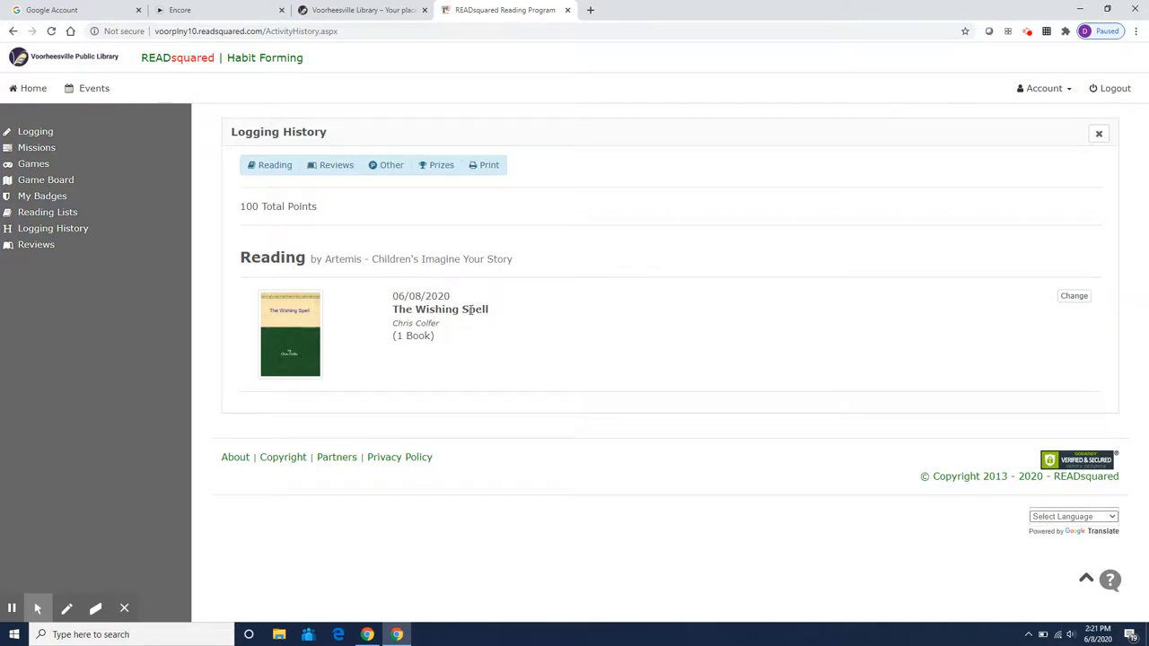
{"action": "mouse_move", "coordinate": [33, 163]}
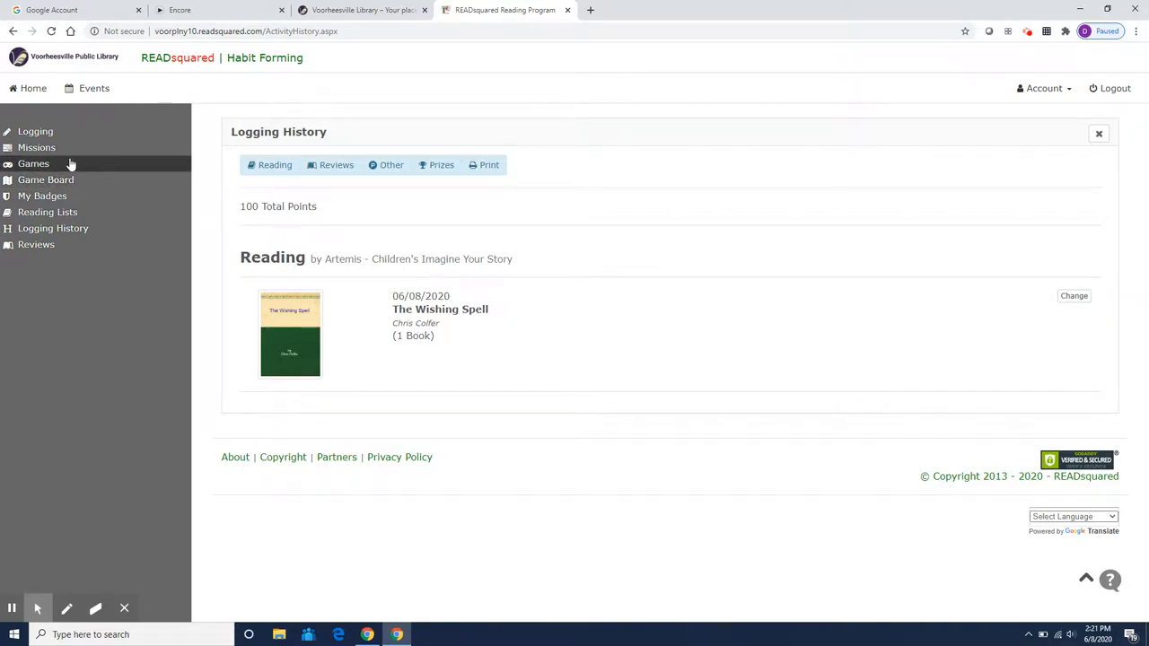
- View My Badges with Kids 2020 Level 1 and Registration badges dated 06/08/2020
{"action": "left_click", "coordinate": [42, 196]}
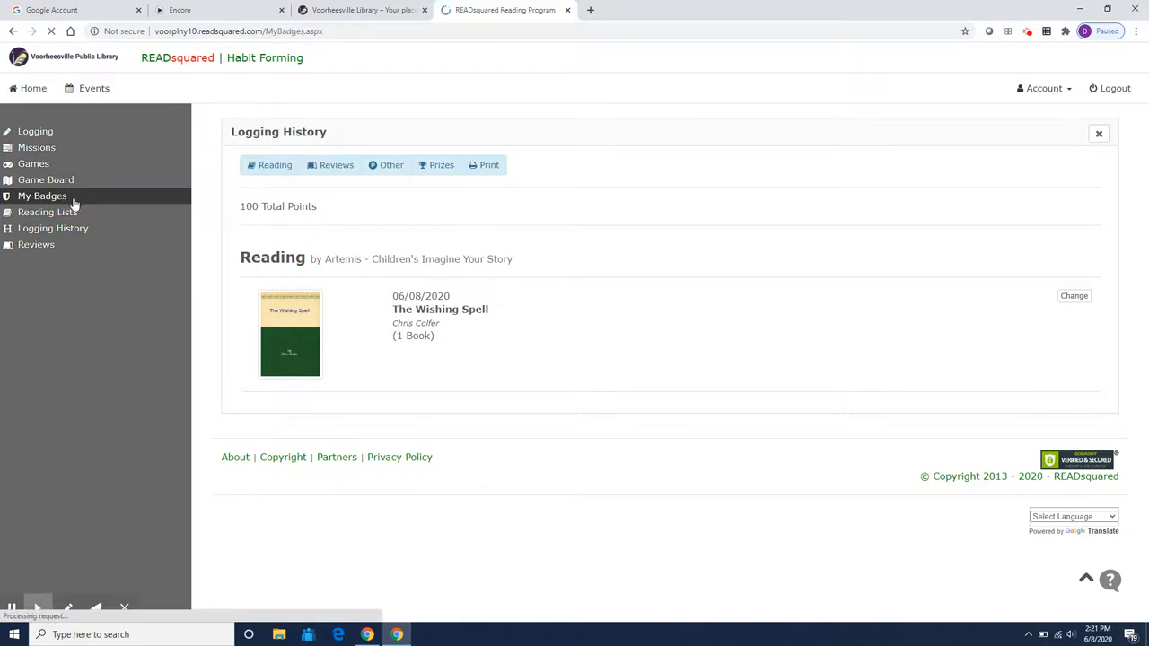
{"action": "left_click", "coordinate": [42, 196]}
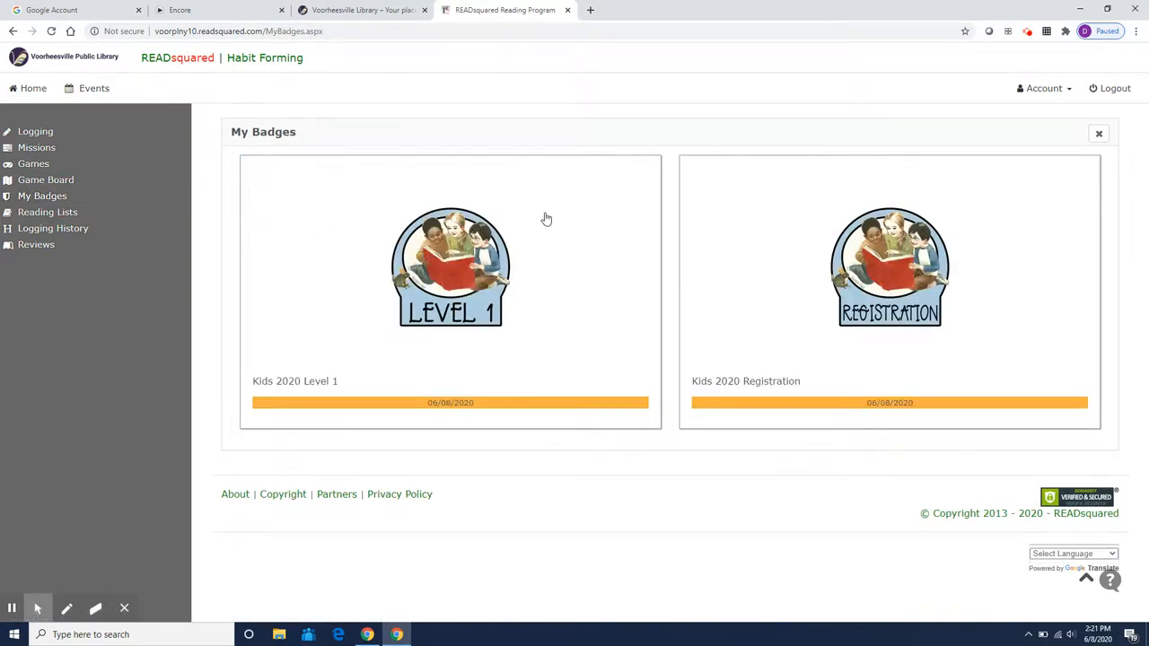
{"action": "mouse_move", "coordinate": [460, 342]}
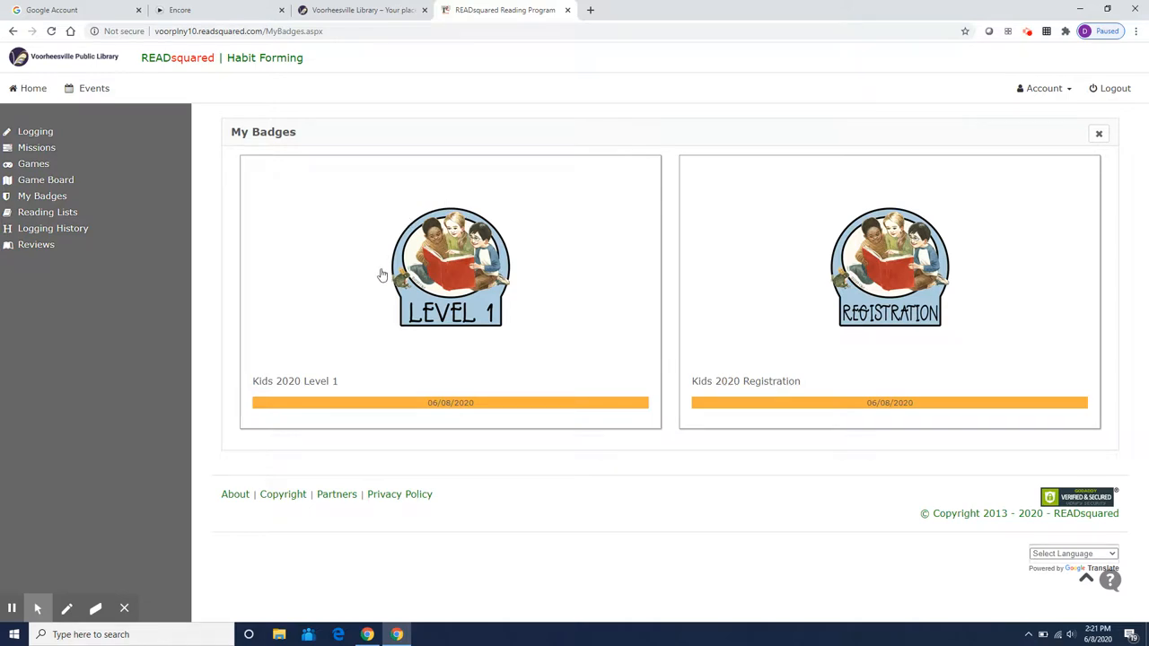
{"action": "mouse_move", "coordinate": [383, 317]}
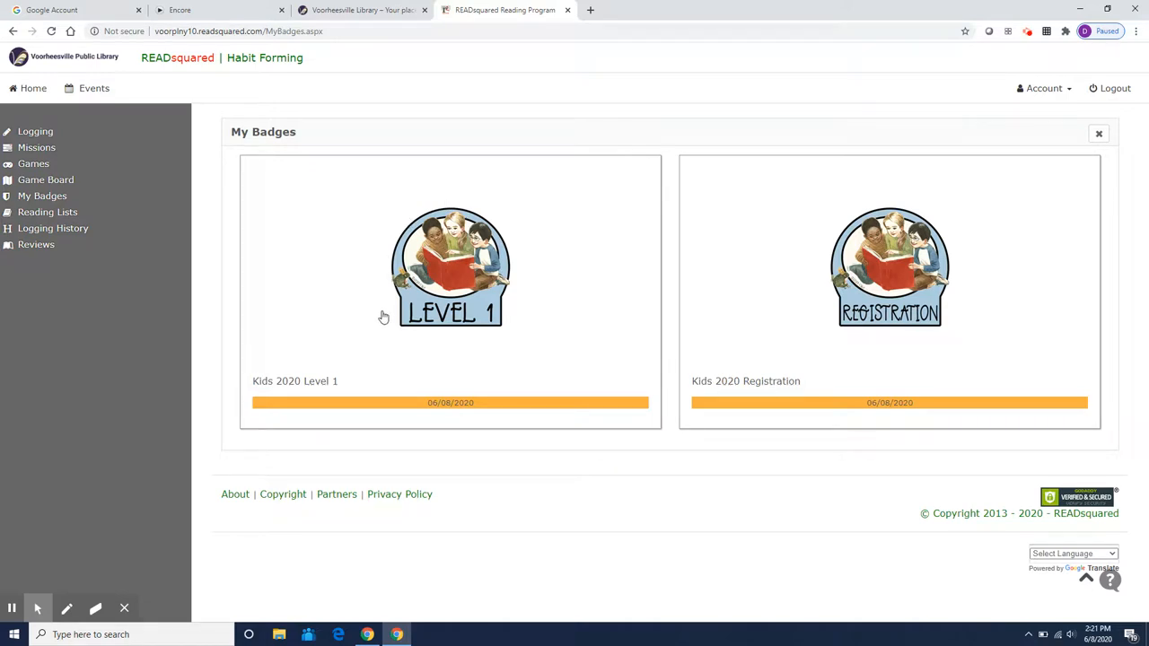
{"action": "mouse_move", "coordinate": [371, 306]}
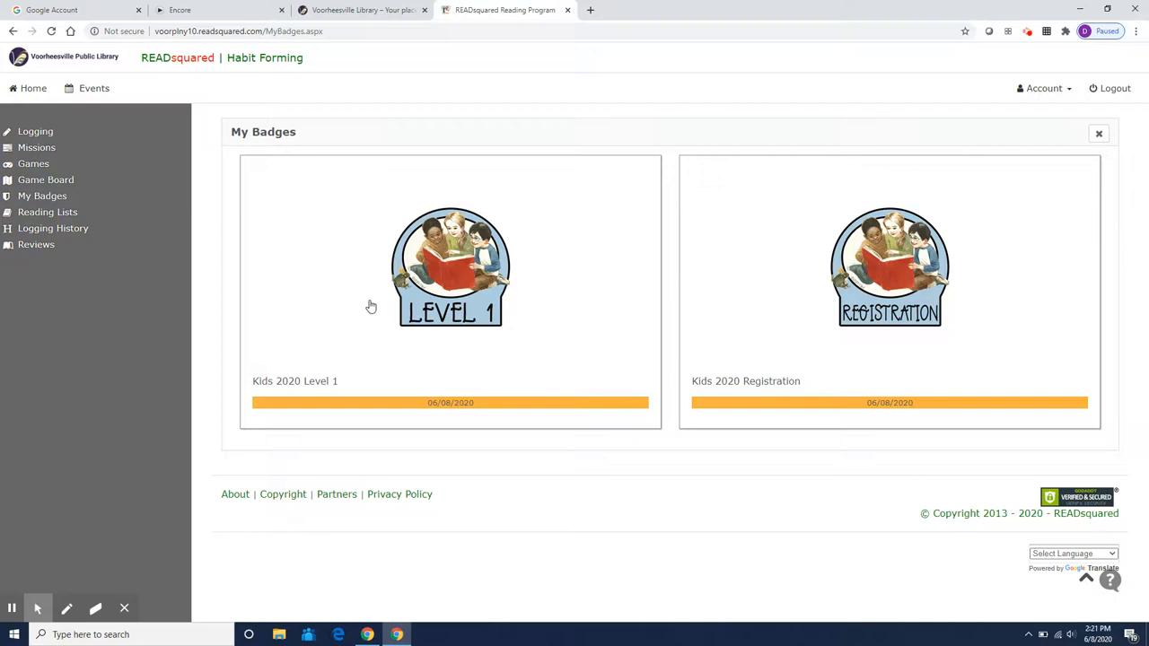
{"action": "mouse_move", "coordinate": [318, 264]}
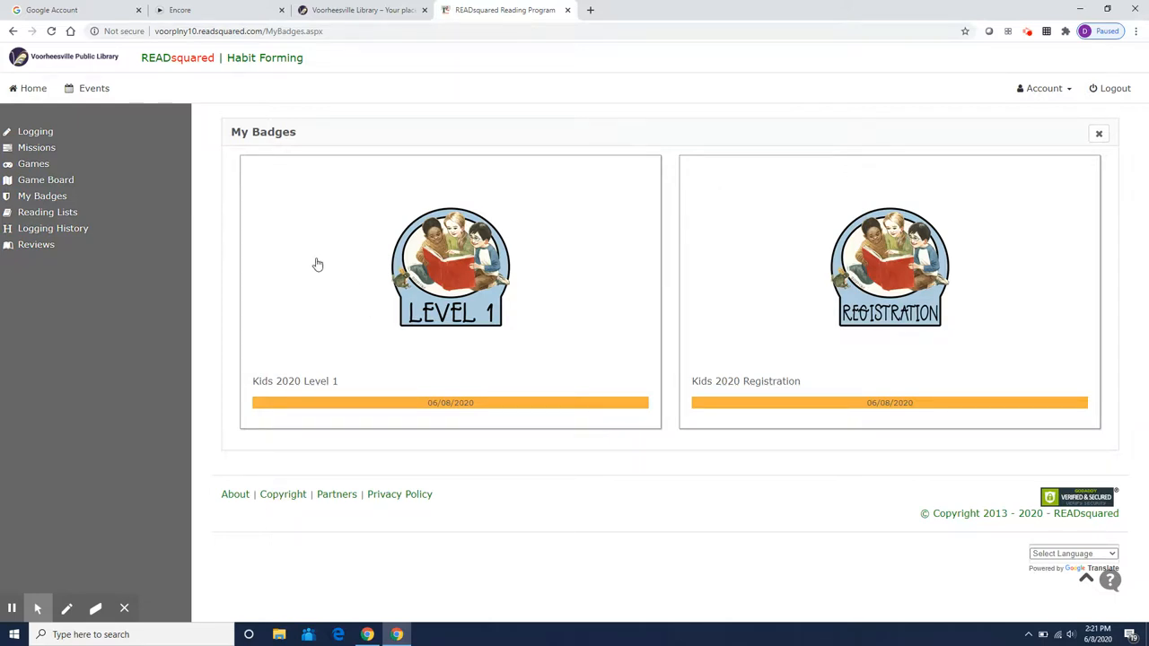
{"action": "mouse_move", "coordinate": [855, 159]}
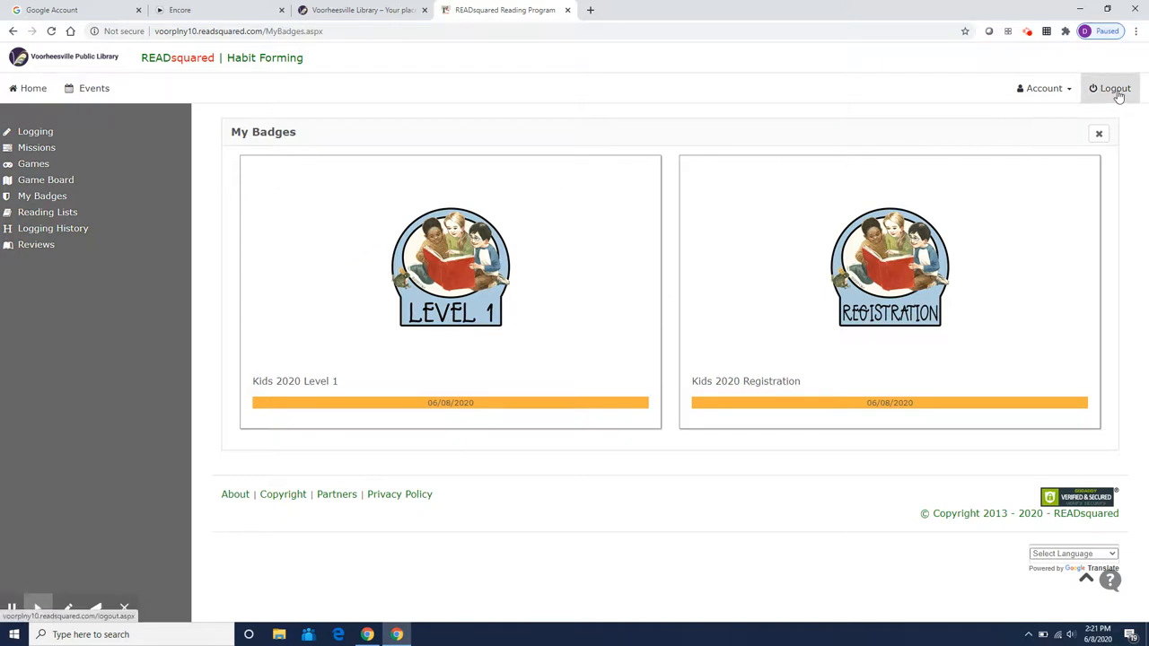
- Log out, then log back in as 'AFo' to reach the child's dashboard
{"action": "left_click", "coordinate": [1113, 88]}
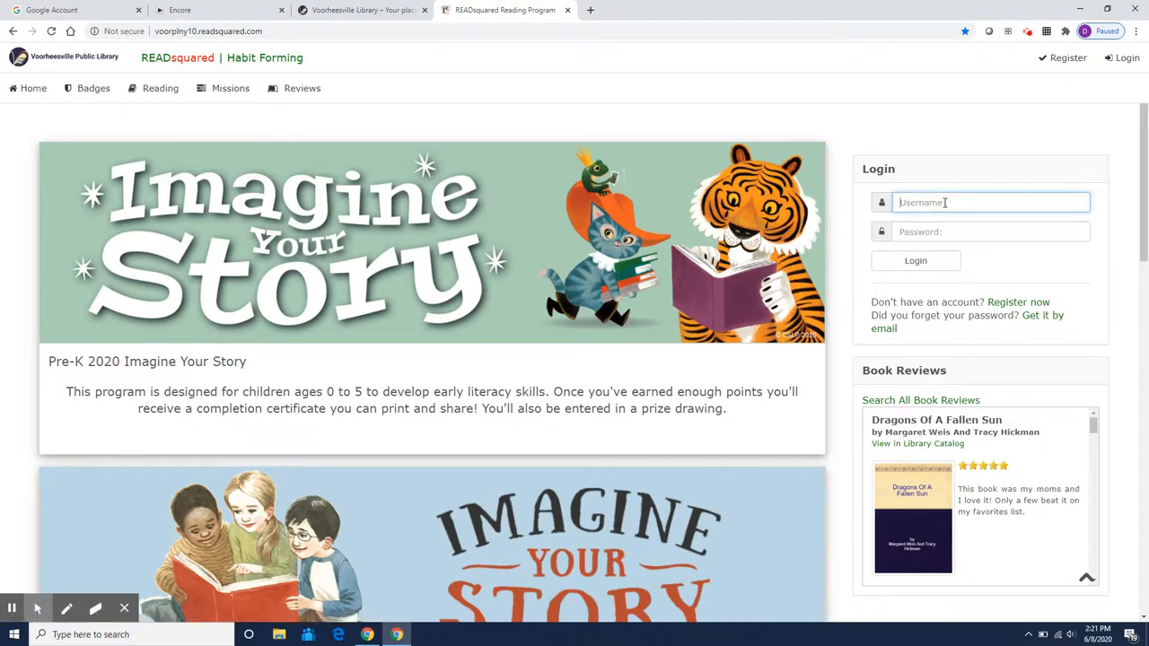
{"action": "type", "text": "AFo"}
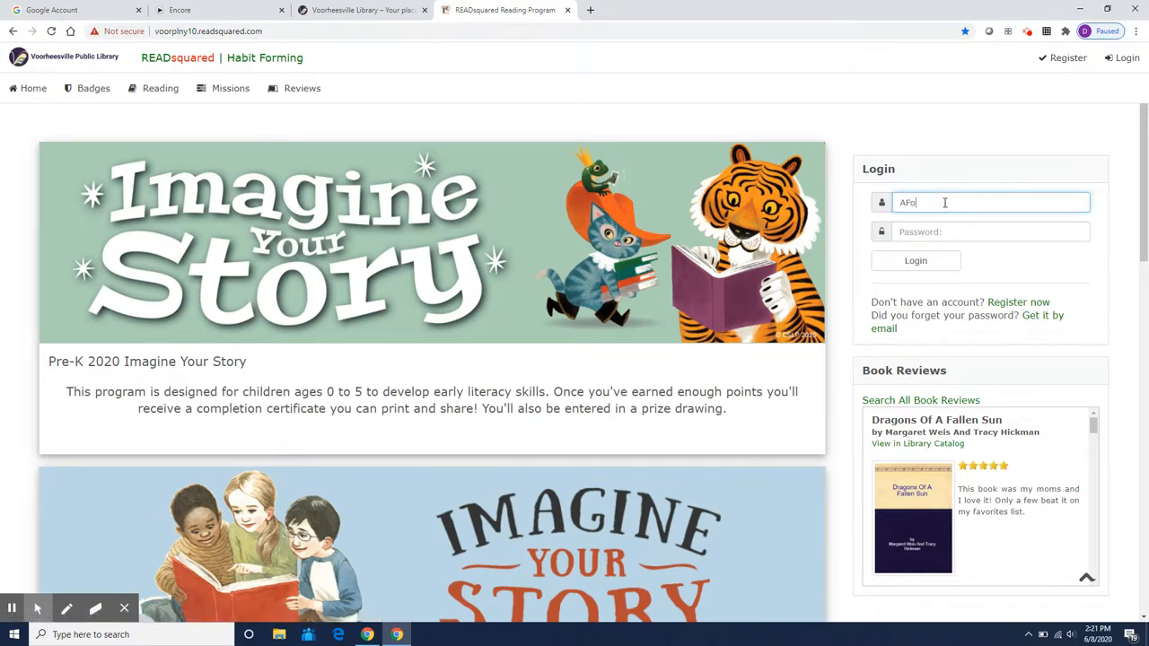
{"action": "left_click", "coordinate": [988, 232]}
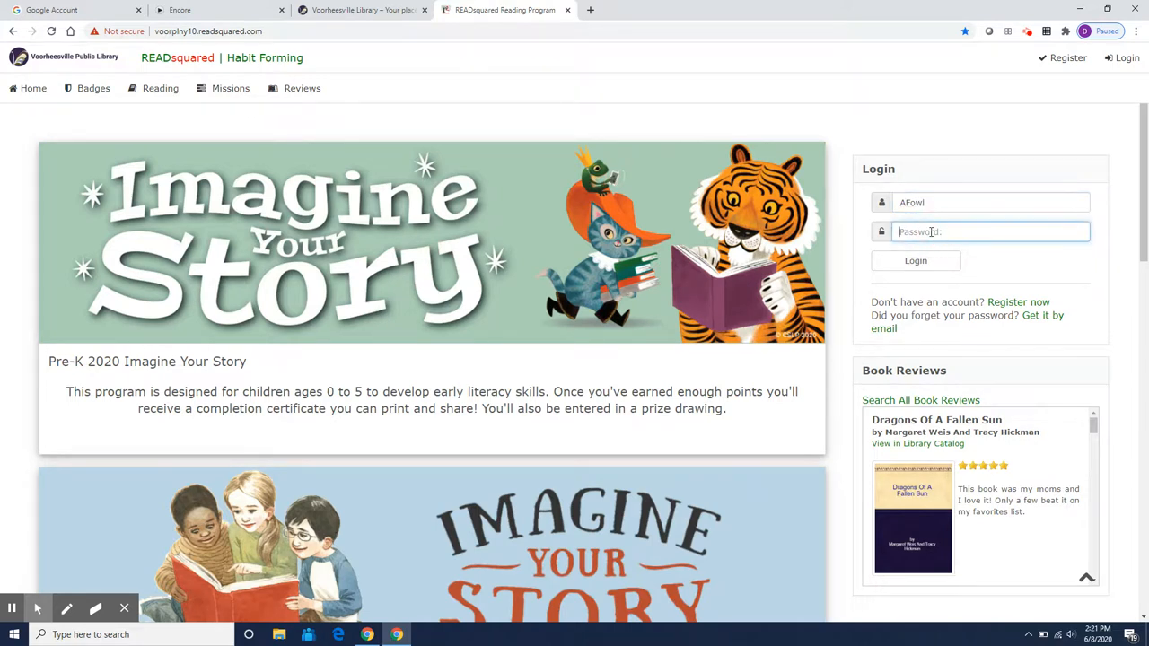
{"action": "type", "text": "••••"}
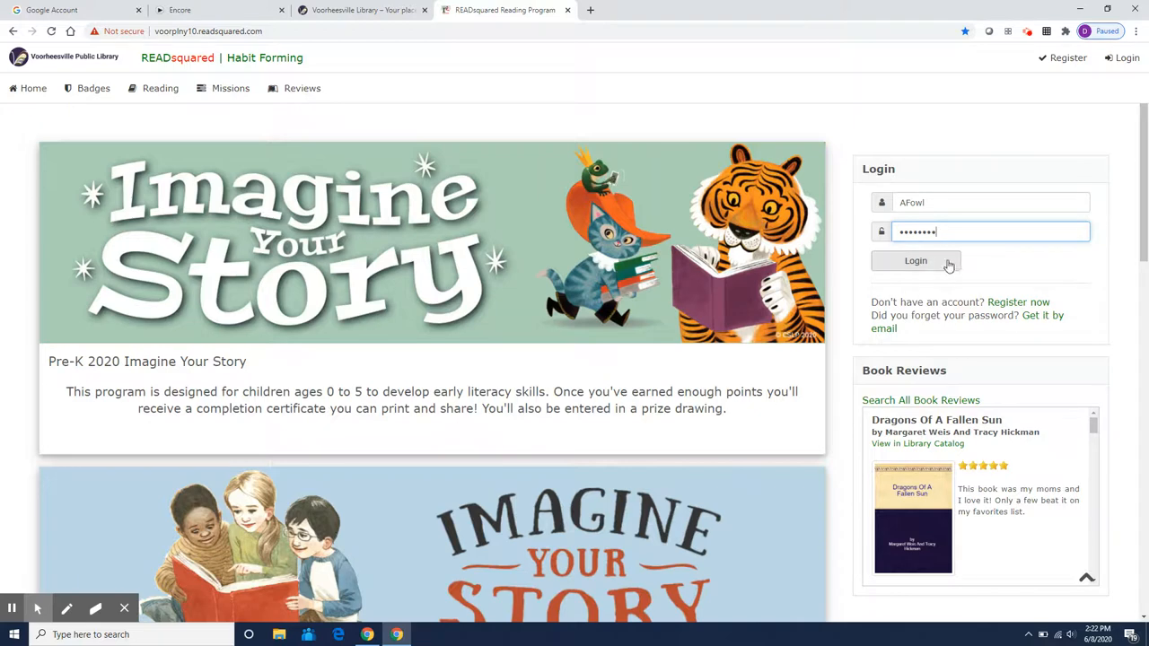
{"action": "left_click", "coordinate": [916, 260]}
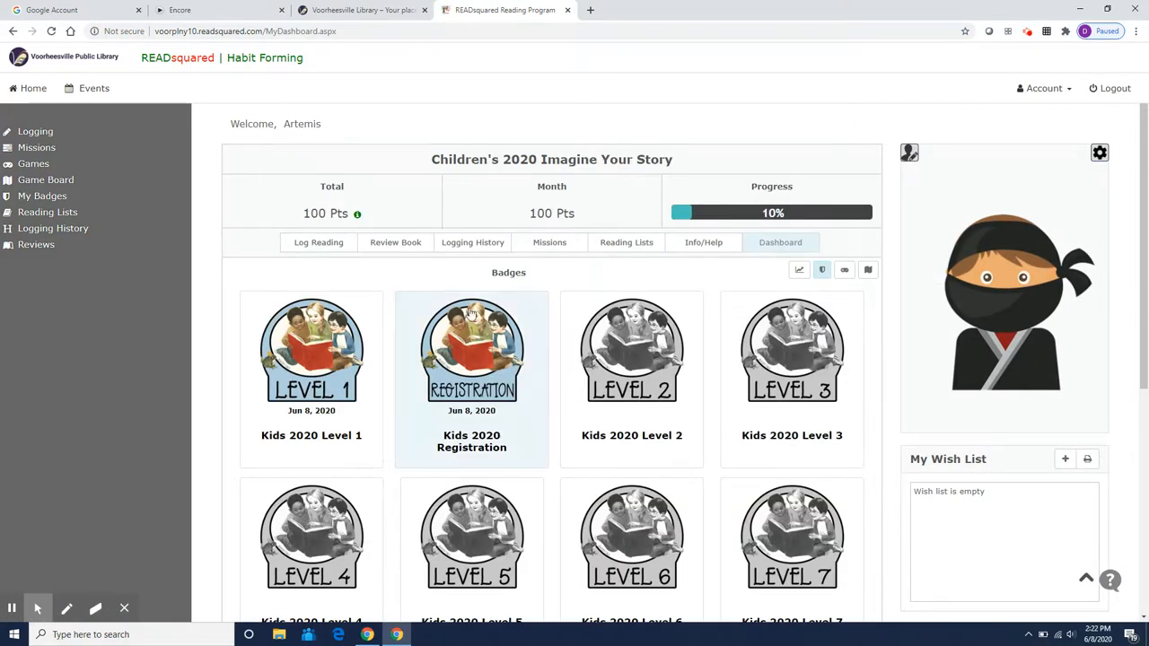
{"action": "mouse_move", "coordinate": [472, 359]}
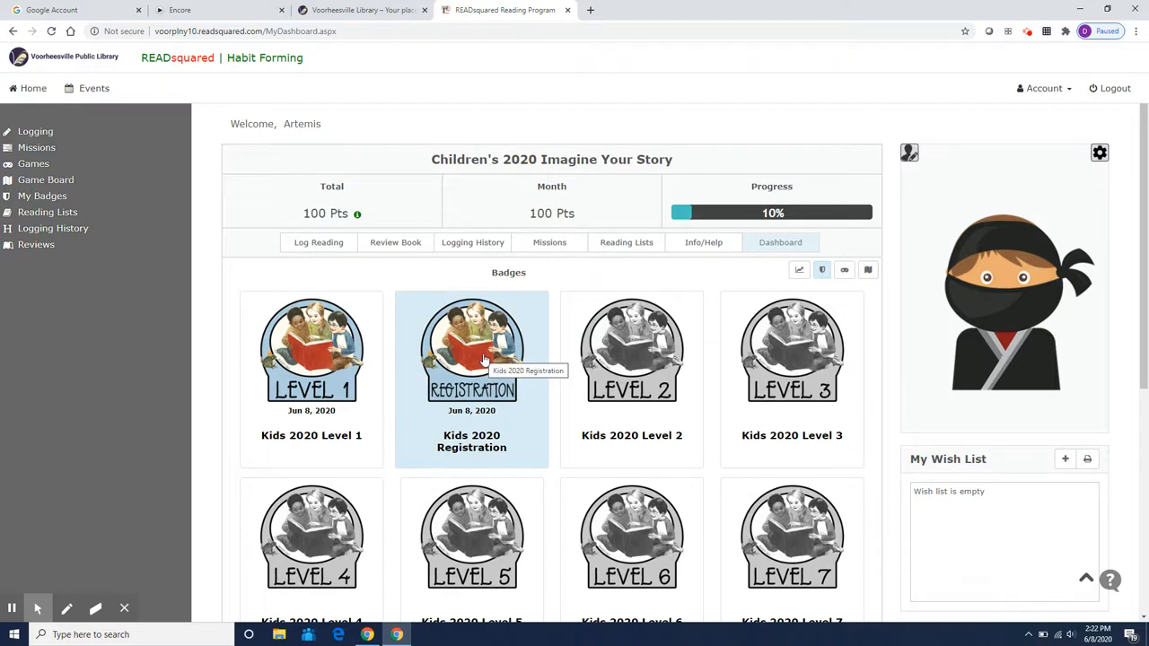
{"action": "mouse_move", "coordinate": [314, 350]}
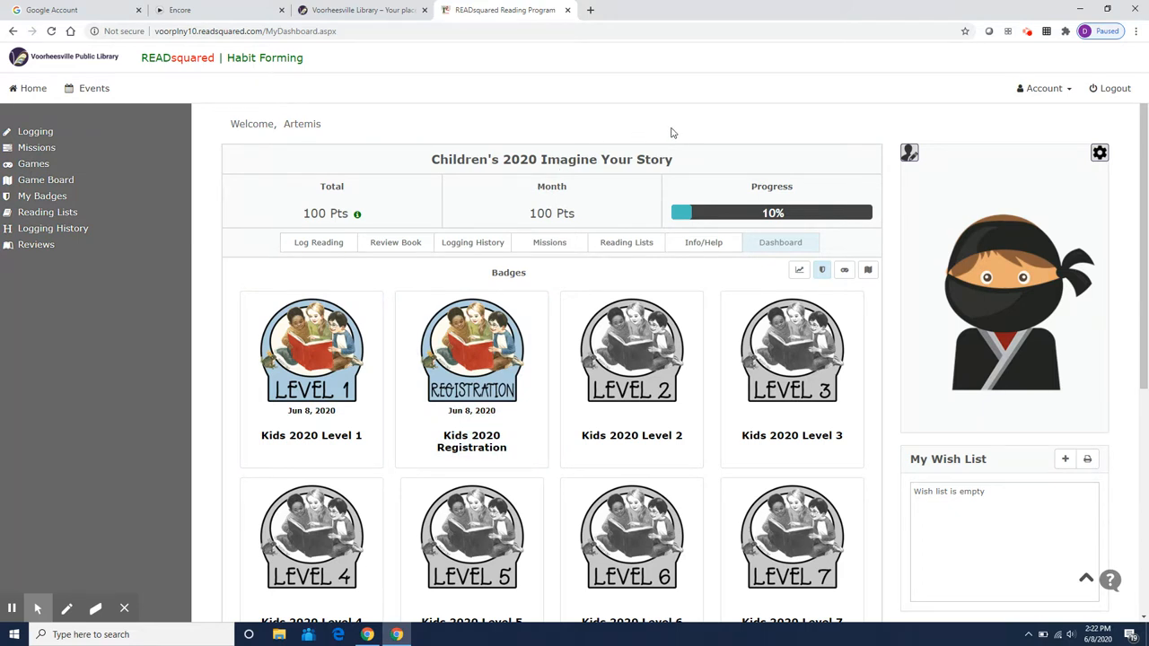
{"action": "mouse_move", "coordinate": [803, 131]}
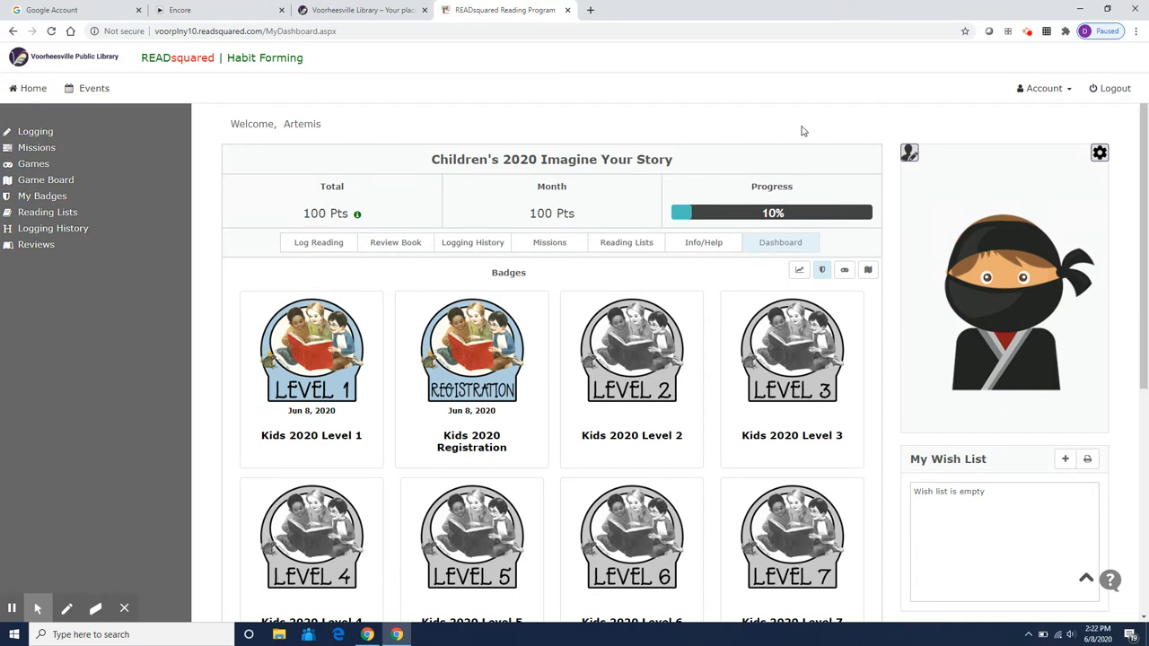
{"action": "mouse_move", "coordinate": [894, 127]}
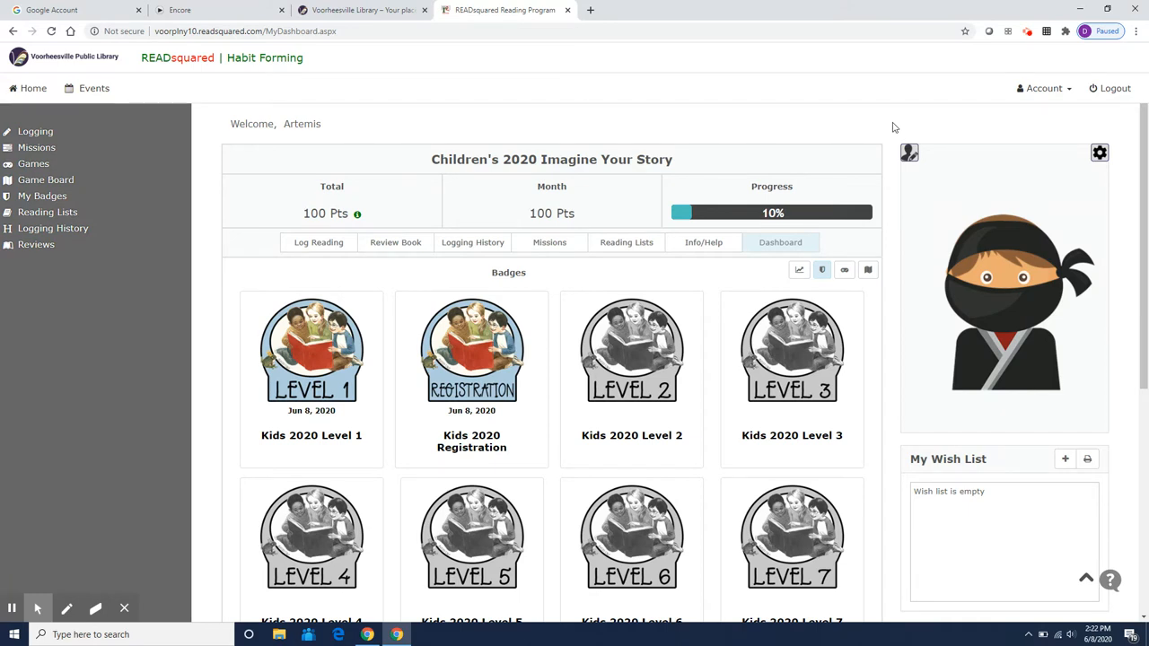